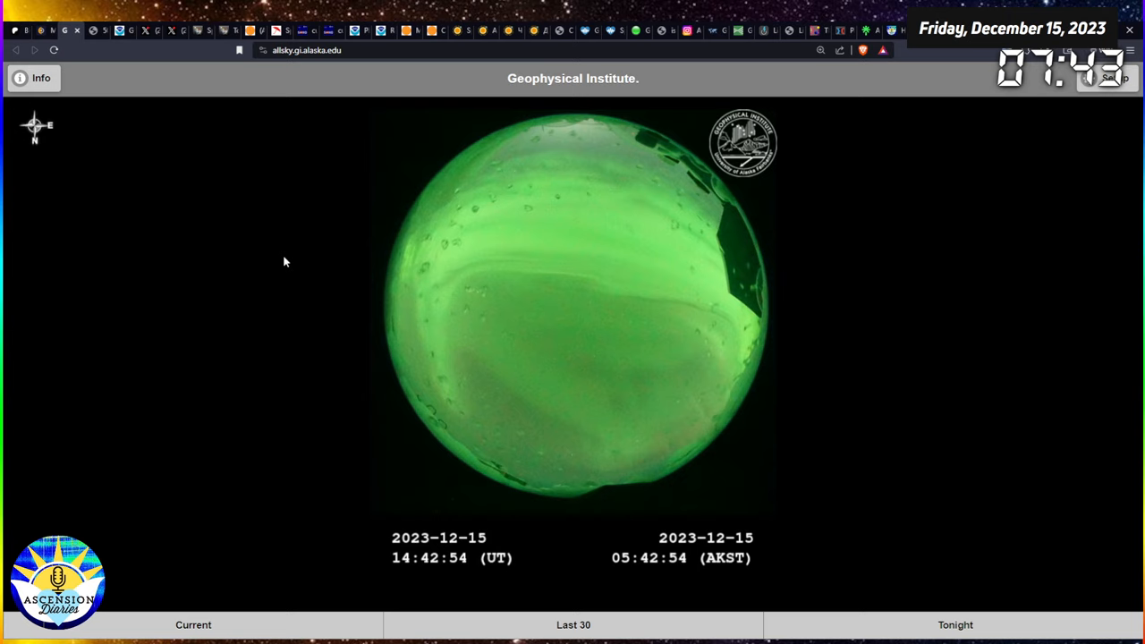
{"action": "mouse_move", "coordinate": [275, 265]}
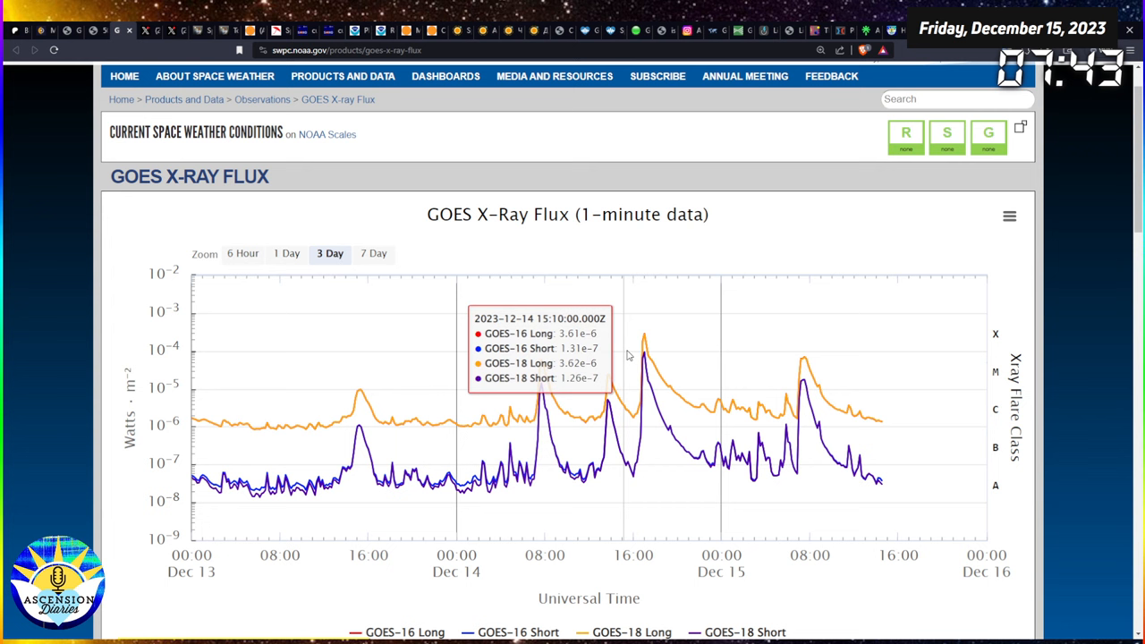
{"action": "mouse_move", "coordinate": [486, 517]}
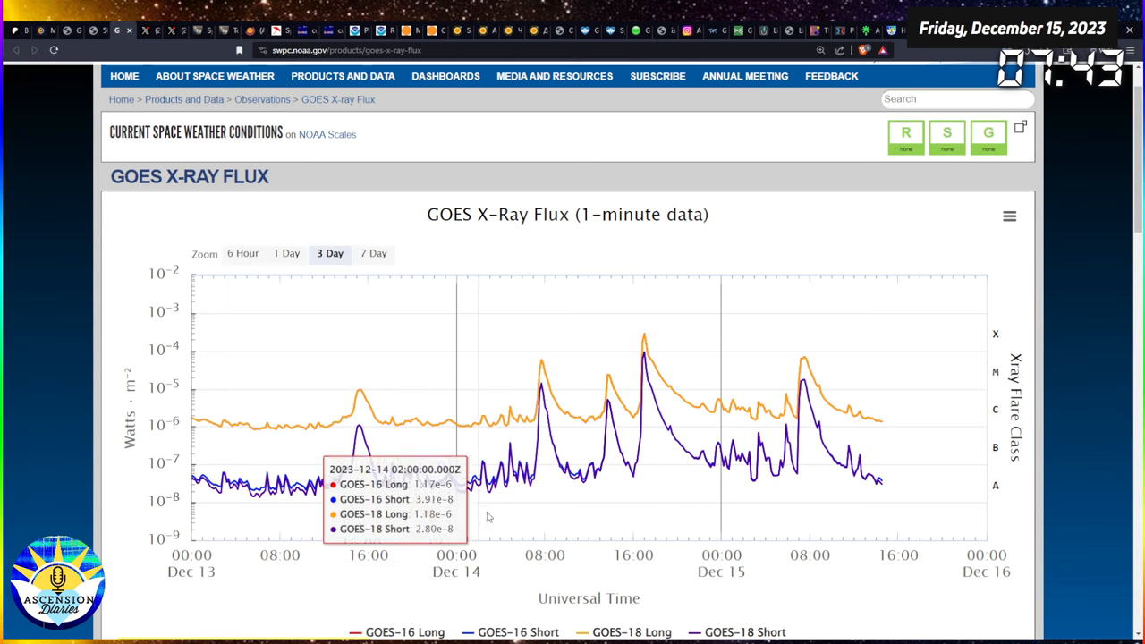
{"action": "mouse_move", "coordinate": [481, 282]}
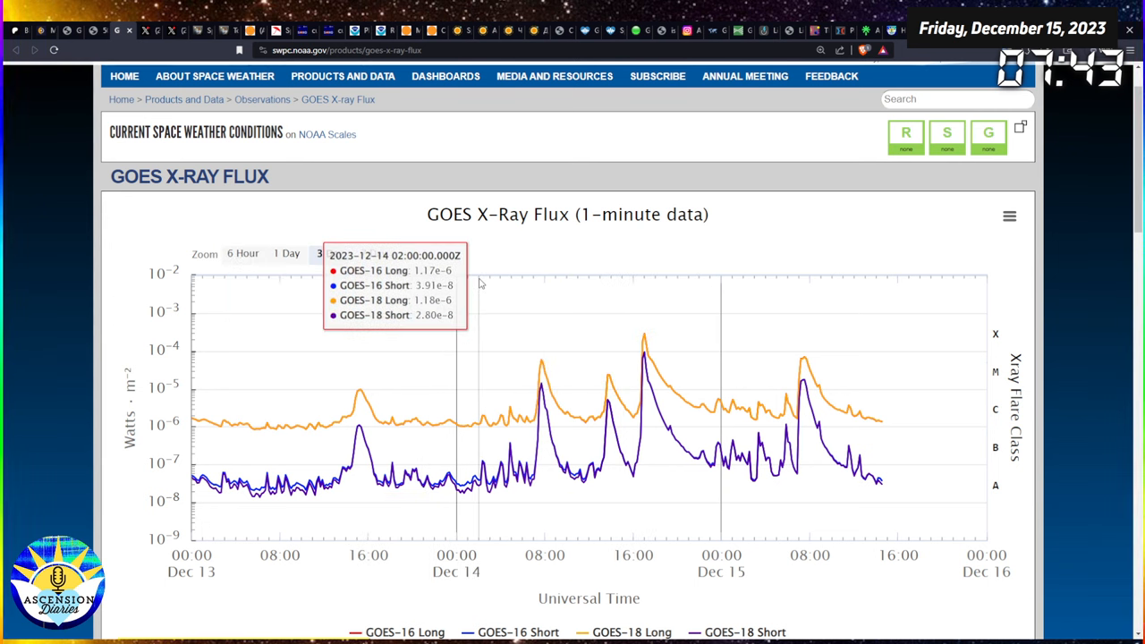
{"action": "mouse_move", "coordinate": [551, 383]}
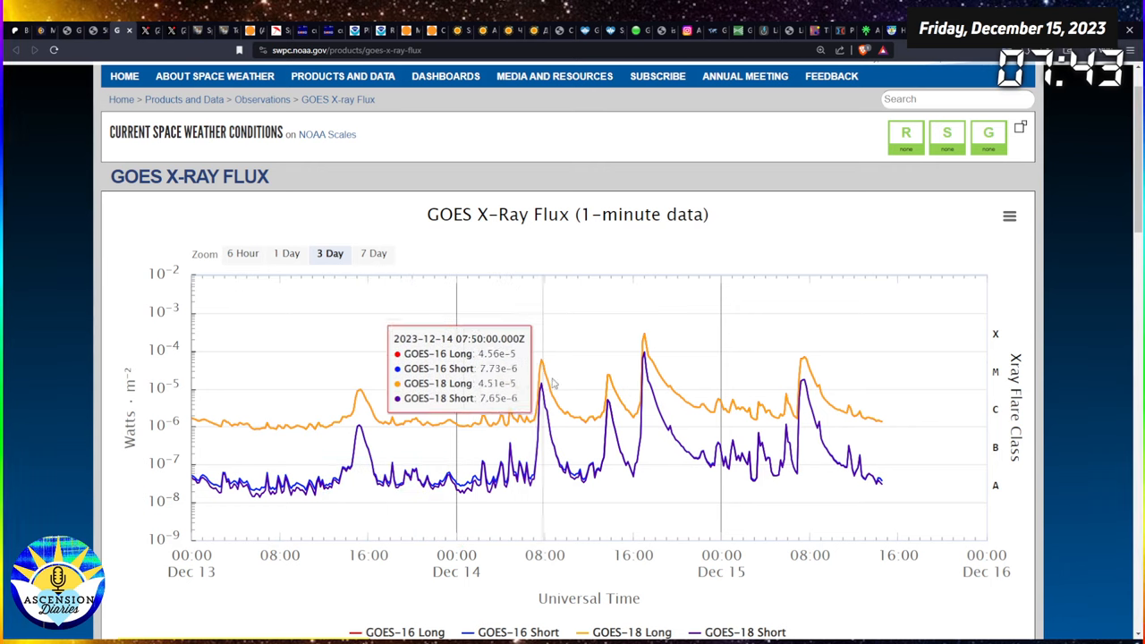
{"action": "mouse_move", "coordinate": [561, 447]}
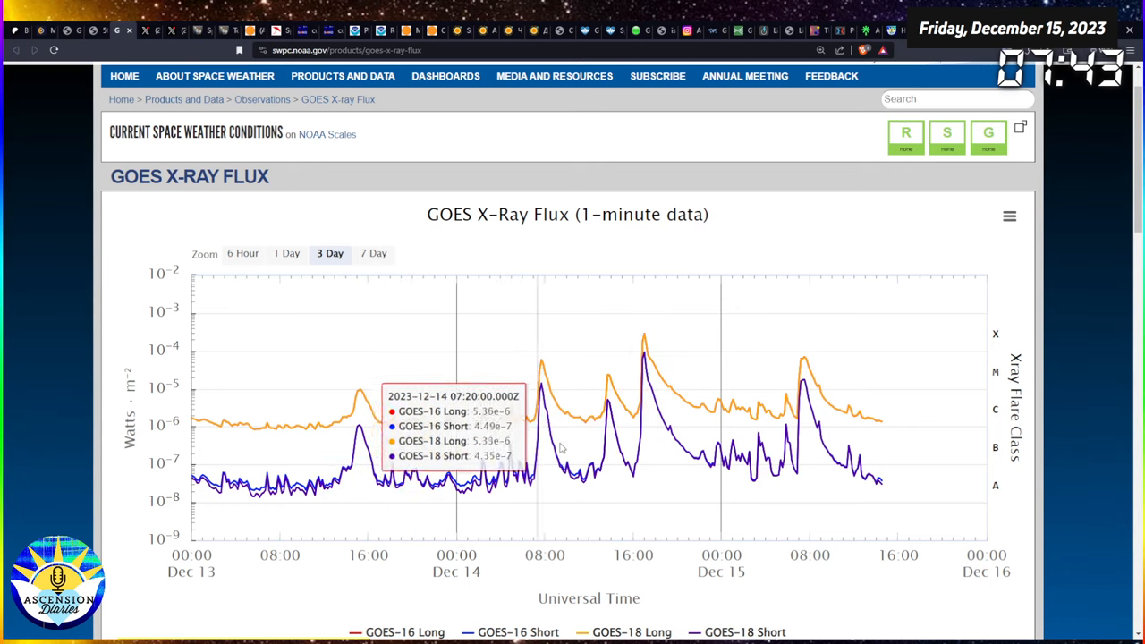
{"action": "mouse_move", "coordinate": [804, 361]}
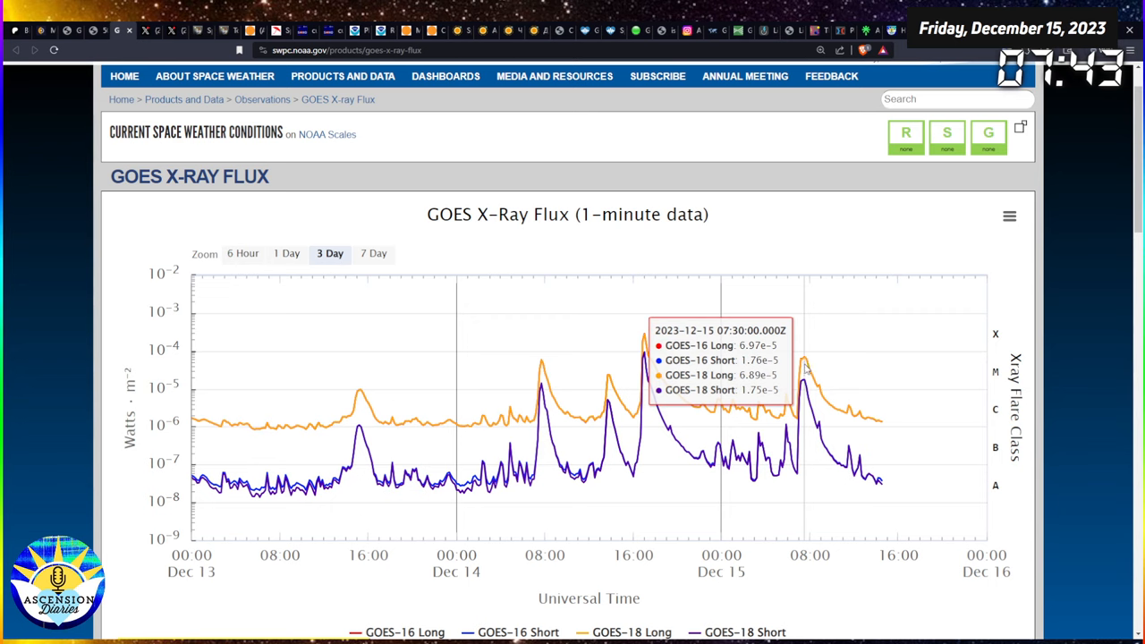
{"action": "mouse_move", "coordinate": [166, 65]}
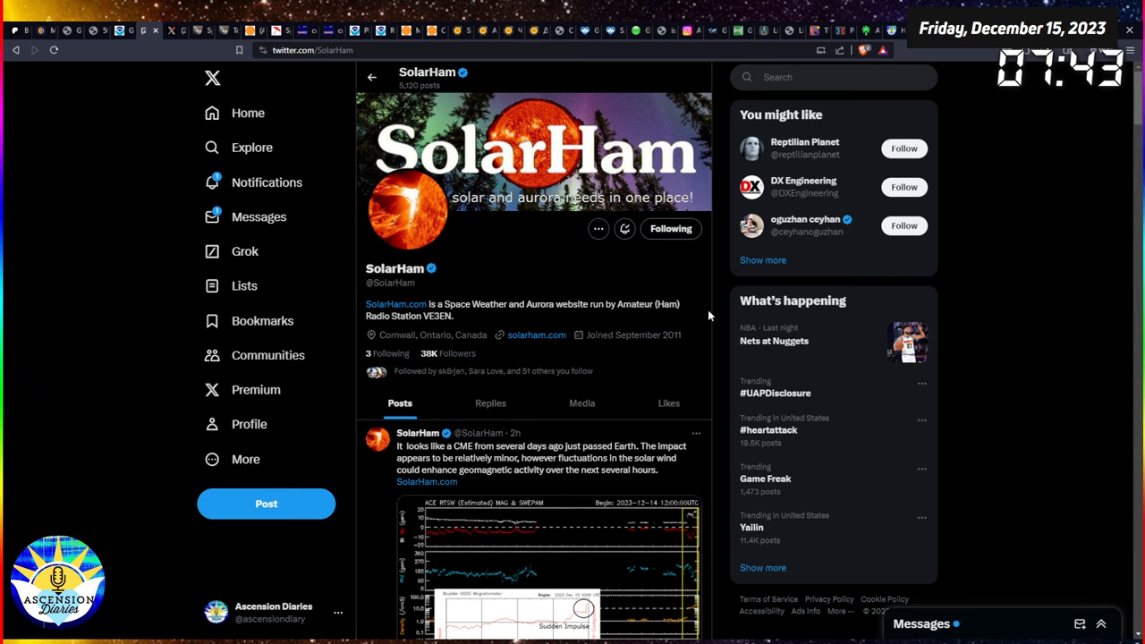
Scroll through SolarHam's posts on the dual-peaked M-flare, the X2.8 CME and AR 3514.
{"action": "scroll", "scroll_direction": "down", "scroll_amount": 3}
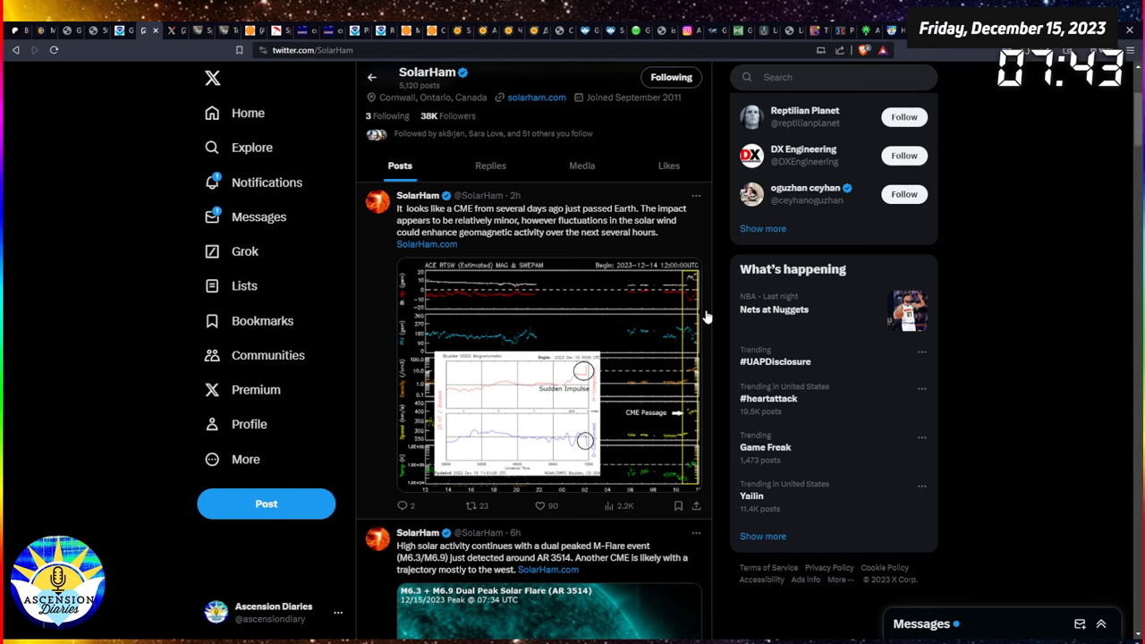
{"action": "scroll", "scroll_direction": "down", "scroll_amount": 3}
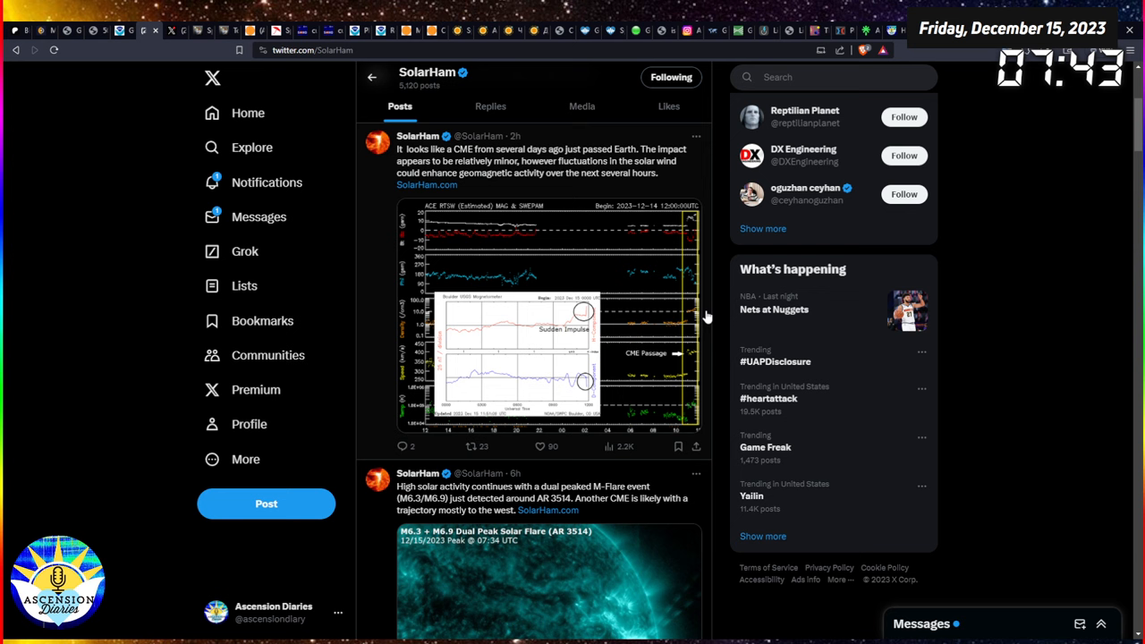
{"action": "scroll", "scroll_direction": "down", "scroll_amount": 3}
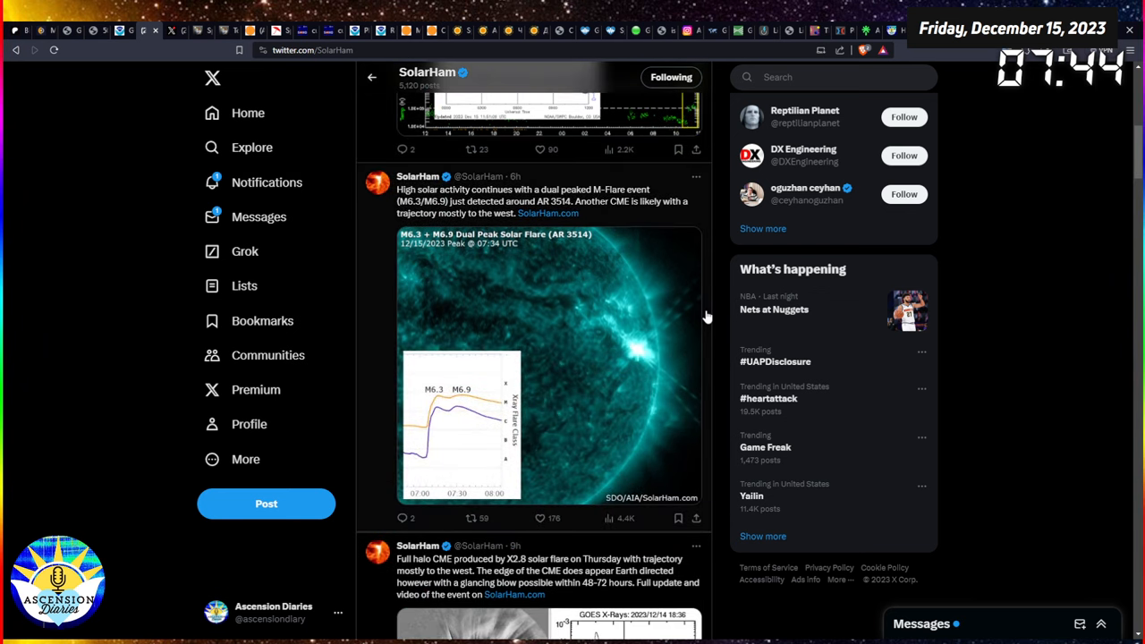
{"action": "scroll", "scroll_direction": "down", "scroll_amount": 3}
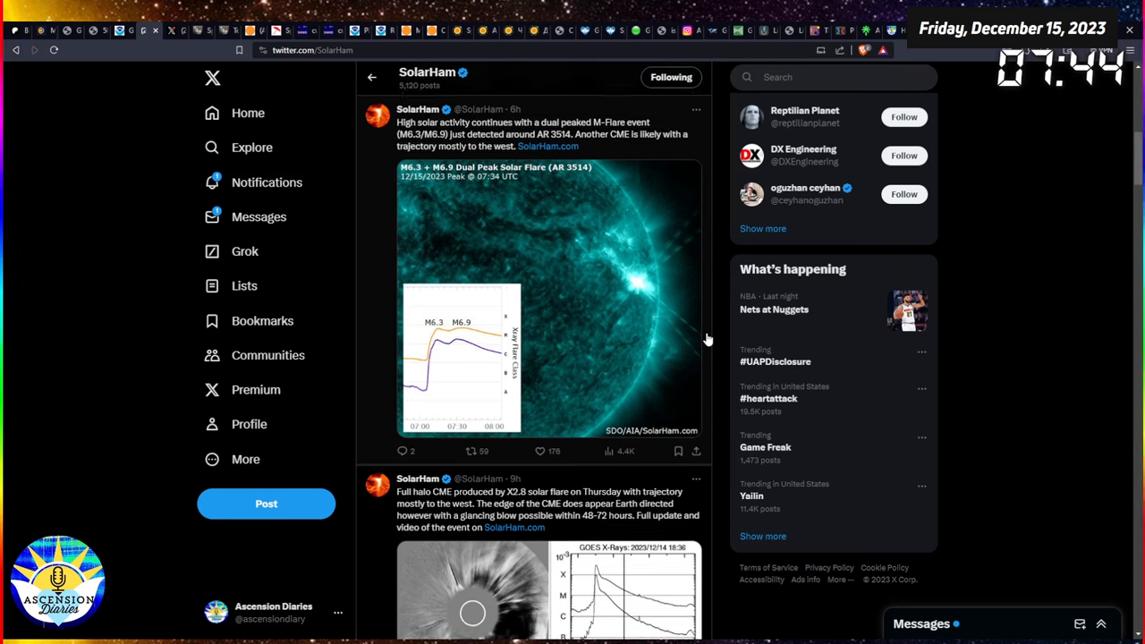
{"action": "scroll", "scroll_direction": "down", "scroll_amount": 3}
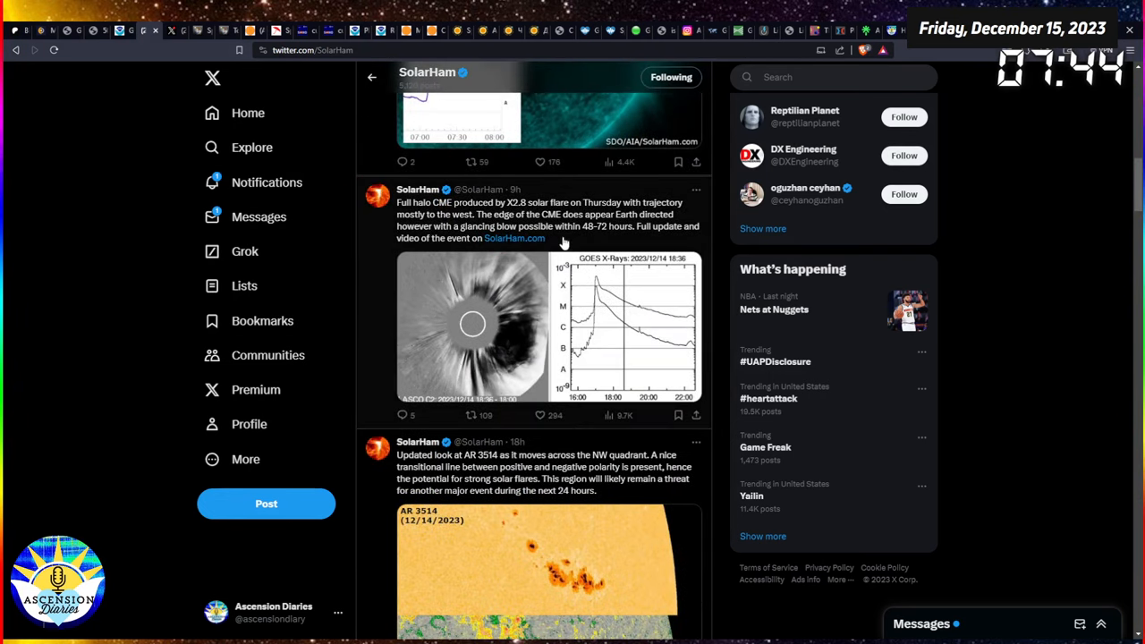
{"action": "mouse_move", "coordinate": [665, 246]}
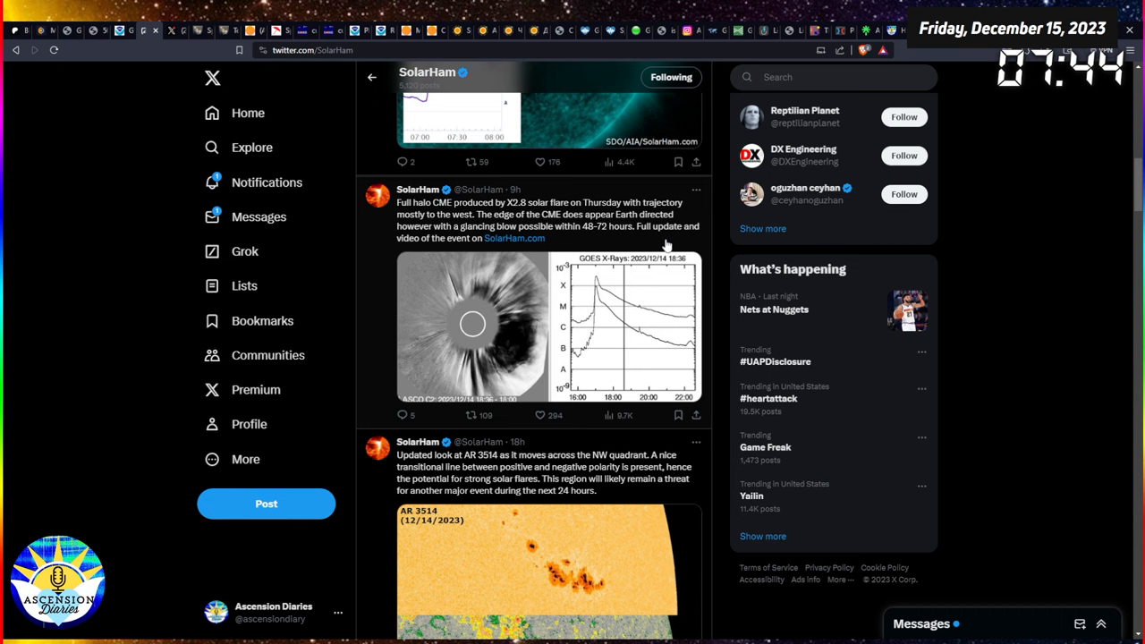
{"action": "mouse_move", "coordinate": [708, 250]}
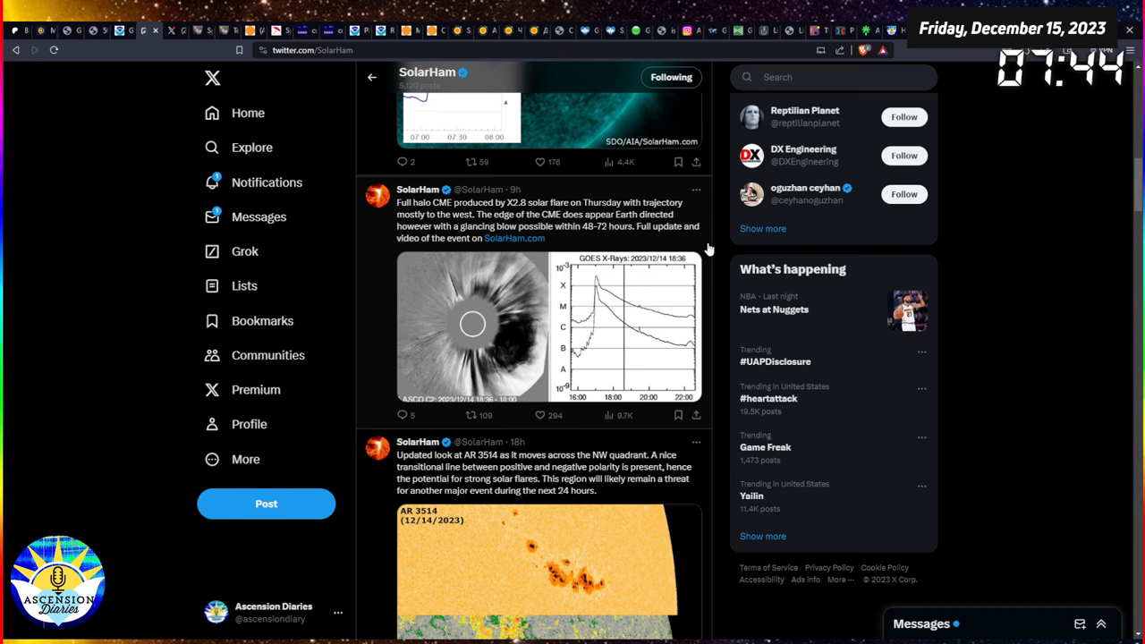
{"action": "scroll", "scroll_direction": "down", "scroll_amount": 3}
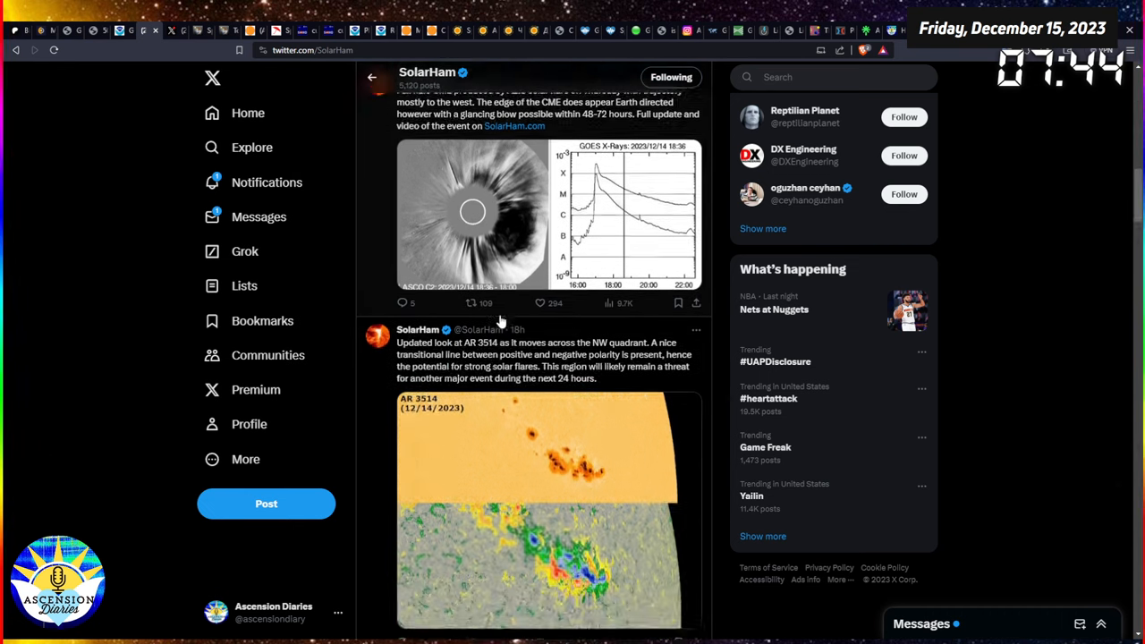
{"action": "scroll", "scroll_direction": "down", "scroll_amount": 3}
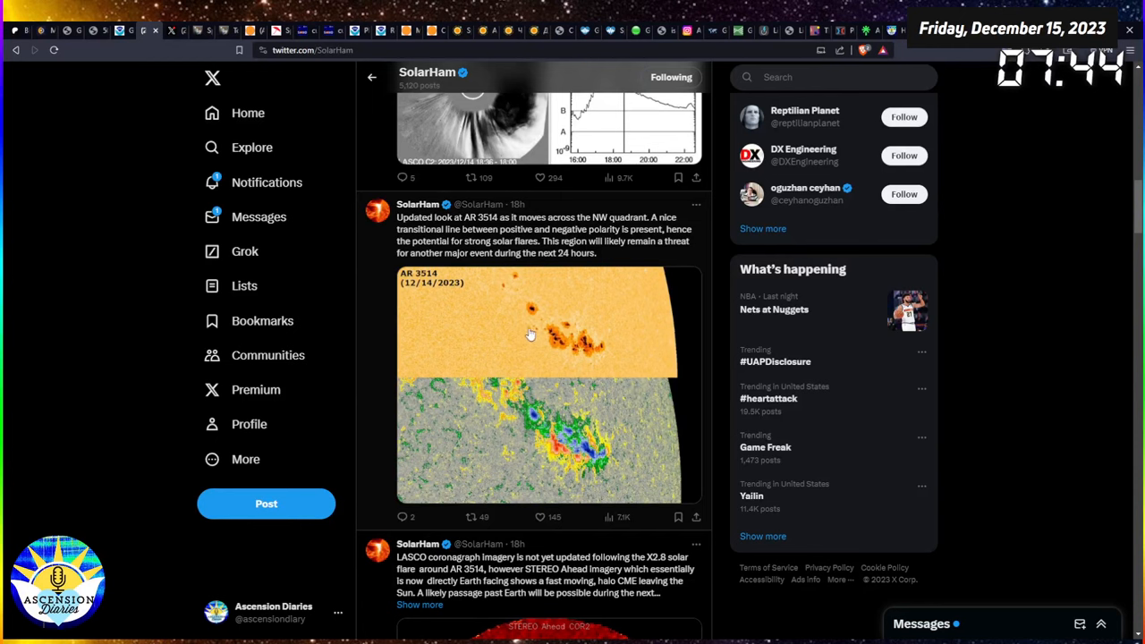
{"action": "mouse_move", "coordinate": [611, 362]}
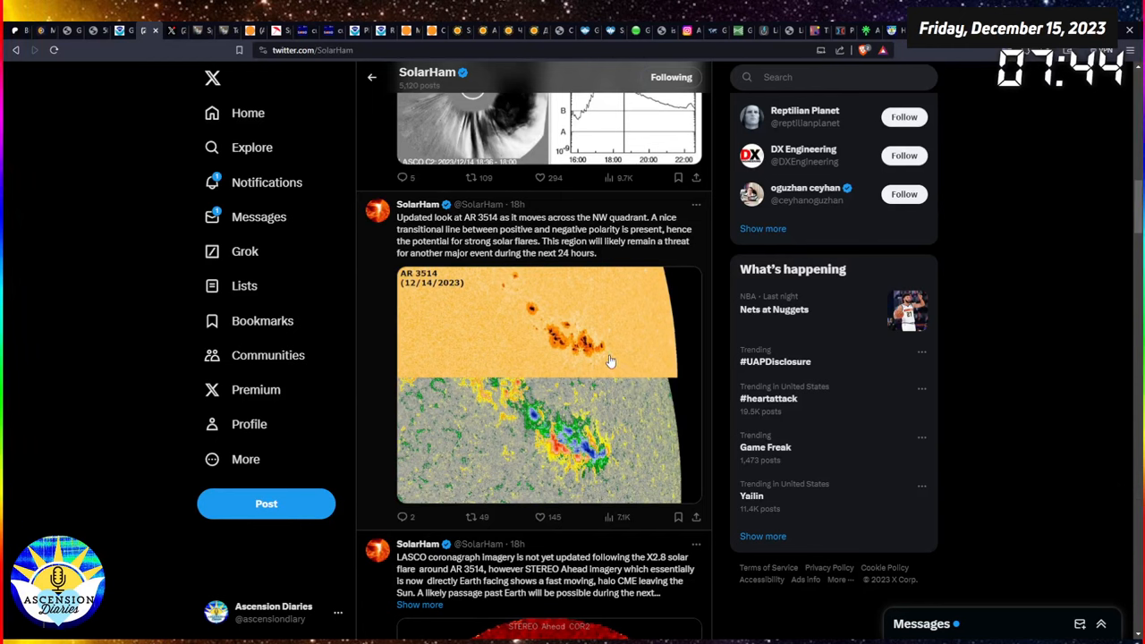
{"action": "mouse_move", "coordinate": [651, 442]}
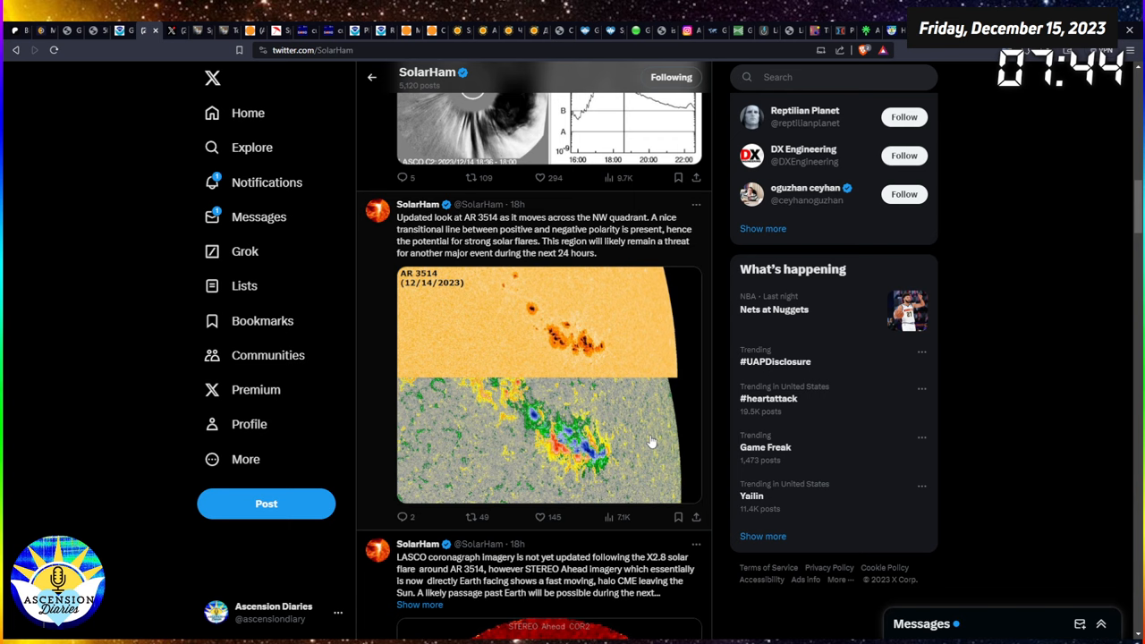
{"action": "mouse_move", "coordinate": [647, 458]}
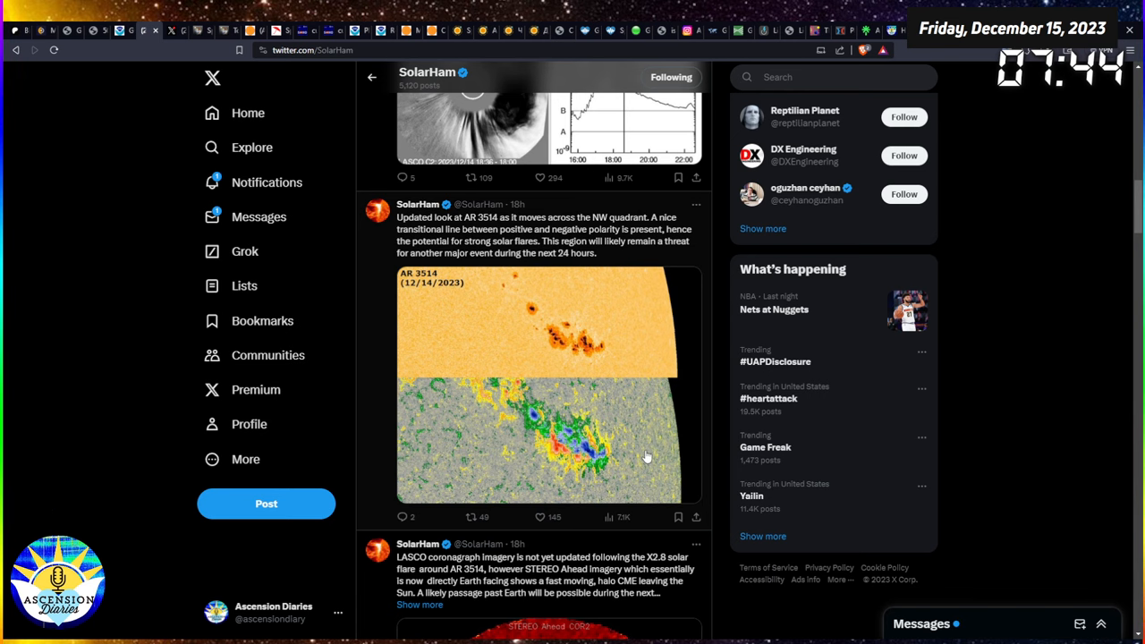
{"action": "scroll", "scroll_direction": "down", "scroll_amount": 3}
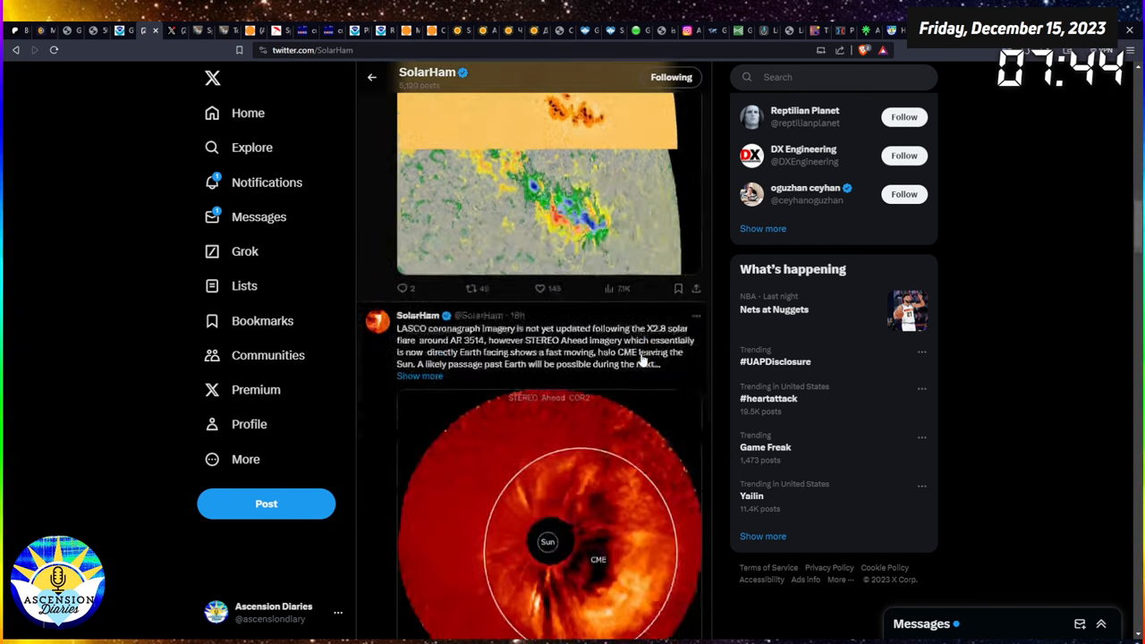
{"action": "scroll", "scroll_direction": "down", "scroll_amount": 3}
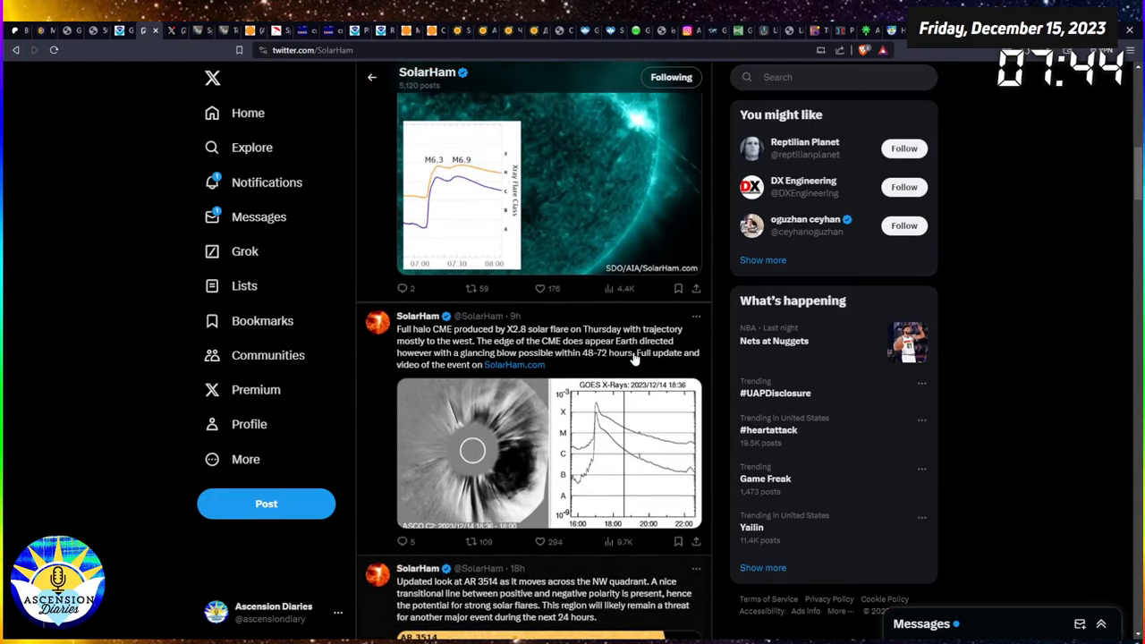
{"action": "scroll", "scroll_direction": "up", "scroll_amount": 3}
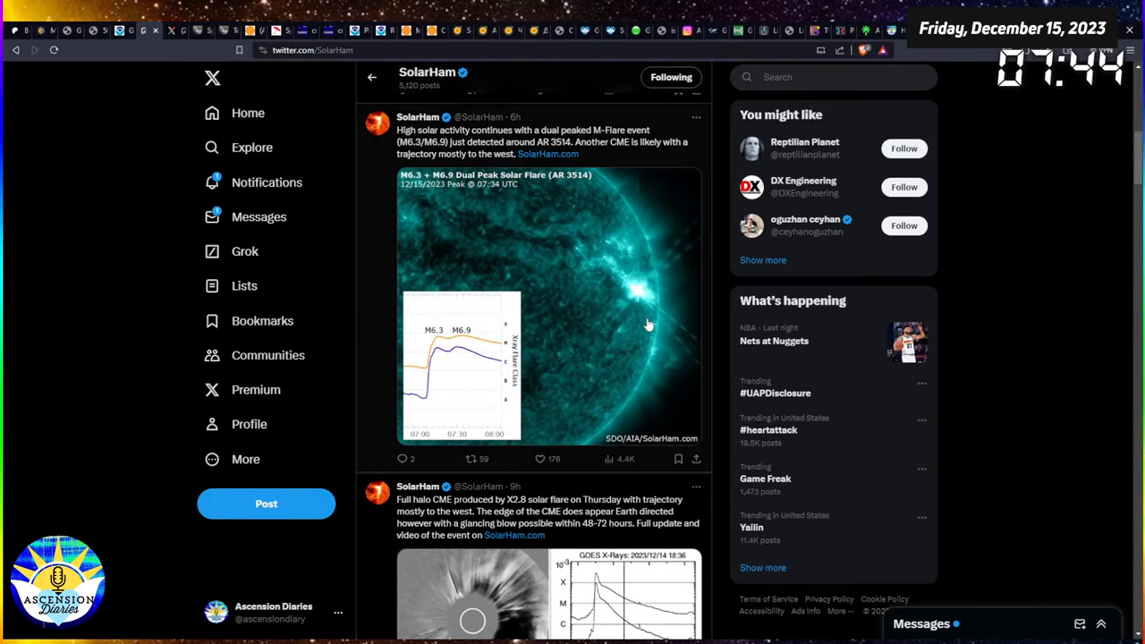
{"action": "mouse_move", "coordinate": [640, 289]}
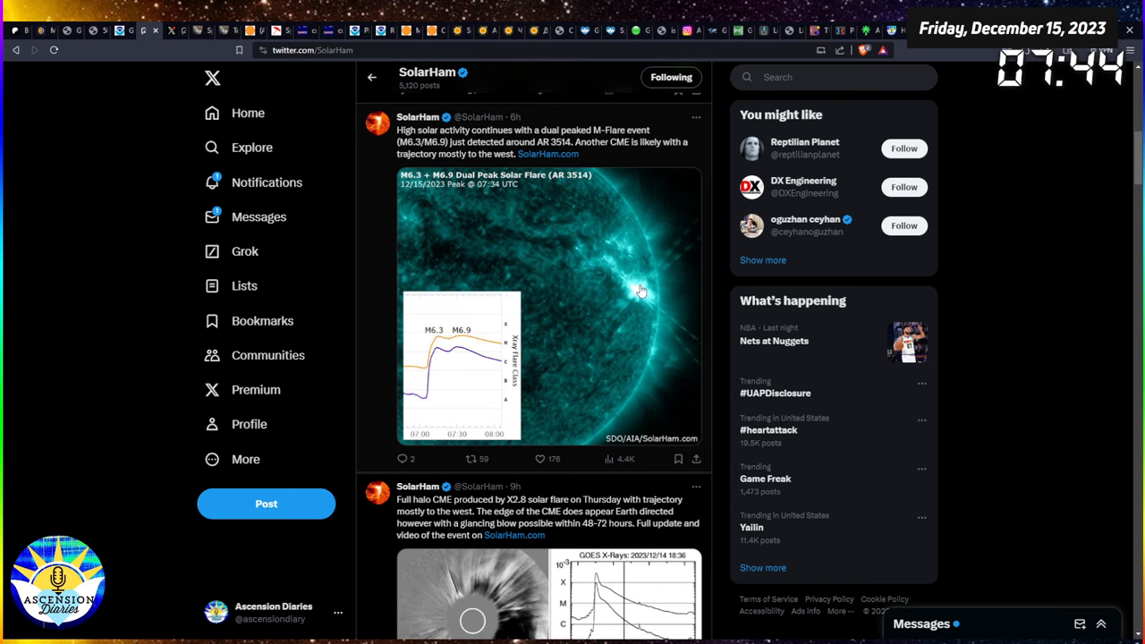
{"action": "mouse_move", "coordinate": [636, 419]}
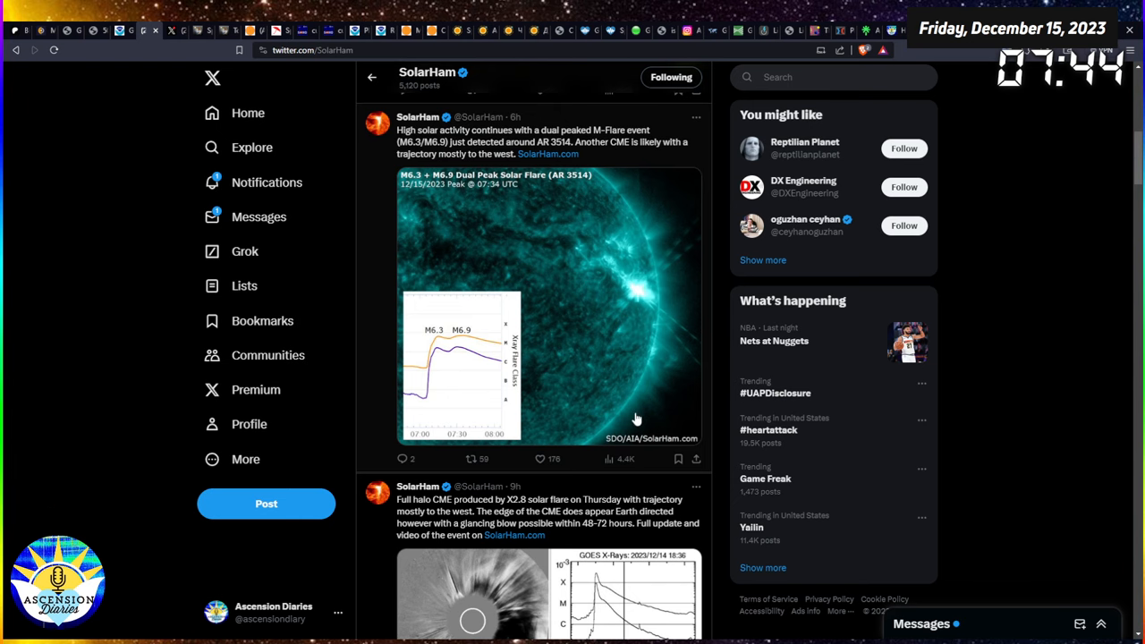
{"action": "scroll", "scroll_direction": "down", "scroll_amount": 3}
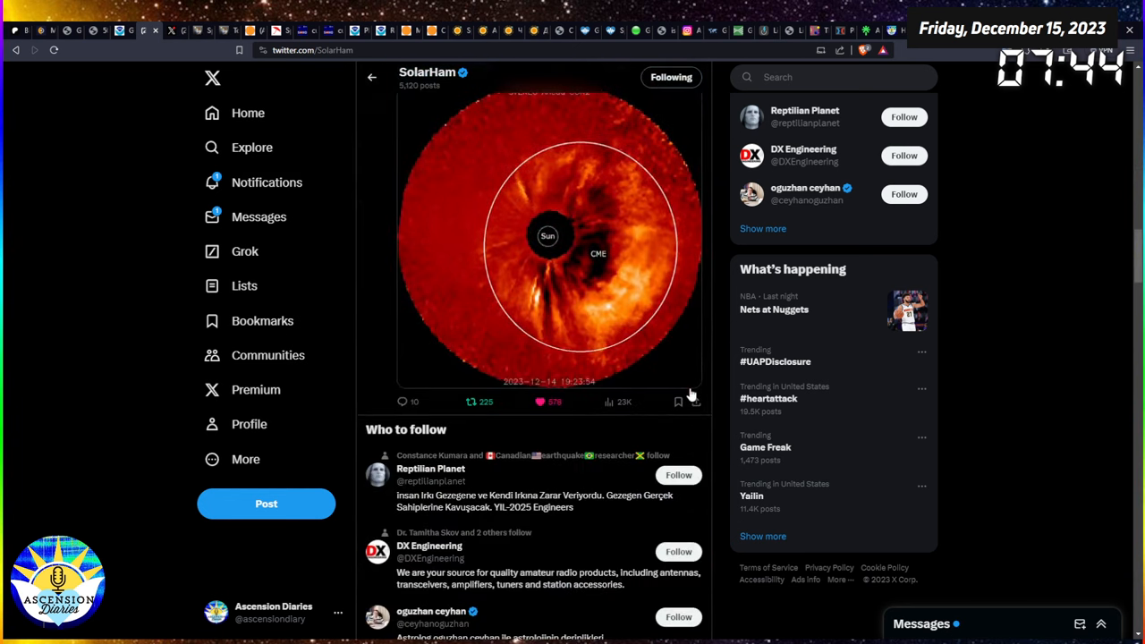
{"action": "scroll", "scroll_direction": "up", "scroll_amount": 3}
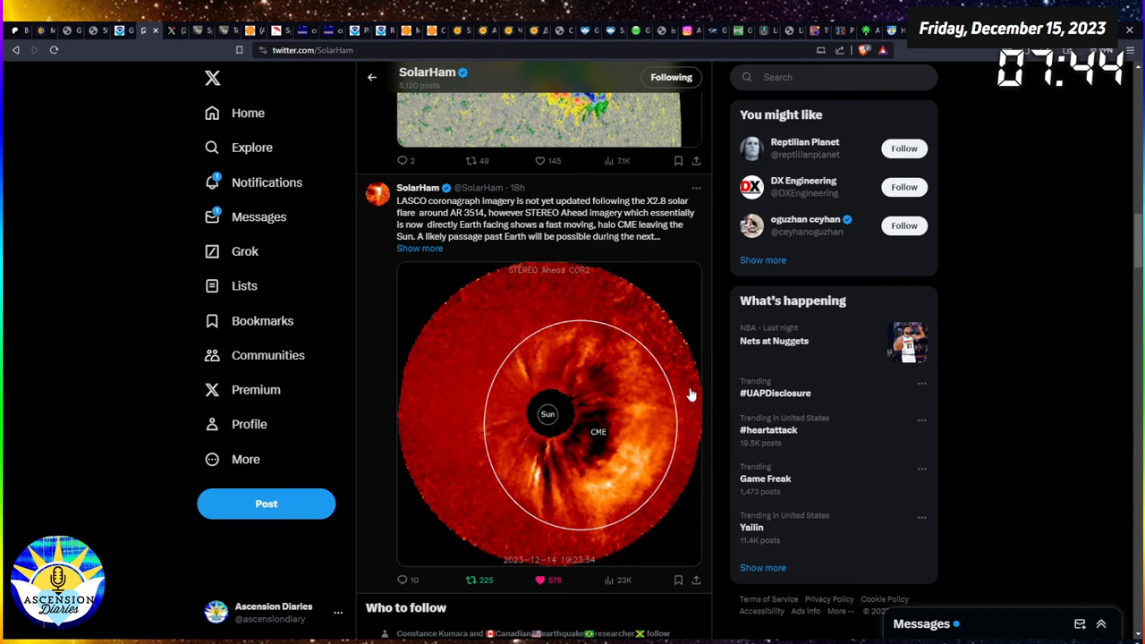
{"action": "mouse_move", "coordinate": [612, 375]}
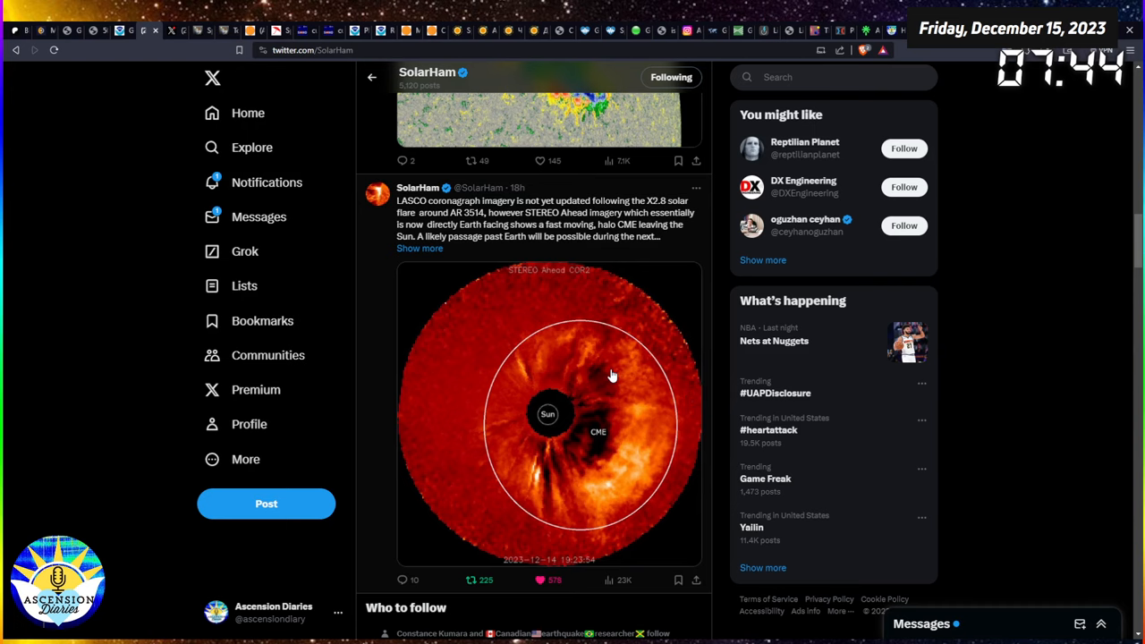
{"action": "mouse_move", "coordinate": [597, 422]}
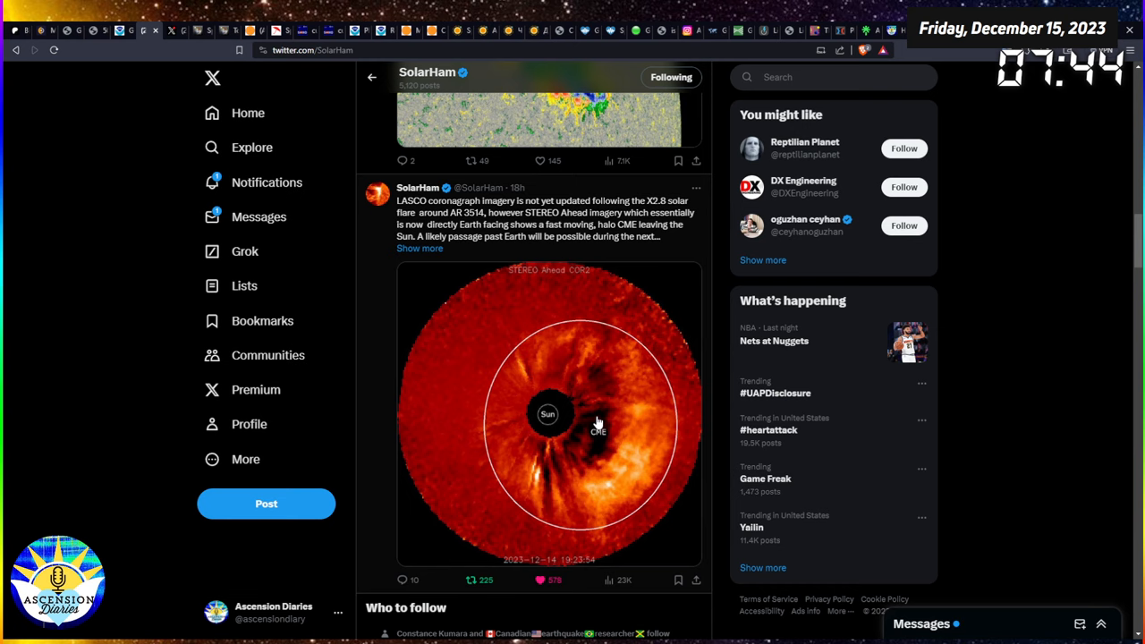
{"action": "mouse_move", "coordinate": [536, 330]}
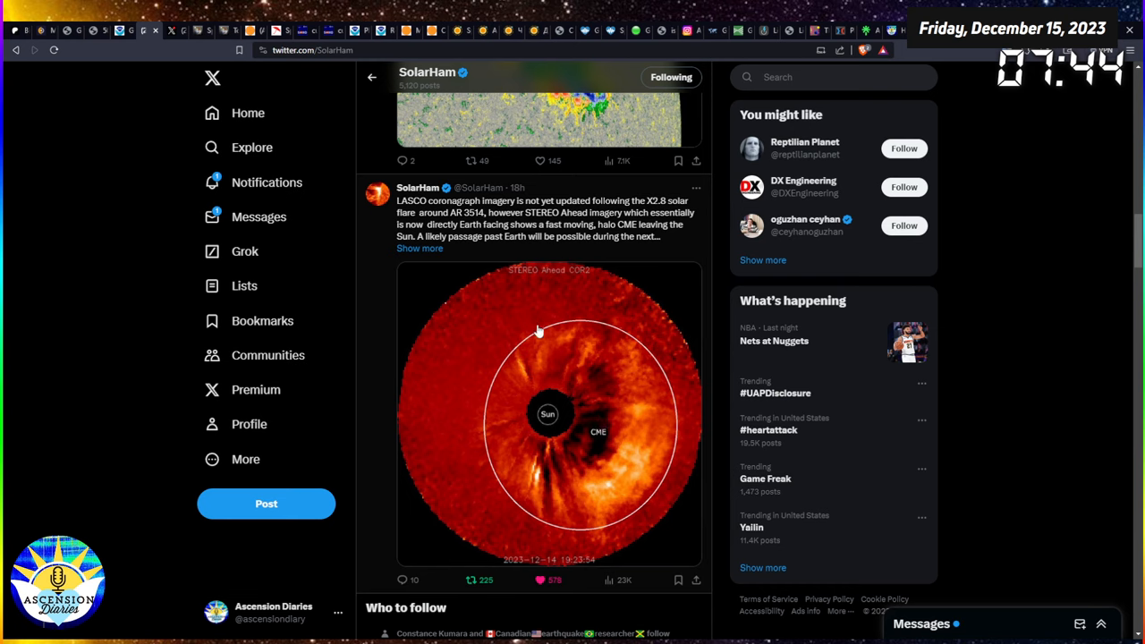
{"action": "mouse_move", "coordinate": [670, 454]}
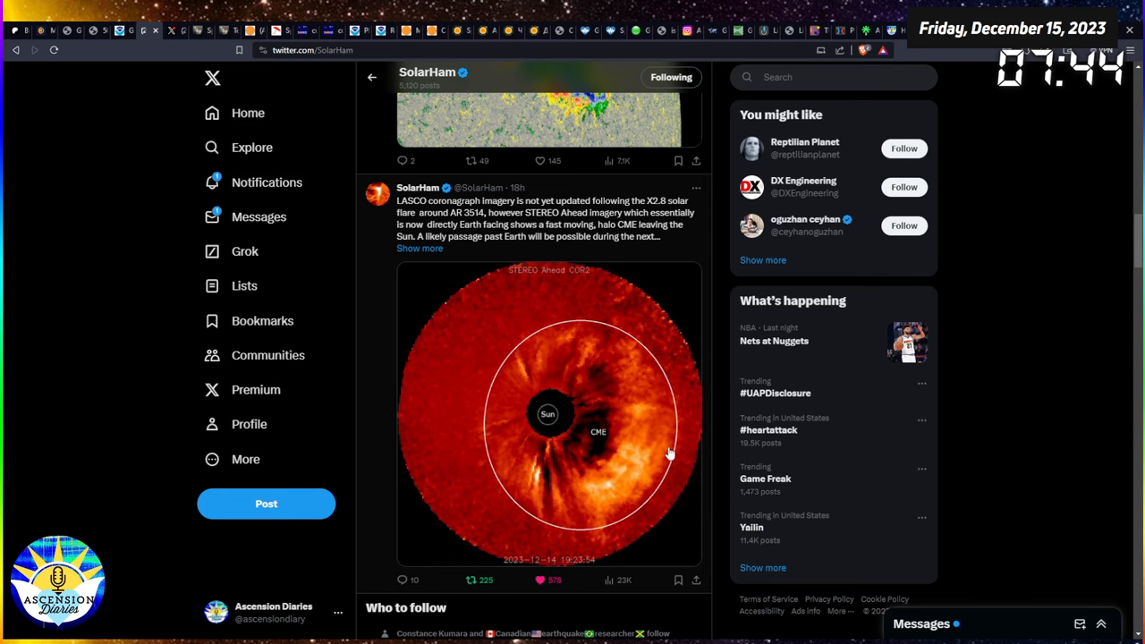
{"action": "mouse_move", "coordinate": [625, 451]}
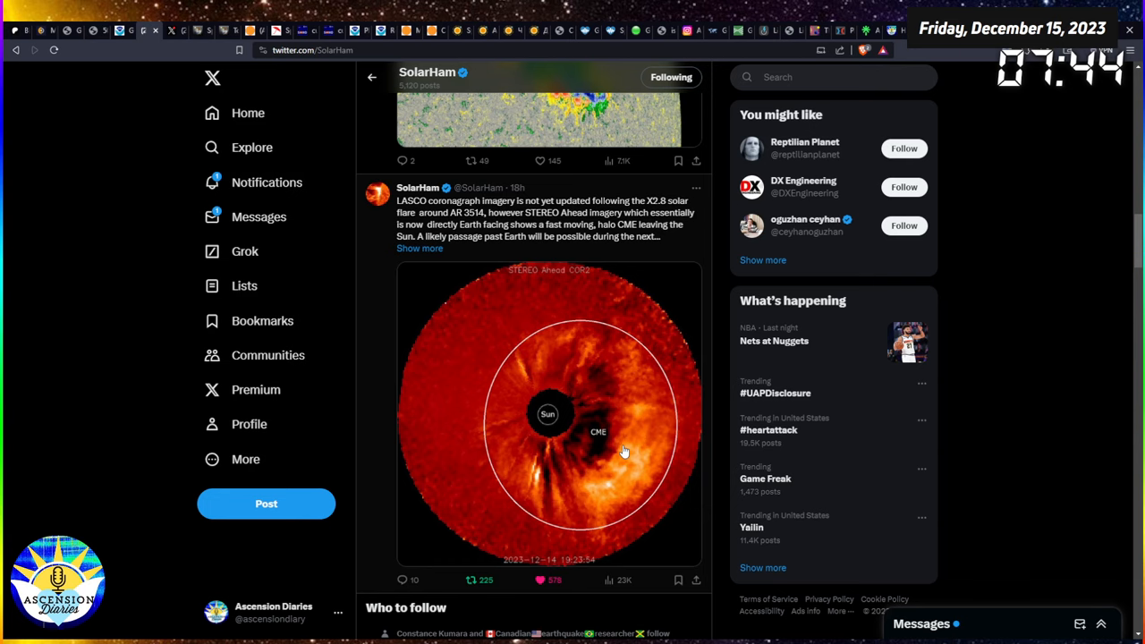
{"action": "mouse_move", "coordinate": [544, 347]}
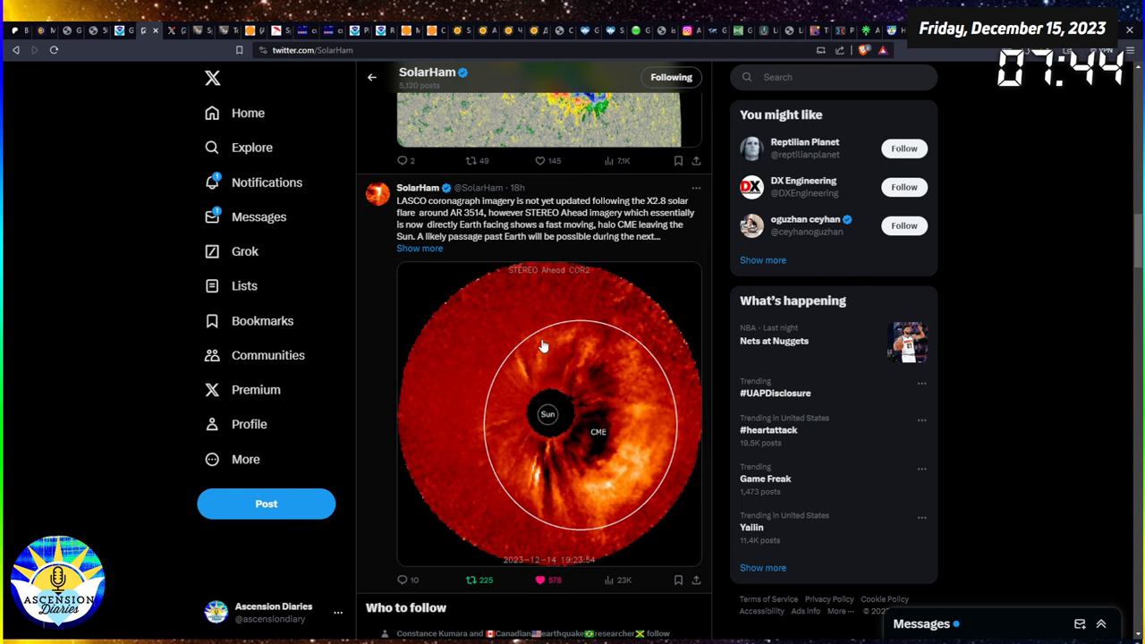
Scroll to SolarHam's older posts on the M5.8 flare, south-pointing sunspots and the aurora forecast.
{"action": "scroll", "scroll_direction": "down", "scroll_amount": 3}
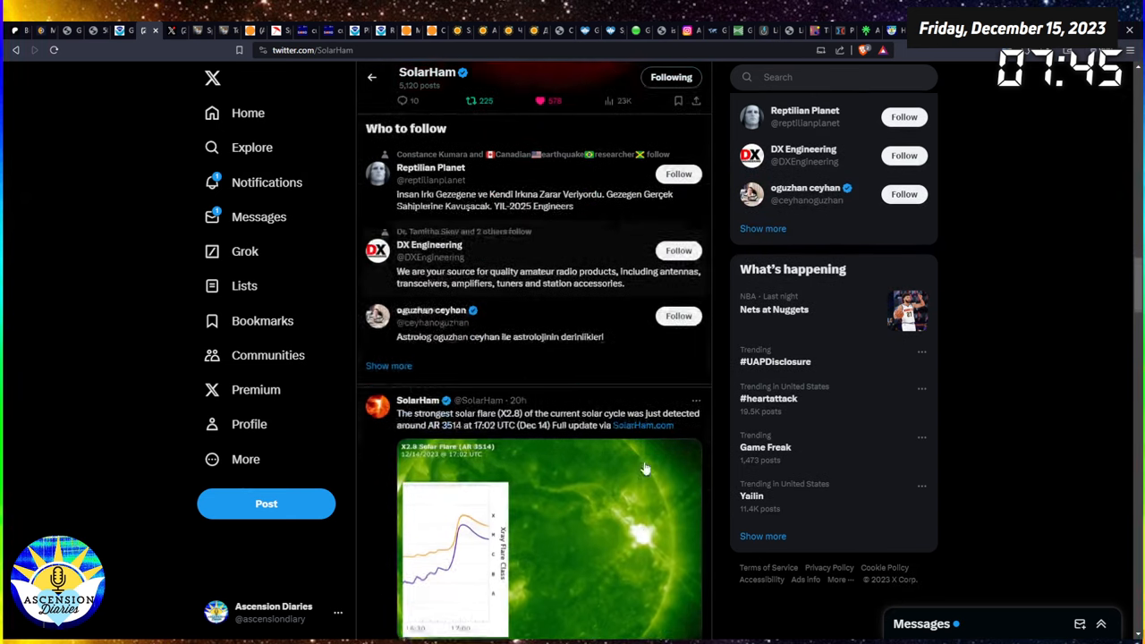
{"action": "scroll", "scroll_direction": "down", "scroll_amount": 3}
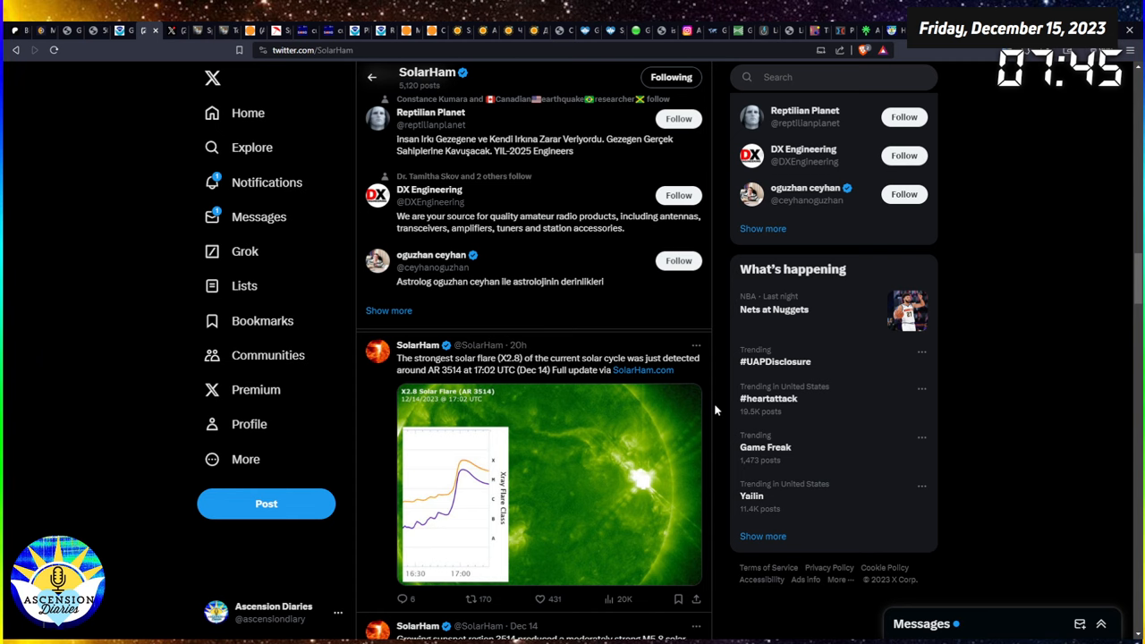
{"action": "scroll", "scroll_direction": "down", "scroll_amount": 3}
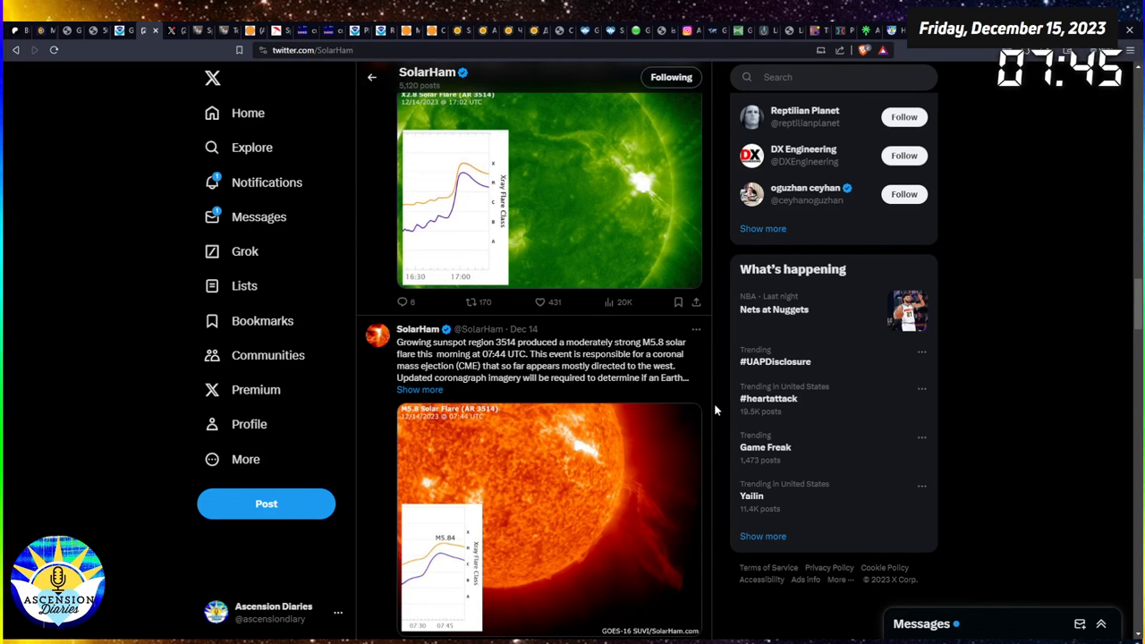
{"action": "scroll", "scroll_direction": "down", "scroll_amount": 3}
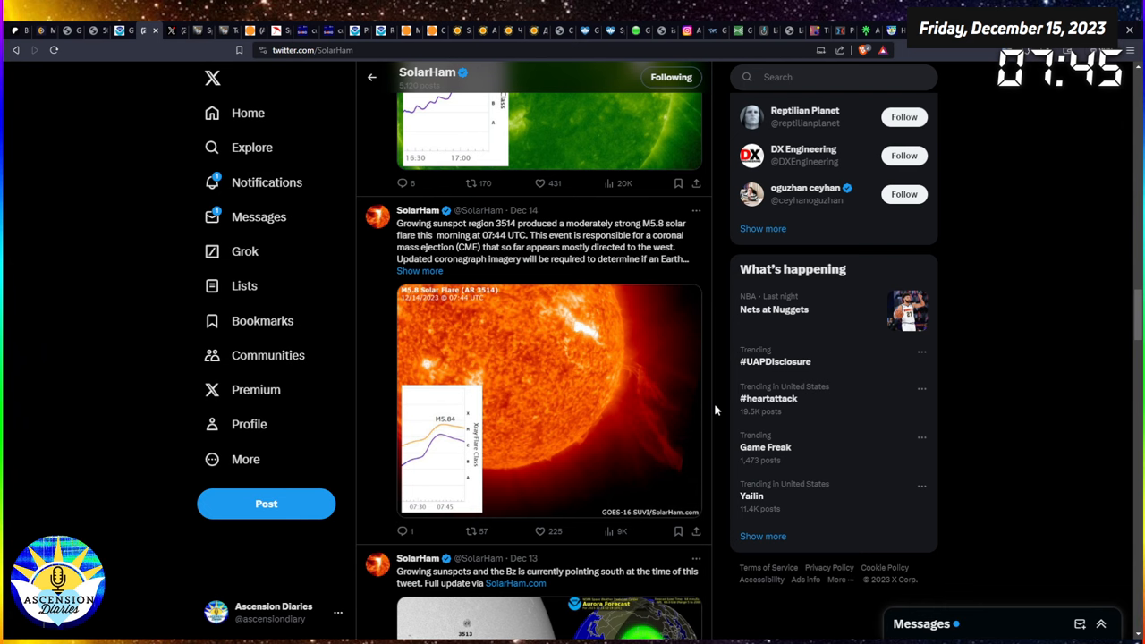
{"action": "scroll", "scroll_direction": "down", "scroll_amount": 3}
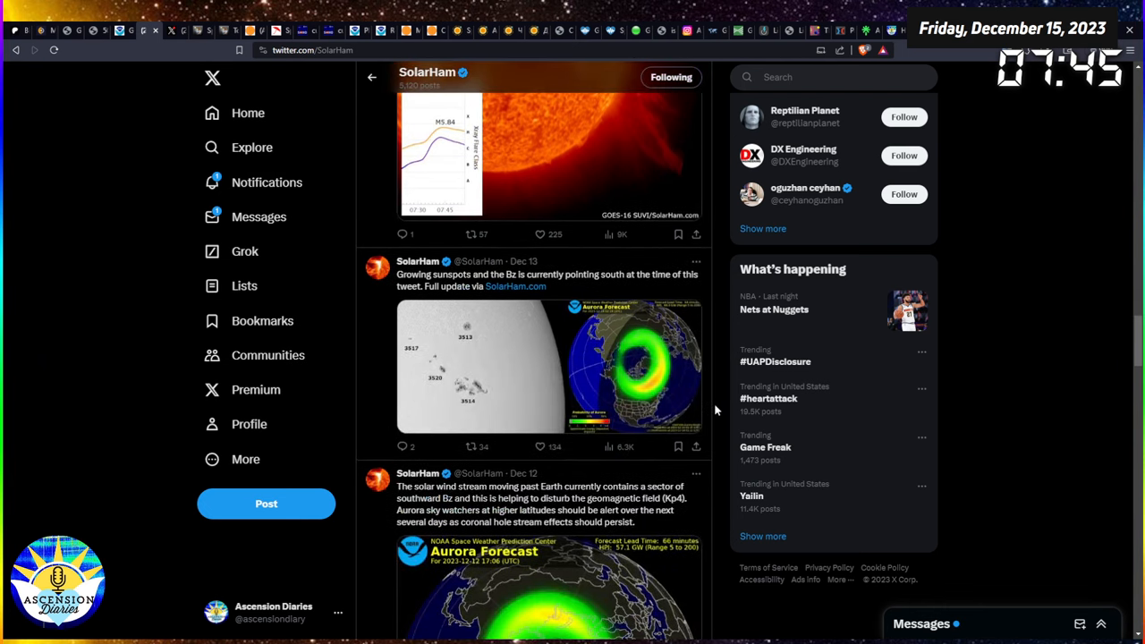
{"action": "scroll", "scroll_direction": "up", "scroll_amount": 3}
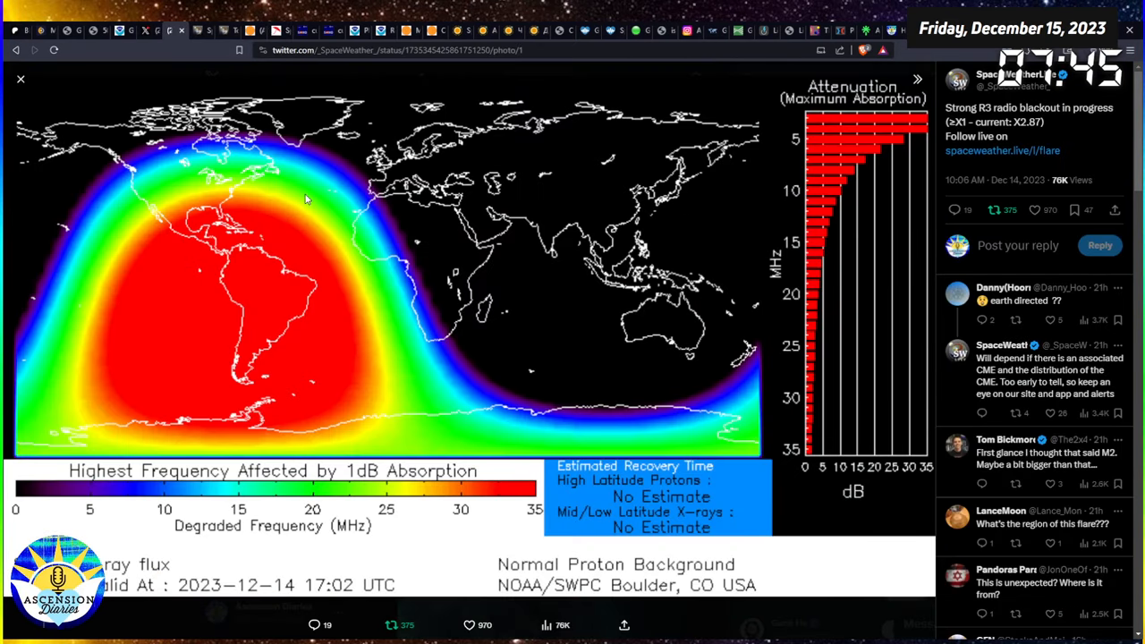
{"action": "mouse_move", "coordinate": [20, 79]}
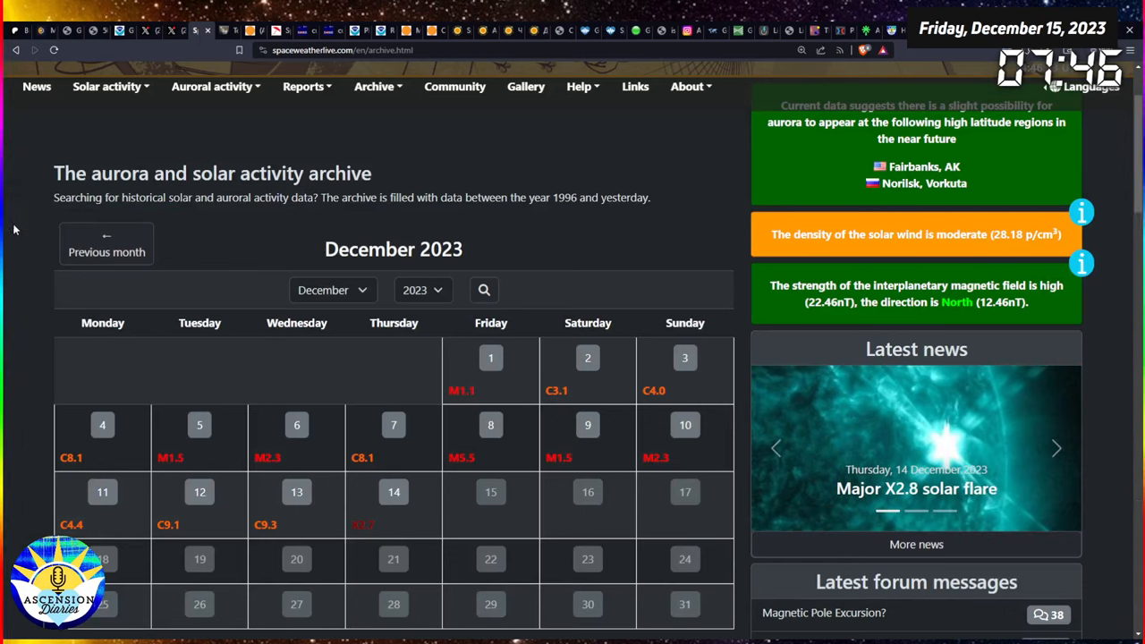
{"action": "left_click", "coordinate": [1055, 447]}
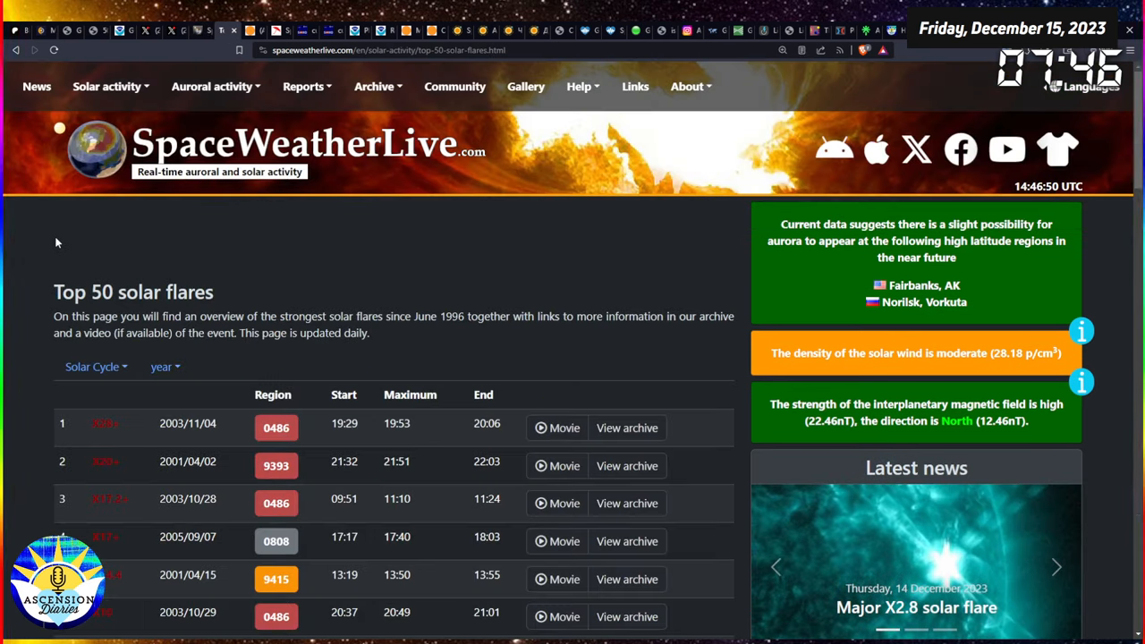
{"action": "mouse_move", "coordinate": [30, 258]}
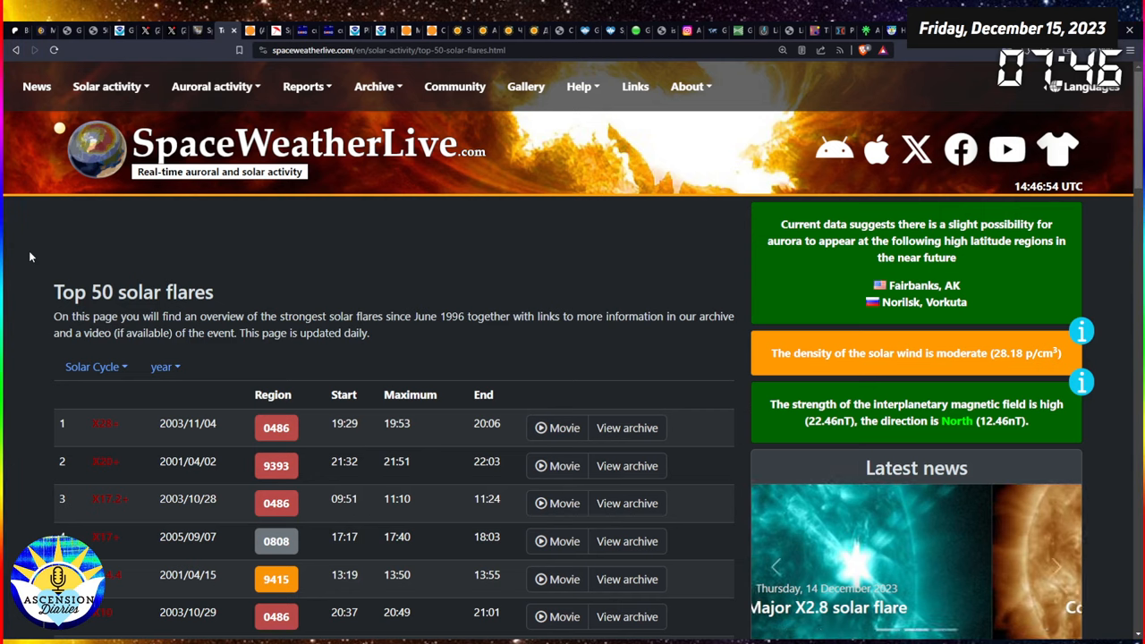
{"action": "scroll", "scroll_direction": "down", "scroll_amount": 3}
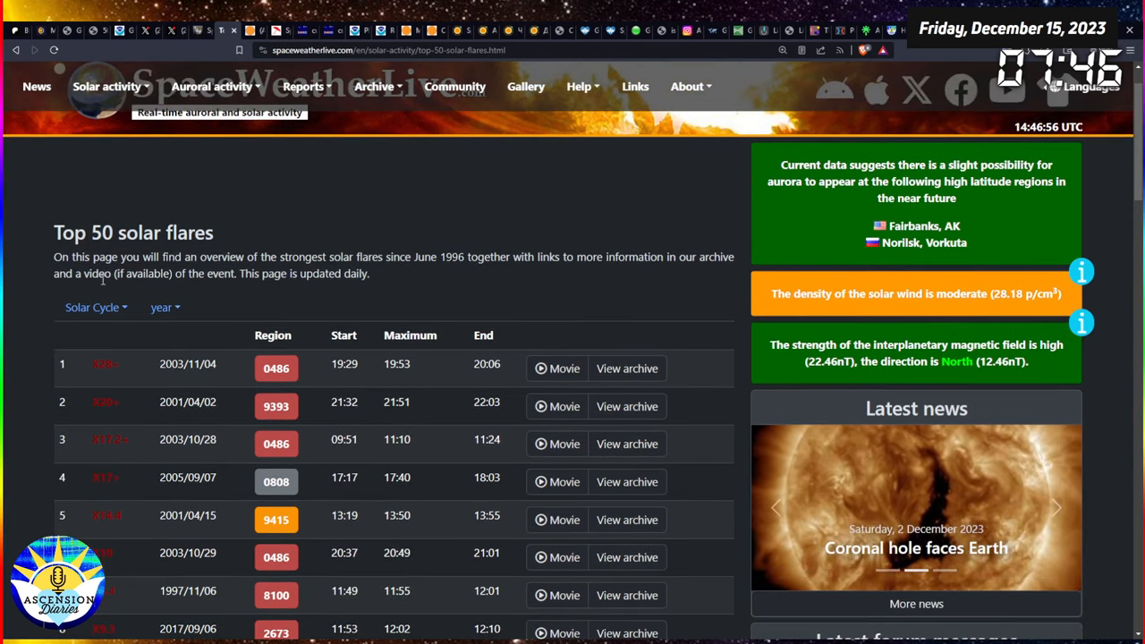
{"action": "double_click", "coordinate": [186, 363]}
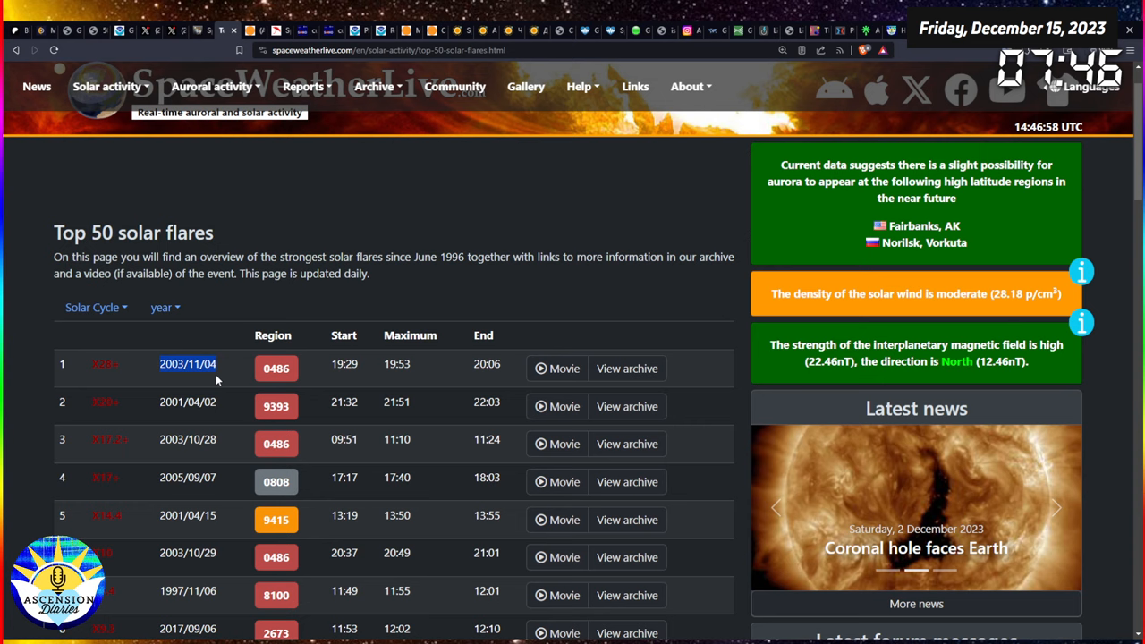
{"action": "scroll", "scroll_direction": "down", "scroll_amount": 3}
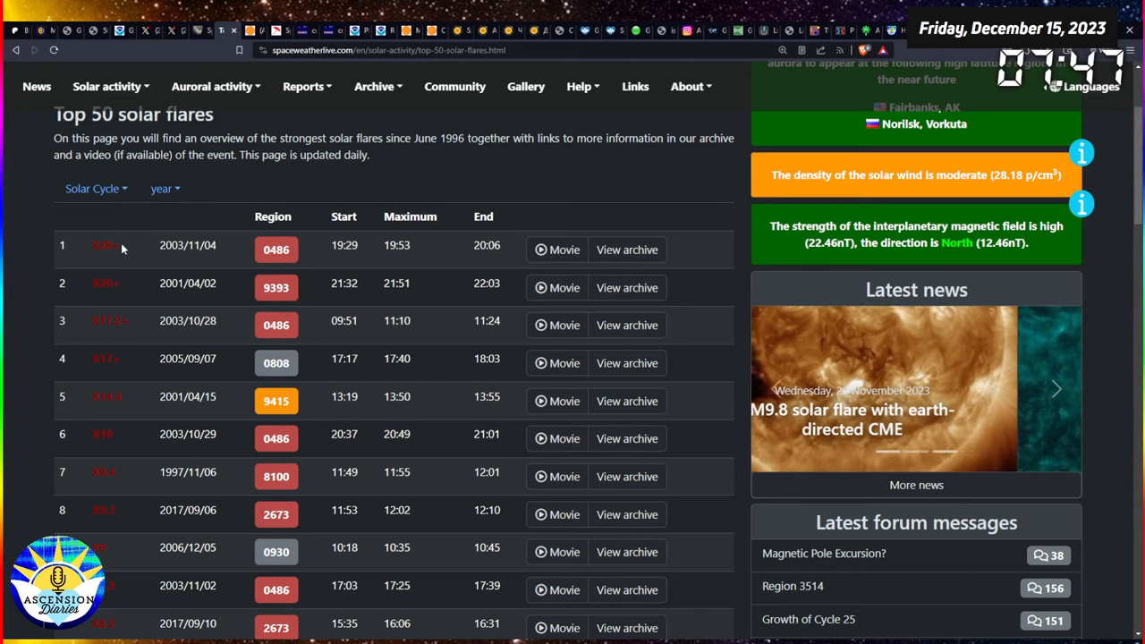
{"action": "left_click", "coordinate": [1055, 388]}
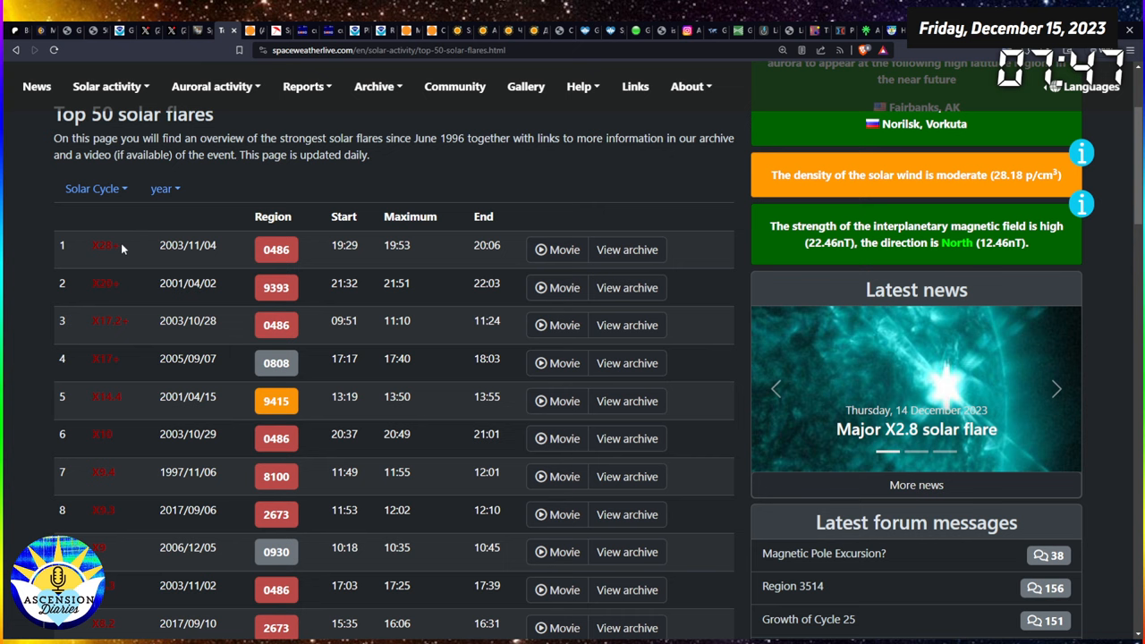
{"action": "left_click", "coordinate": [1055, 388]}
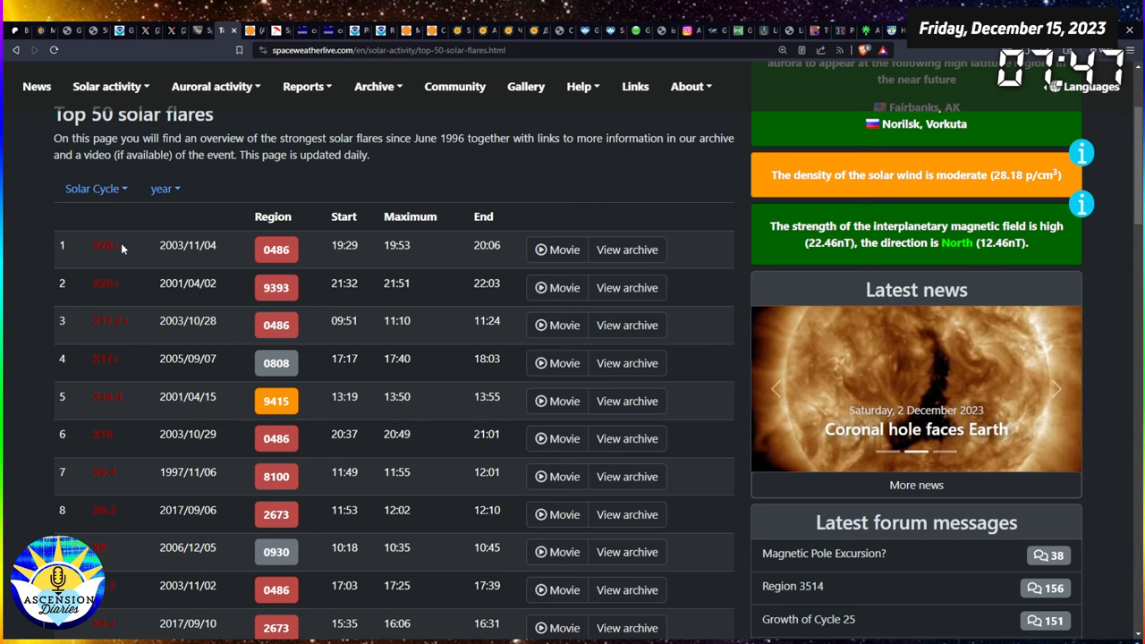
{"action": "mouse_move", "coordinate": [118, 258]}
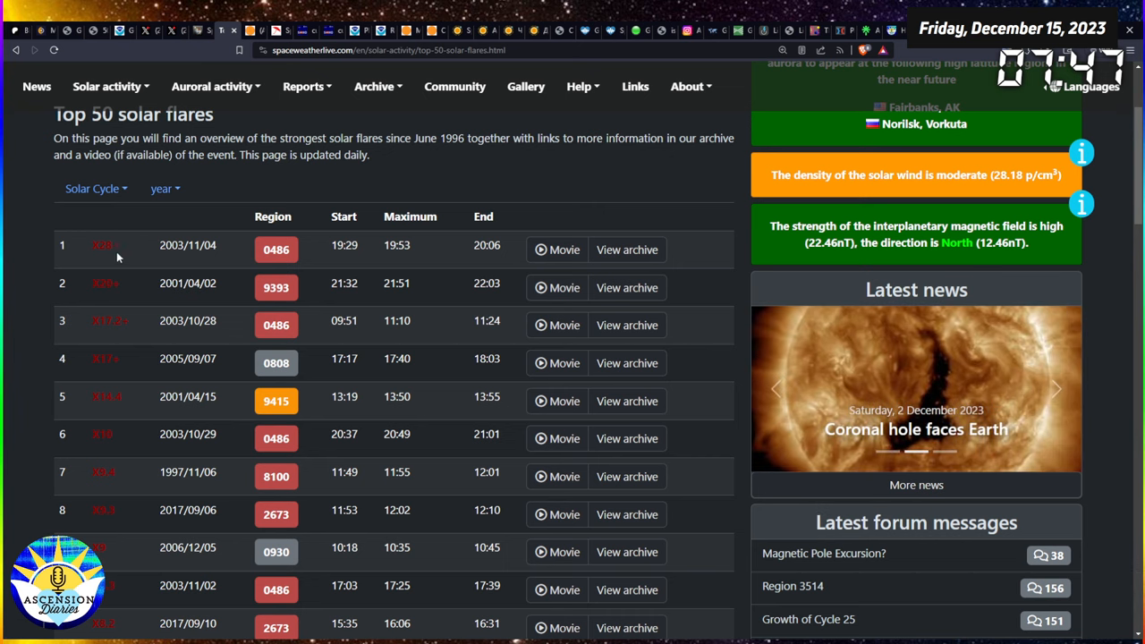
{"action": "double_click", "coordinate": [102, 243]}
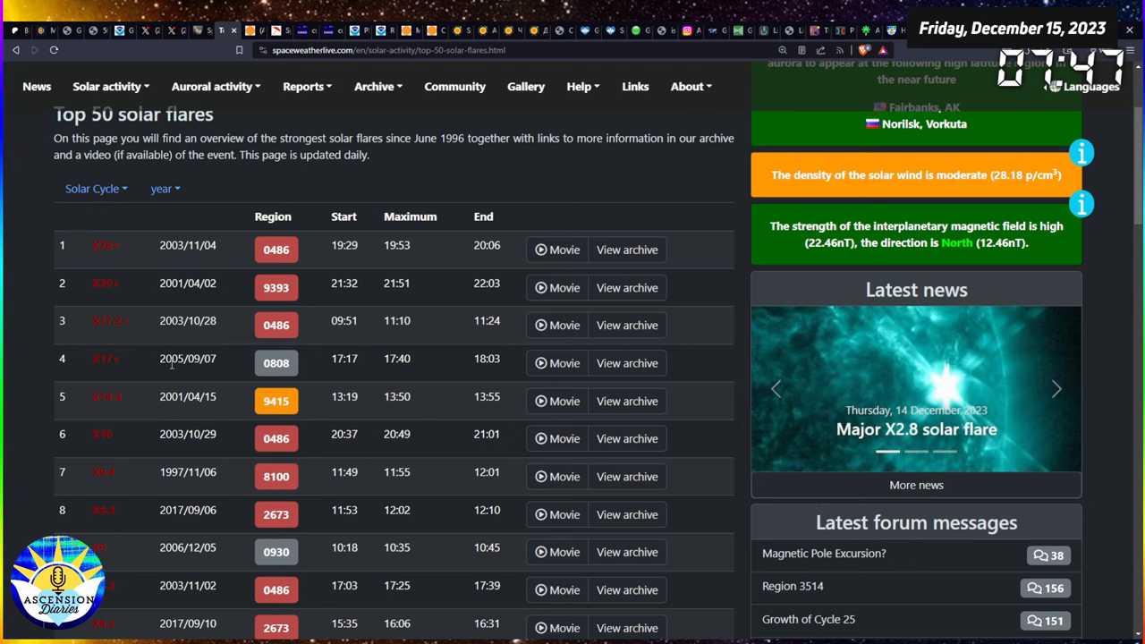
{"action": "scroll", "scroll_direction": "down", "scroll_amount": 3}
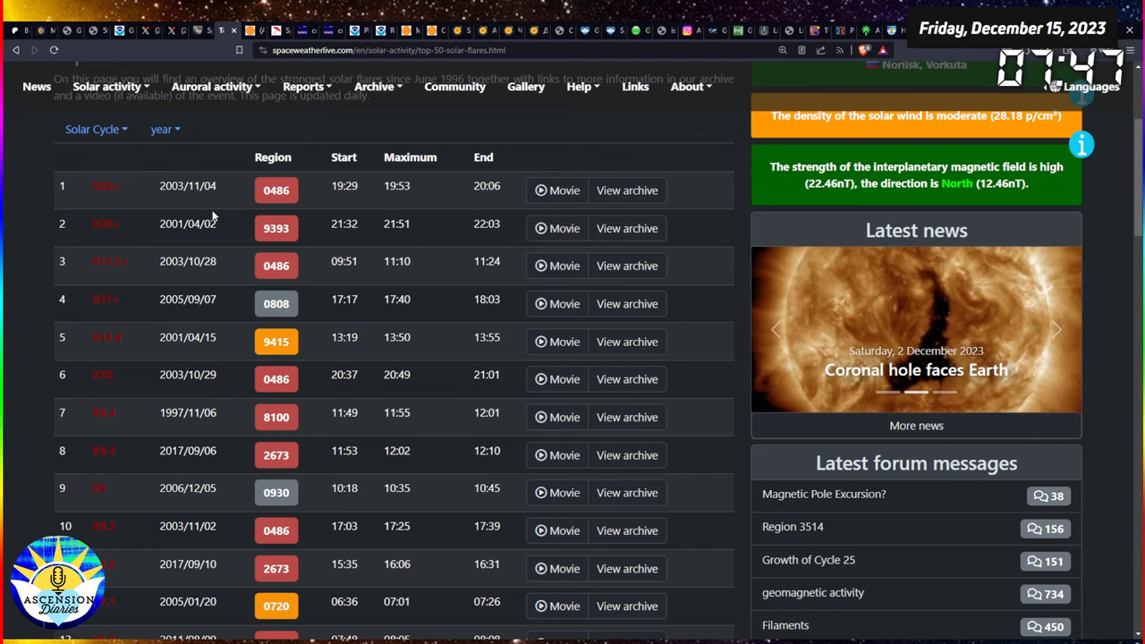
{"action": "scroll", "scroll_direction": "down", "scroll_amount": 3}
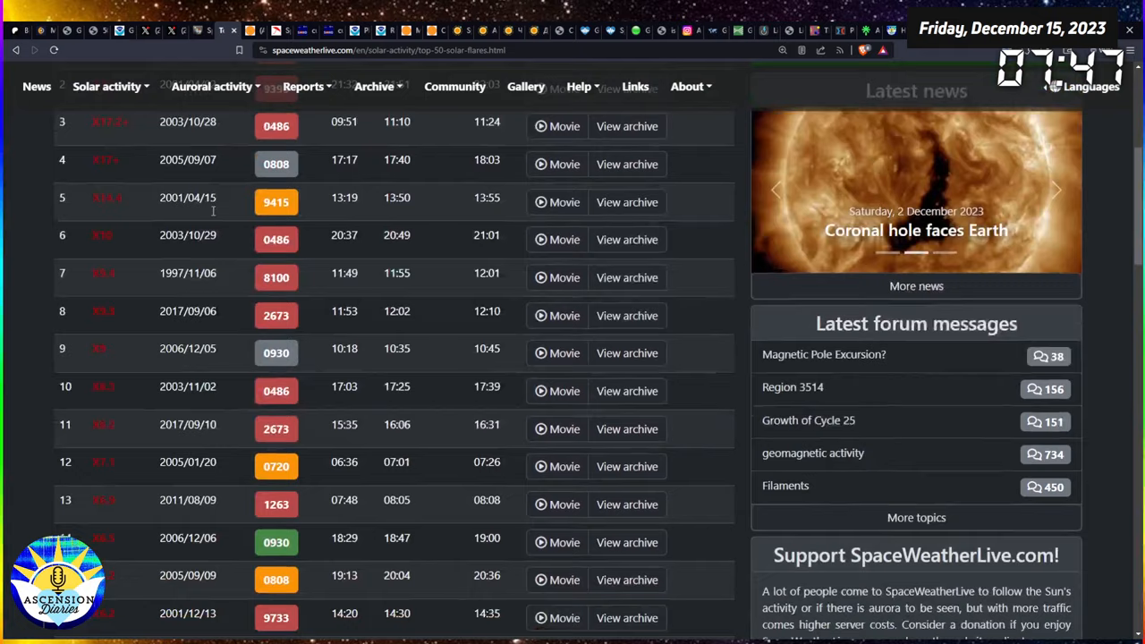
{"action": "scroll", "scroll_direction": "down", "scroll_amount": 3}
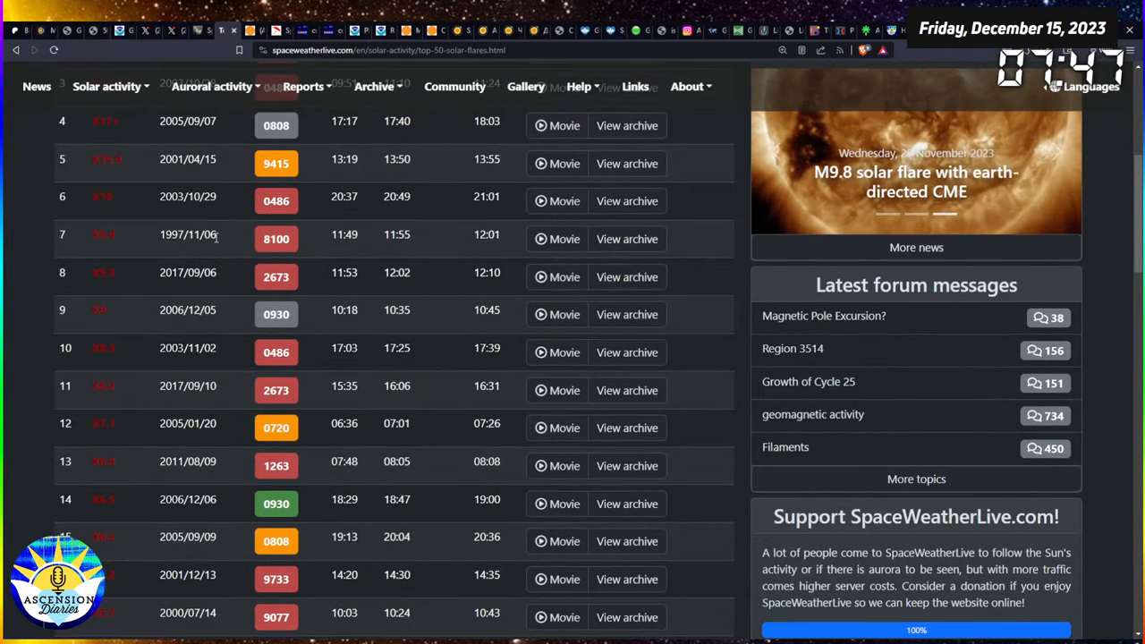
{"action": "double_click", "coordinate": [188, 234]}
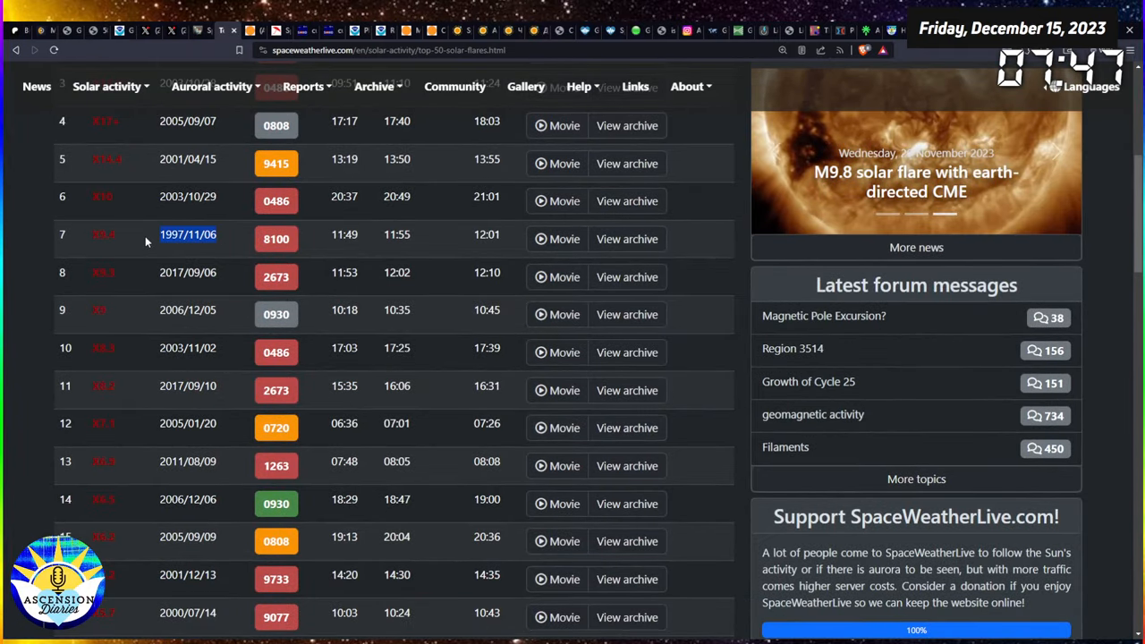
{"action": "scroll", "scroll_direction": "down", "scroll_amount": 3}
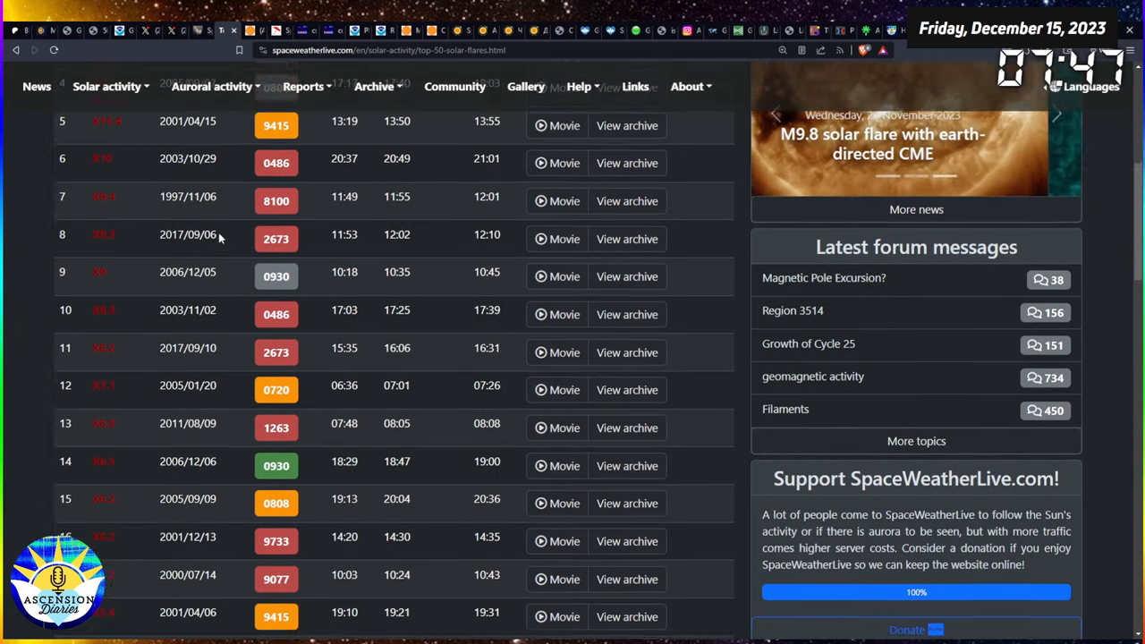
{"action": "scroll", "scroll_direction": "down", "scroll_amount": 3}
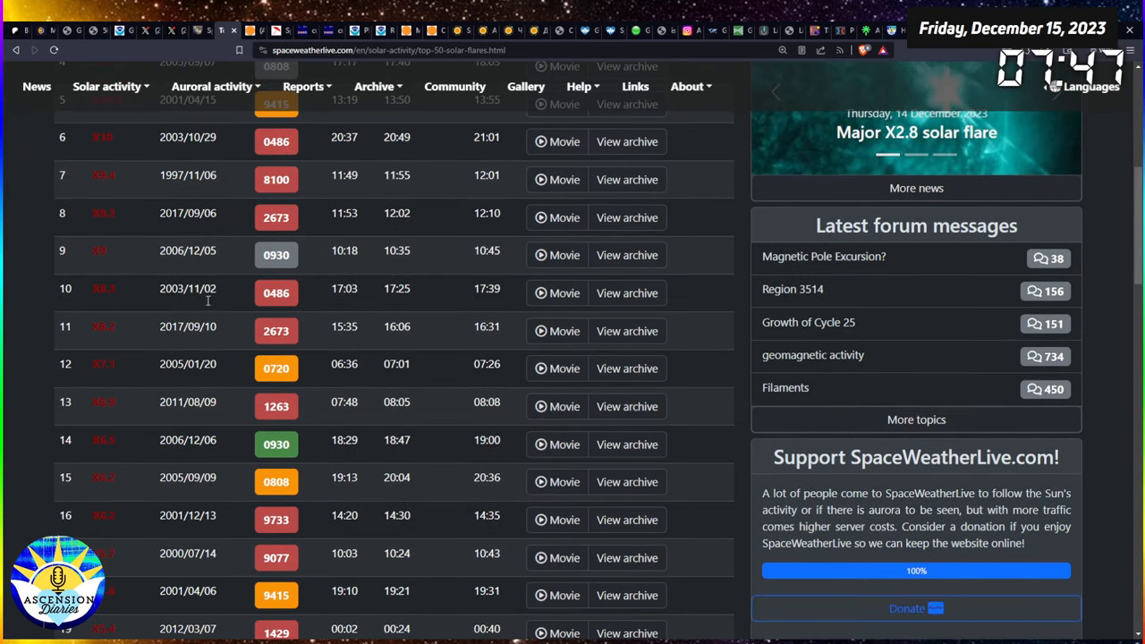
{"action": "scroll", "scroll_direction": "down", "scroll_amount": 3}
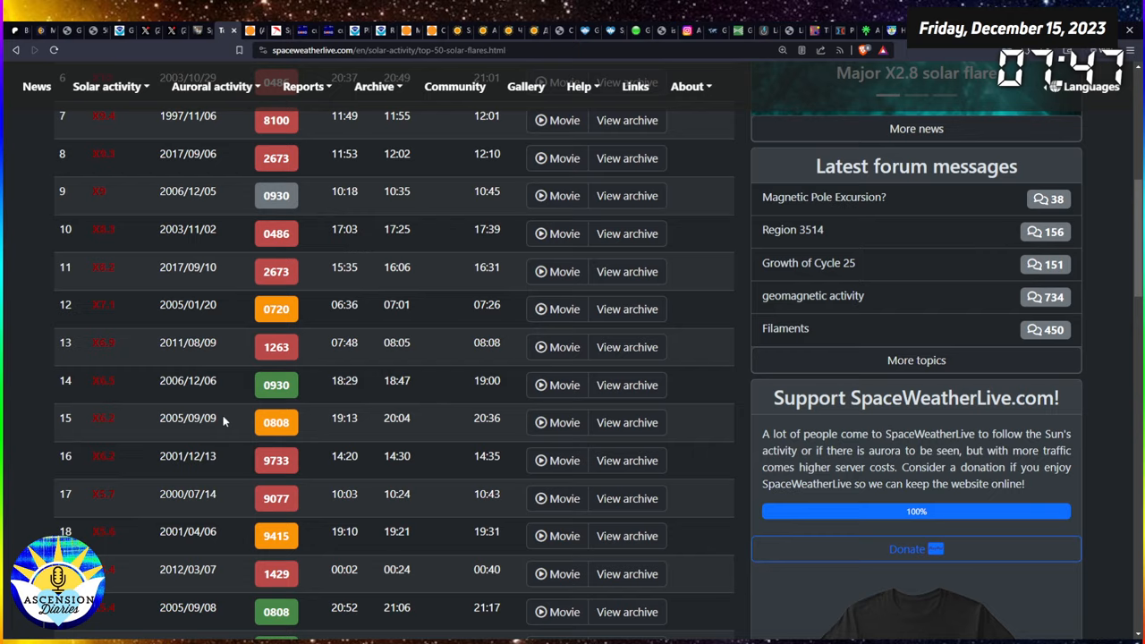
{"action": "scroll", "scroll_direction": "down", "scroll_amount": 3}
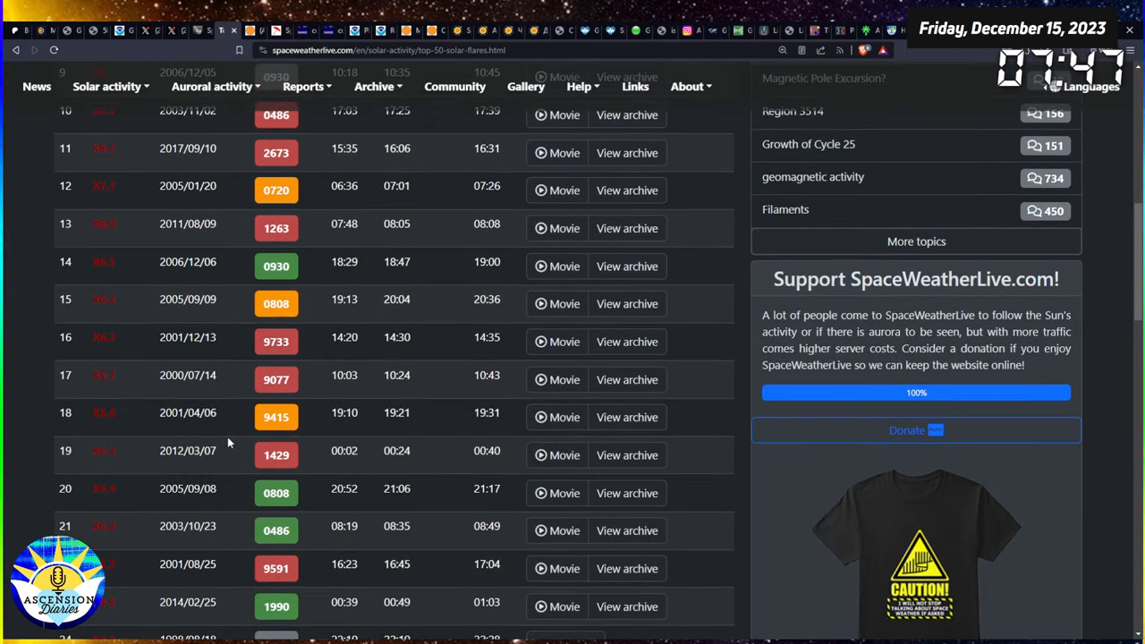
{"action": "scroll", "scroll_direction": "down", "scroll_amount": 3}
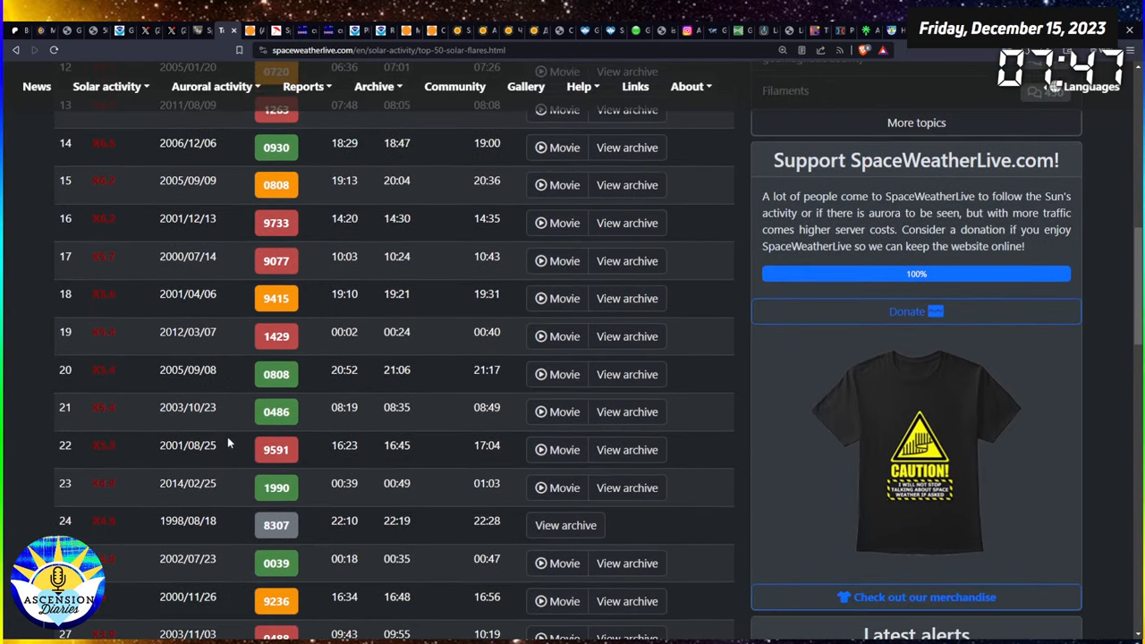
{"action": "scroll", "scroll_direction": "down", "scroll_amount": 3}
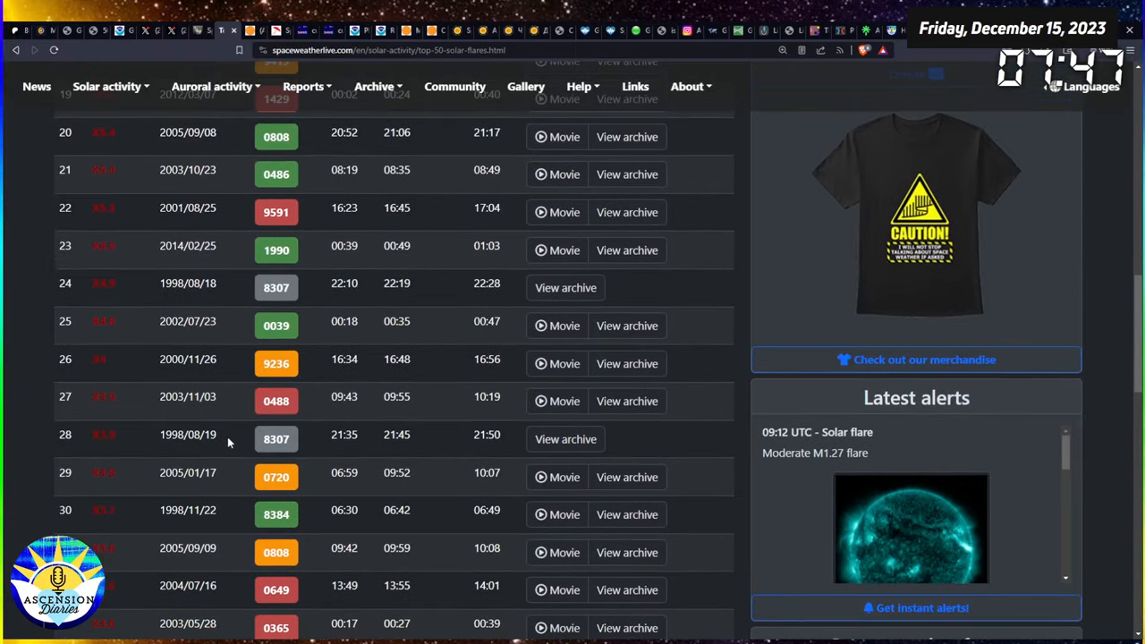
{"action": "scroll", "scroll_direction": "down", "scroll_amount": 3}
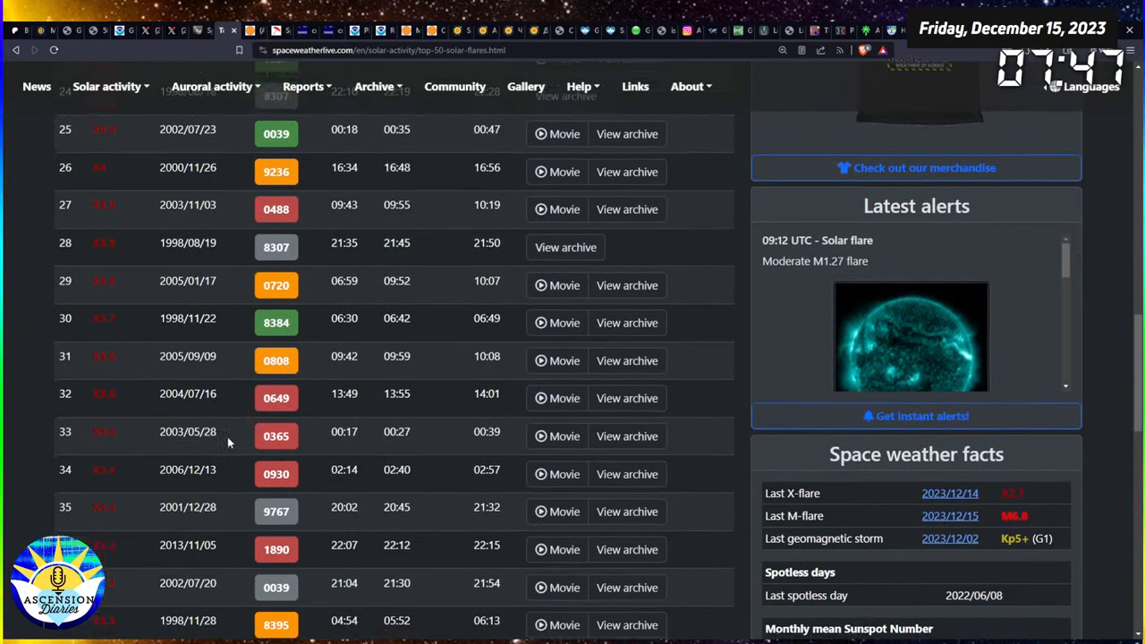
{"action": "scroll", "scroll_direction": "down", "scroll_amount": 3}
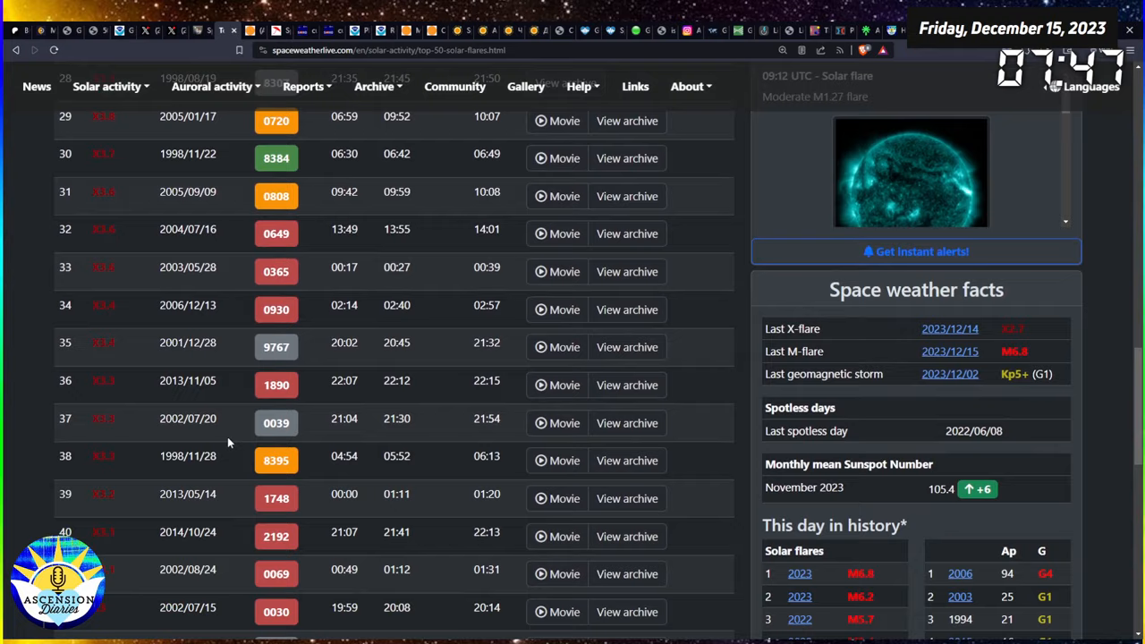
{"action": "scroll", "scroll_direction": "down", "scroll_amount": 3}
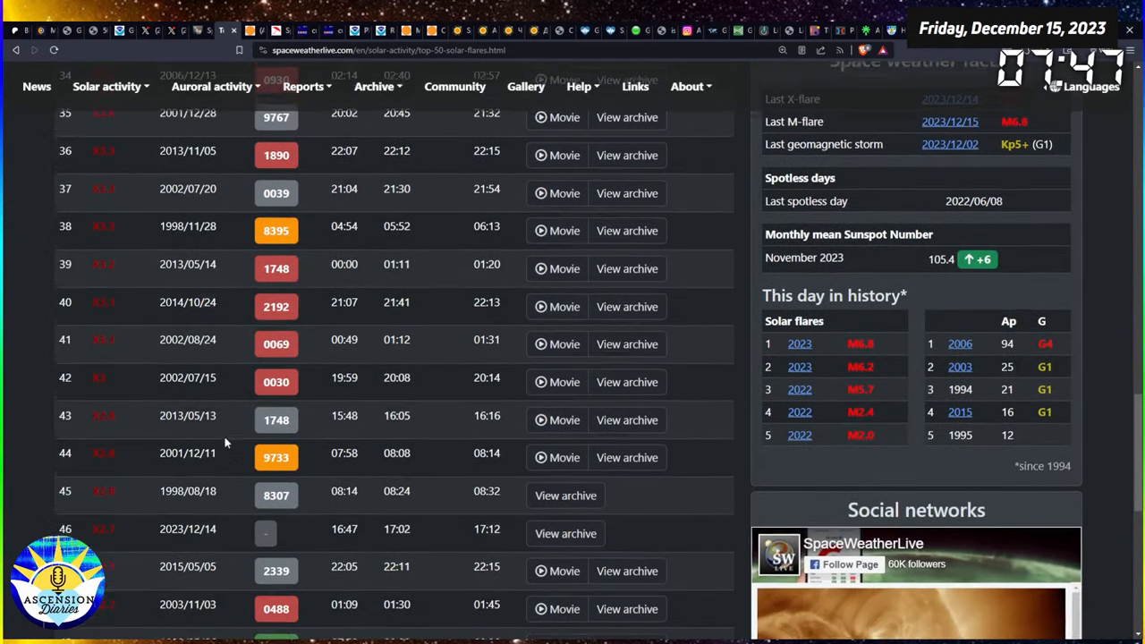
{"action": "scroll", "scroll_direction": "down", "scroll_amount": 3}
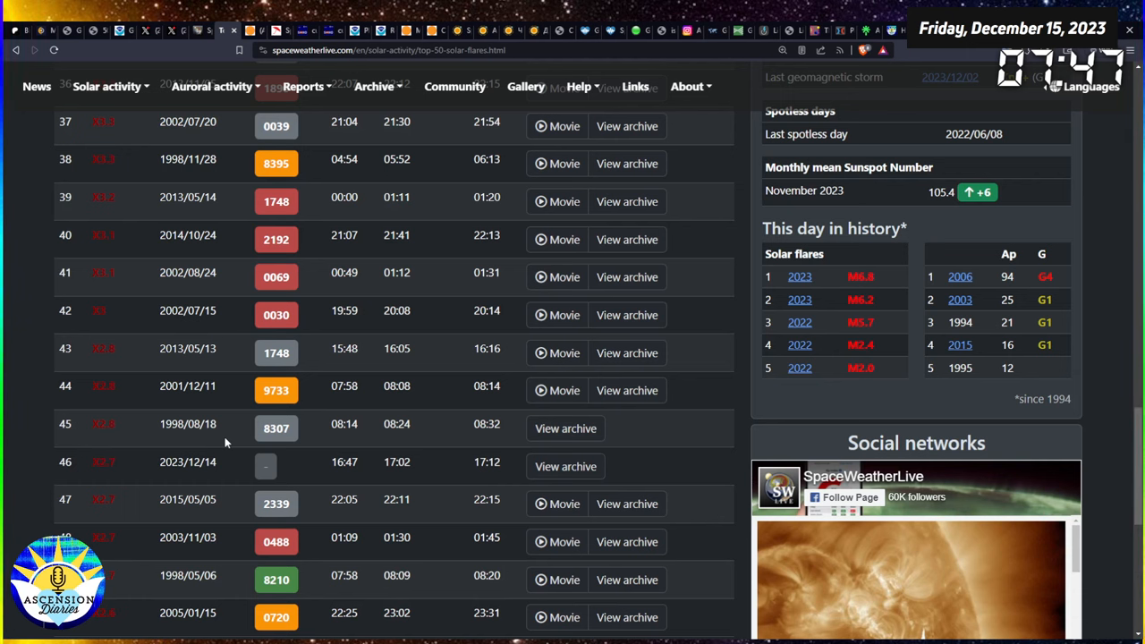
{"action": "scroll", "scroll_direction": "down", "scroll_amount": 3}
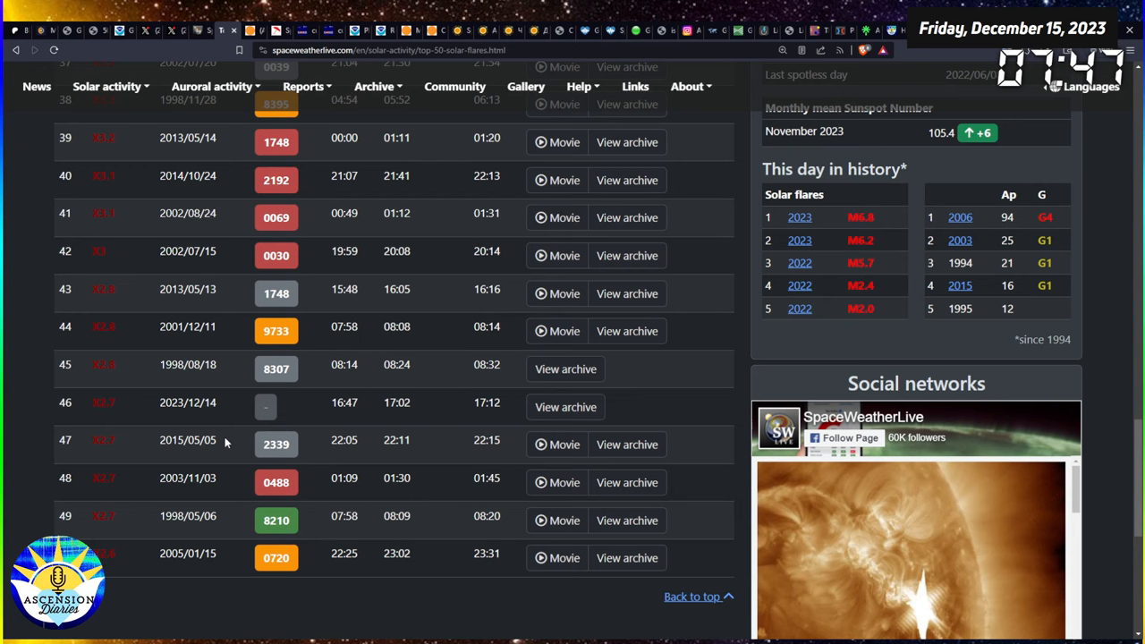
{"action": "mouse_move", "coordinate": [226, 487]}
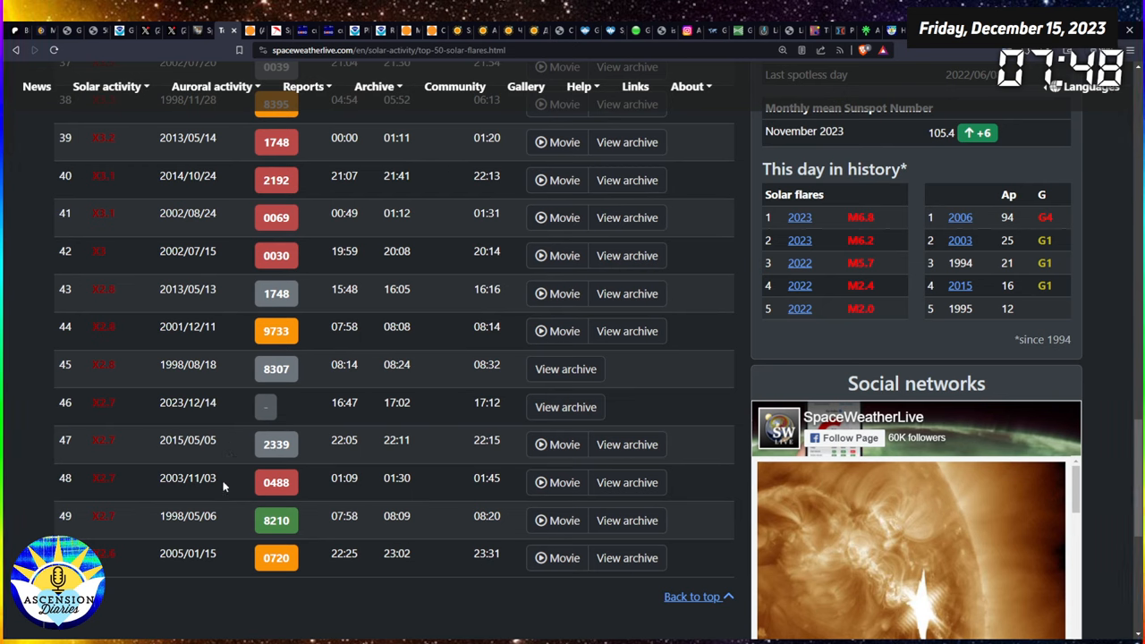
{"action": "mouse_move", "coordinate": [225, 472]}
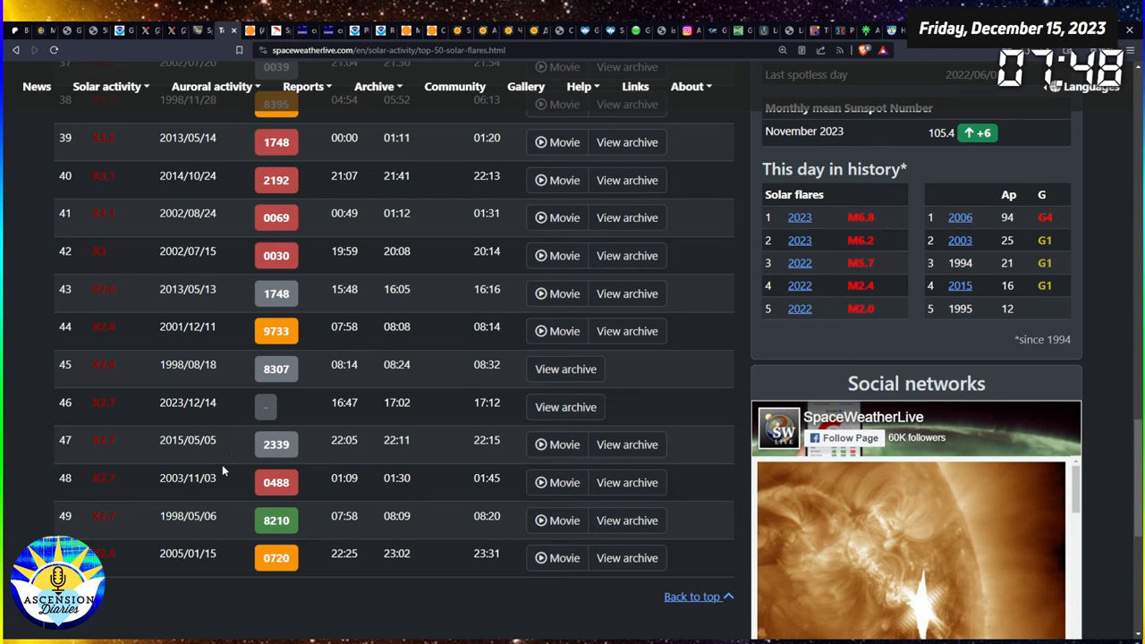
{"action": "scroll", "scroll_direction": "up", "scroll_amount": 3}
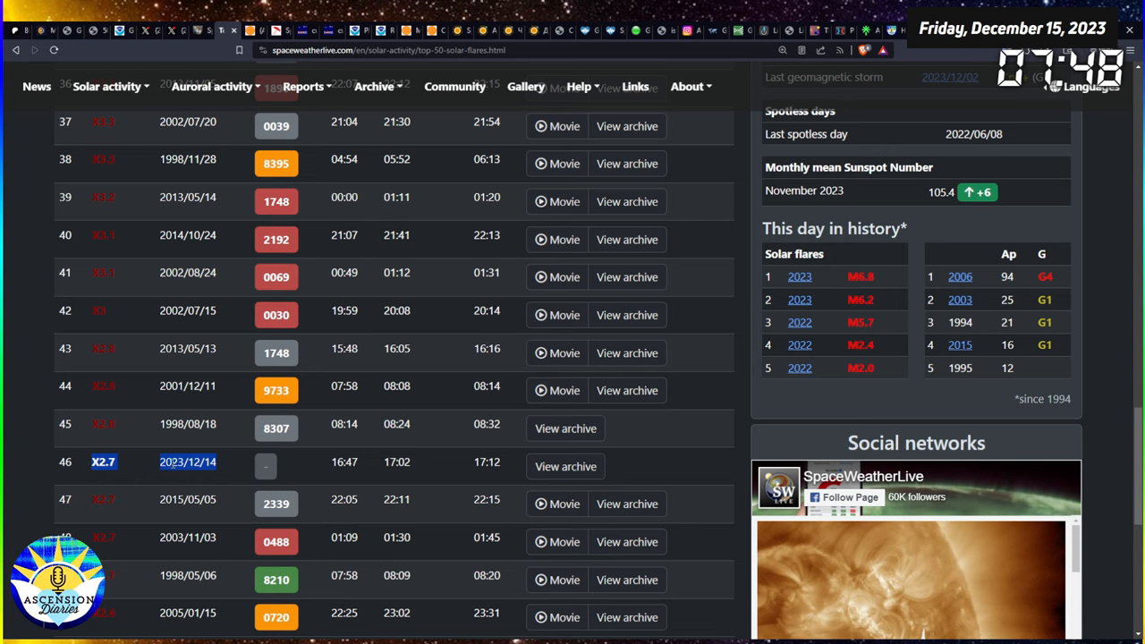
{"action": "mouse_move", "coordinate": [43, 465]}
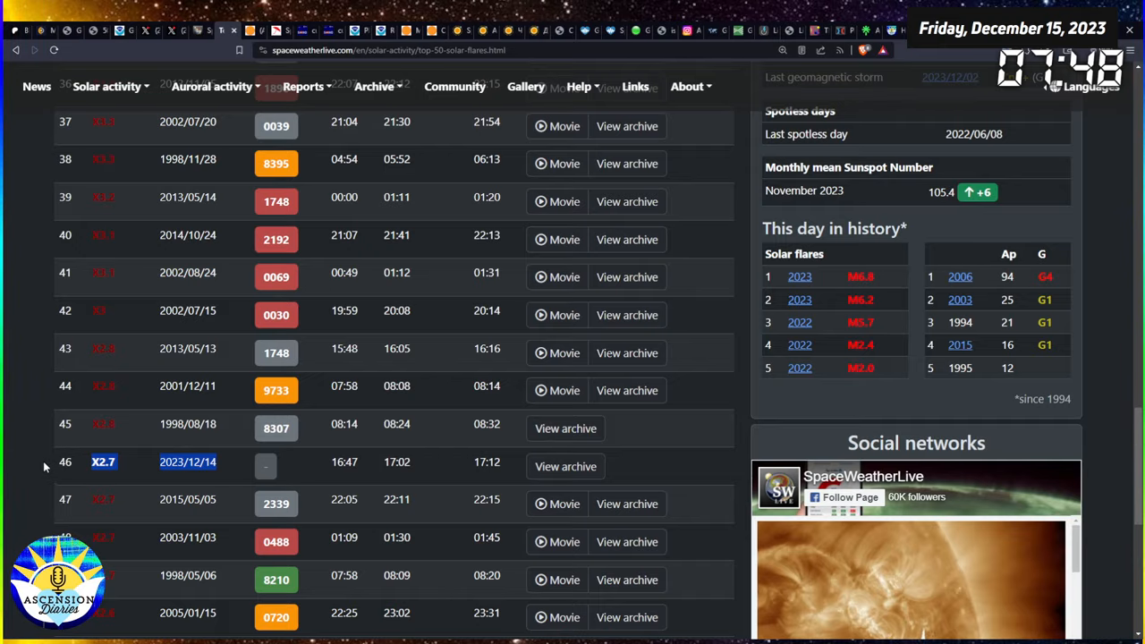
{"action": "scroll", "scroll_direction": "up", "scroll_amount": 3}
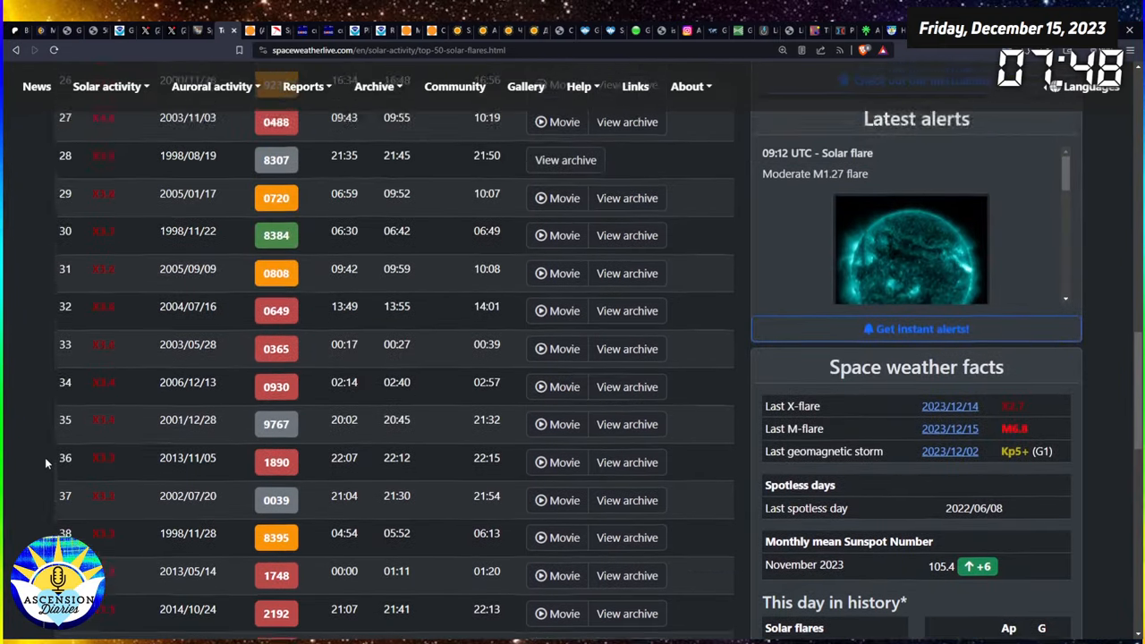
{"action": "scroll", "scroll_direction": "up", "scroll_amount": 3}
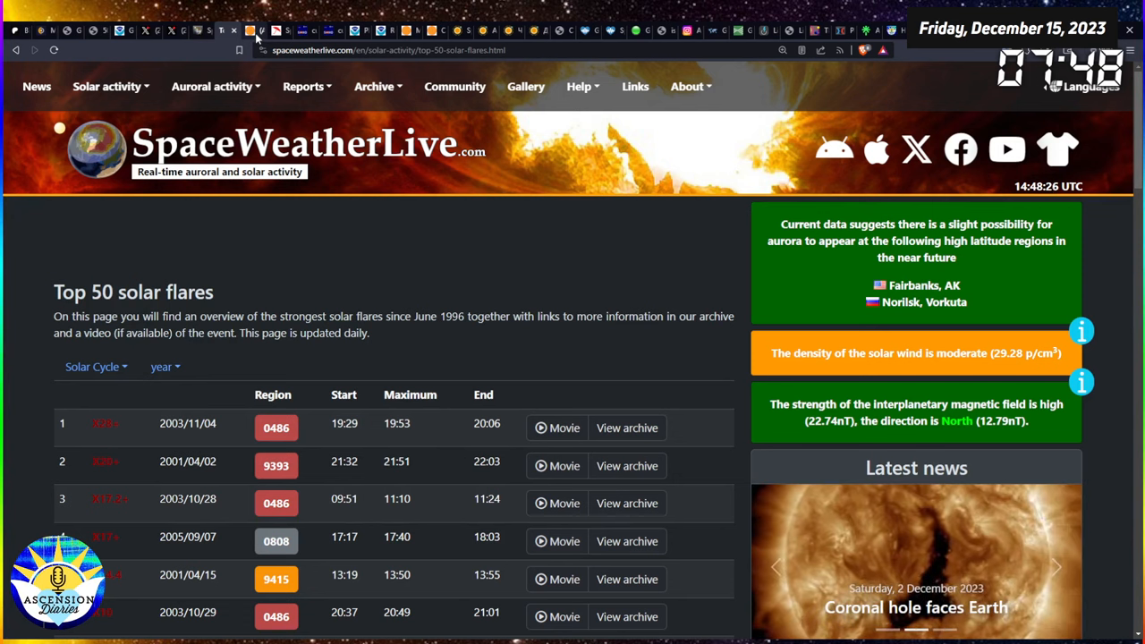
{"action": "mouse_move", "coordinate": [218, 183]}
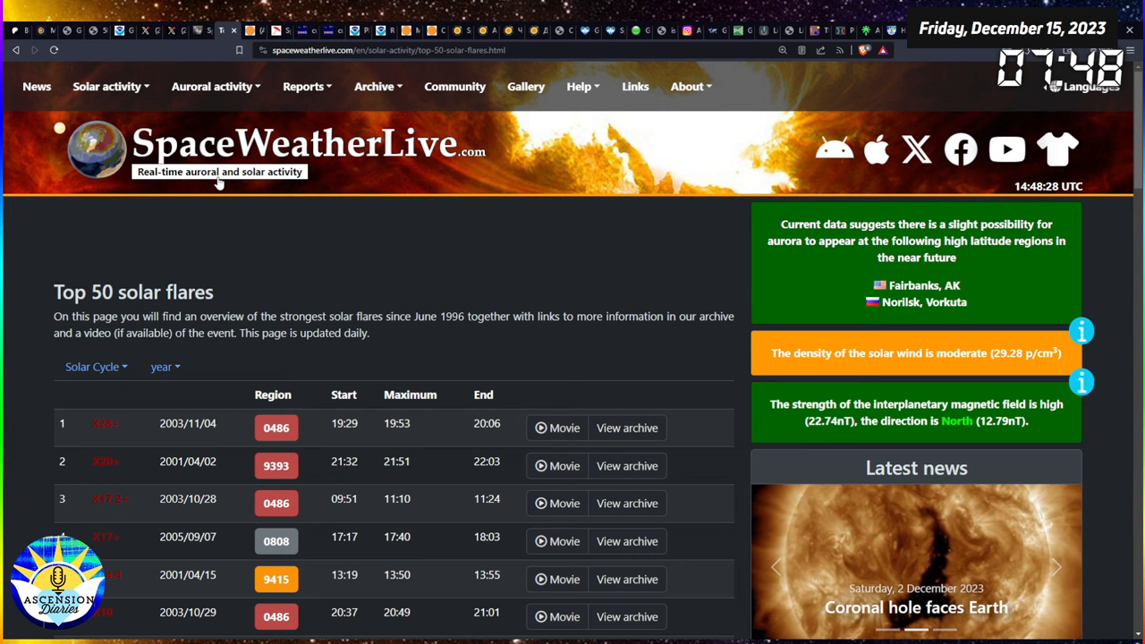
Filter the top-50 flare table to Solar Cycle 25, with the X2.7 flare of 2023/12/14 ranked first.
{"action": "left_click", "coordinate": [91, 366]}
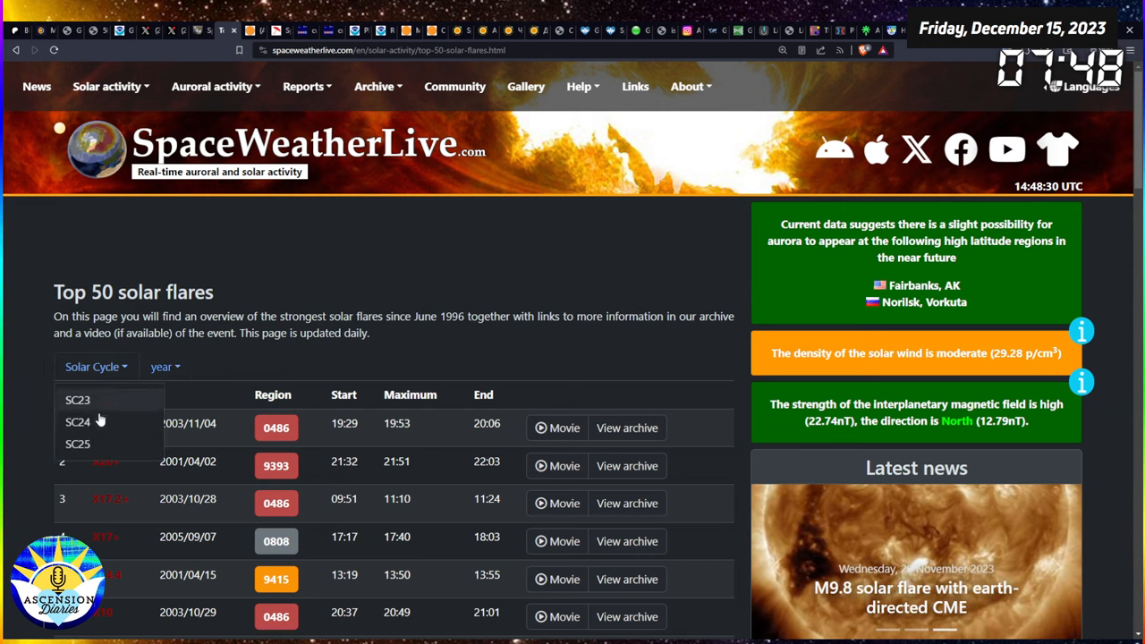
{"action": "left_click", "coordinate": [77, 444]}
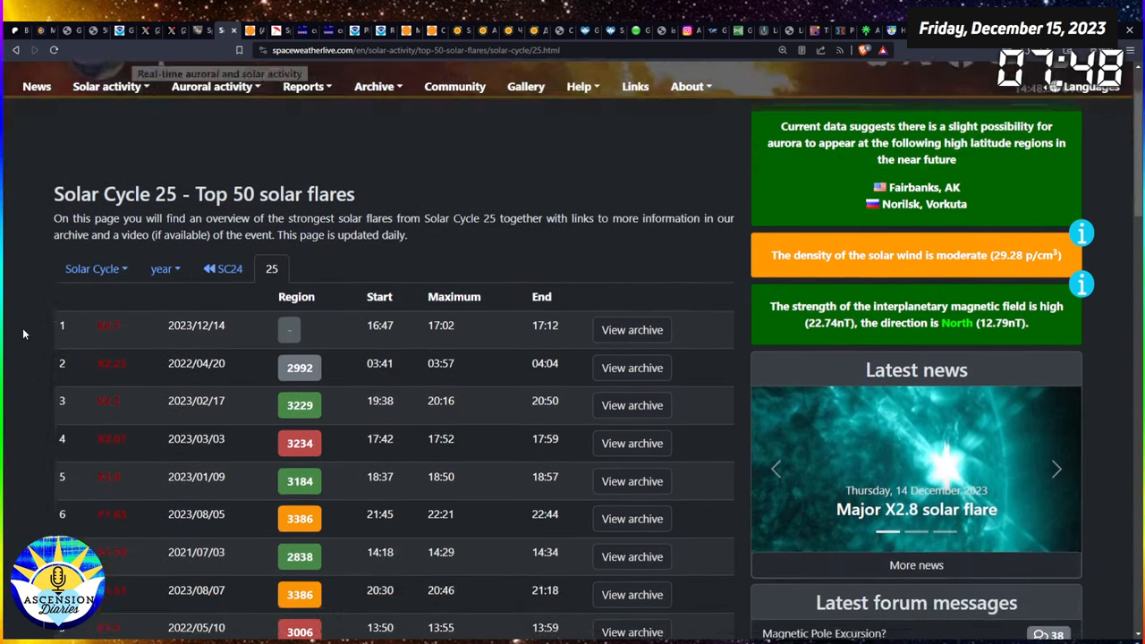
{"action": "scroll", "scroll_direction": "down", "scroll_amount": 3}
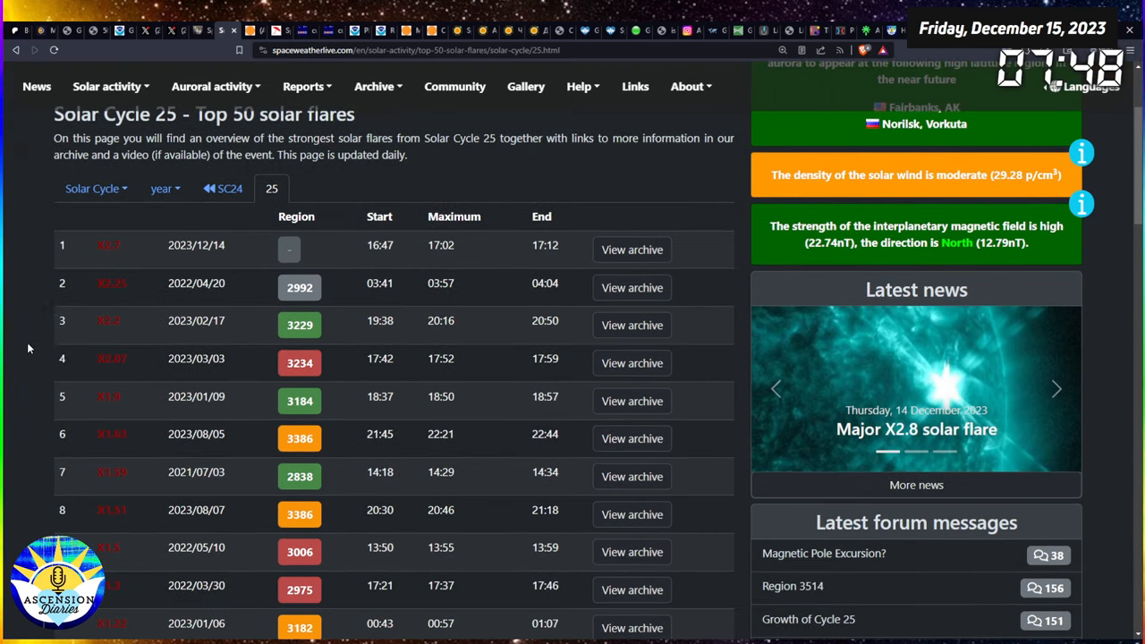
{"action": "scroll", "scroll_direction": "down", "scroll_amount": 3}
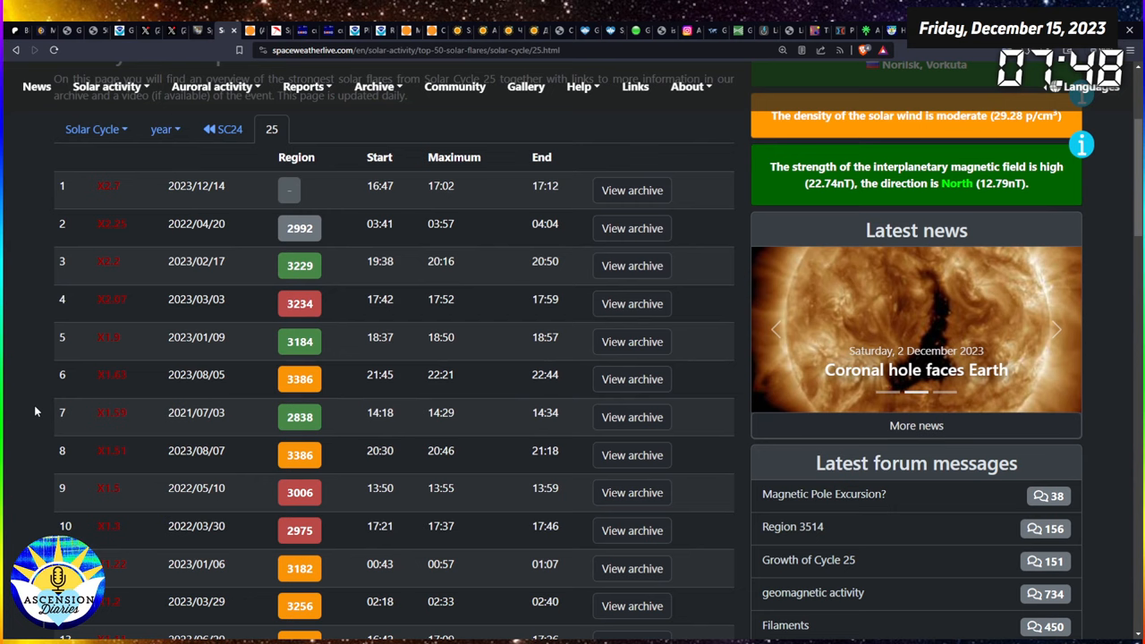
{"action": "mouse_move", "coordinate": [63, 293]}
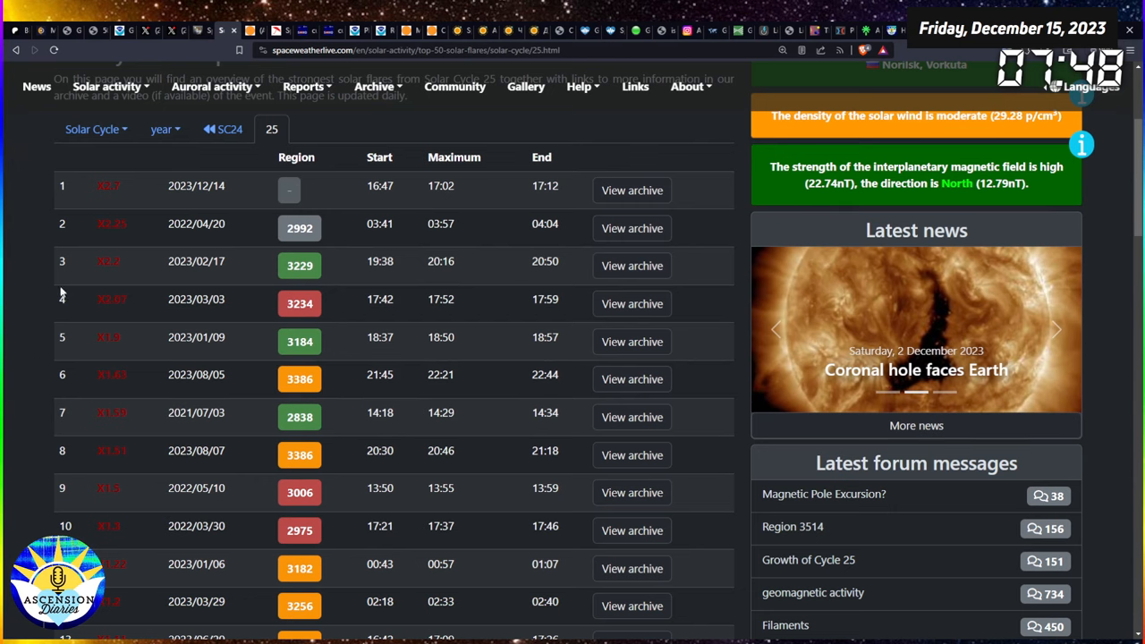
{"action": "scroll", "scroll_direction": "up", "scroll_amount": 3}
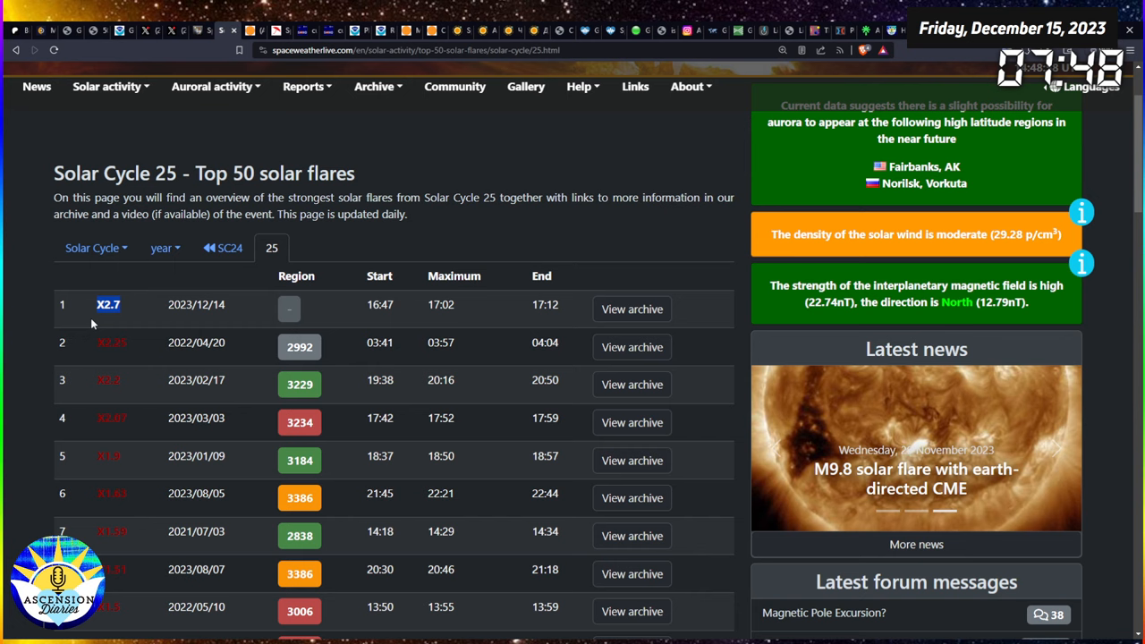
{"action": "mouse_move", "coordinate": [240, 48]}
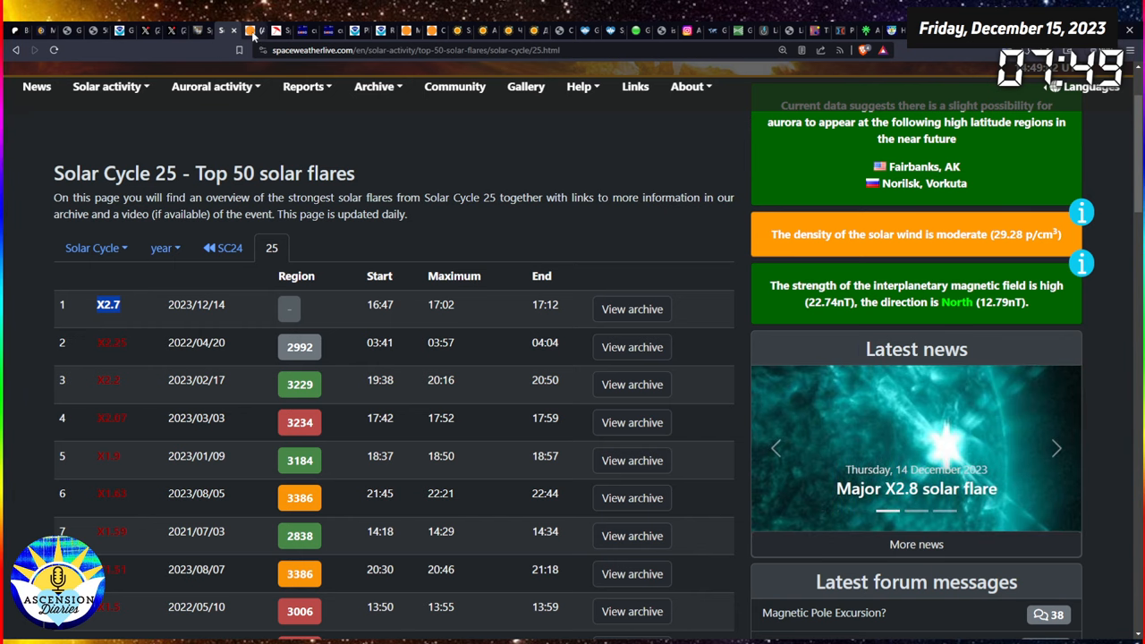
Switch to the SolarHam 30-minute aurora forecast page.
{"action": "left_click", "coordinate": [254, 30]}
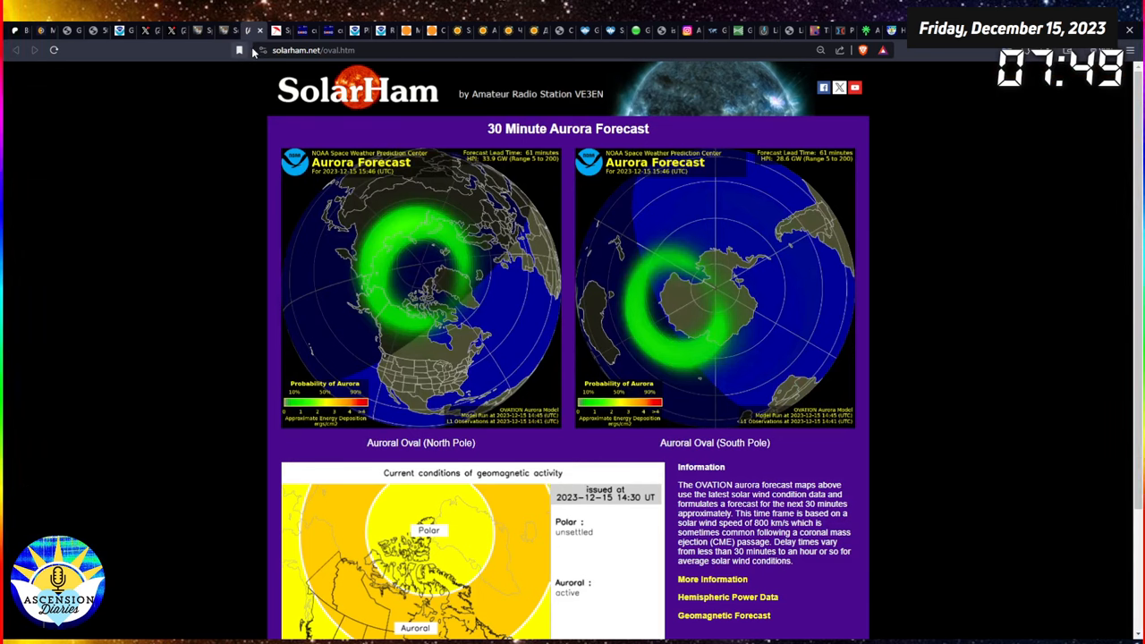
{"action": "mouse_move", "coordinate": [161, 86]}
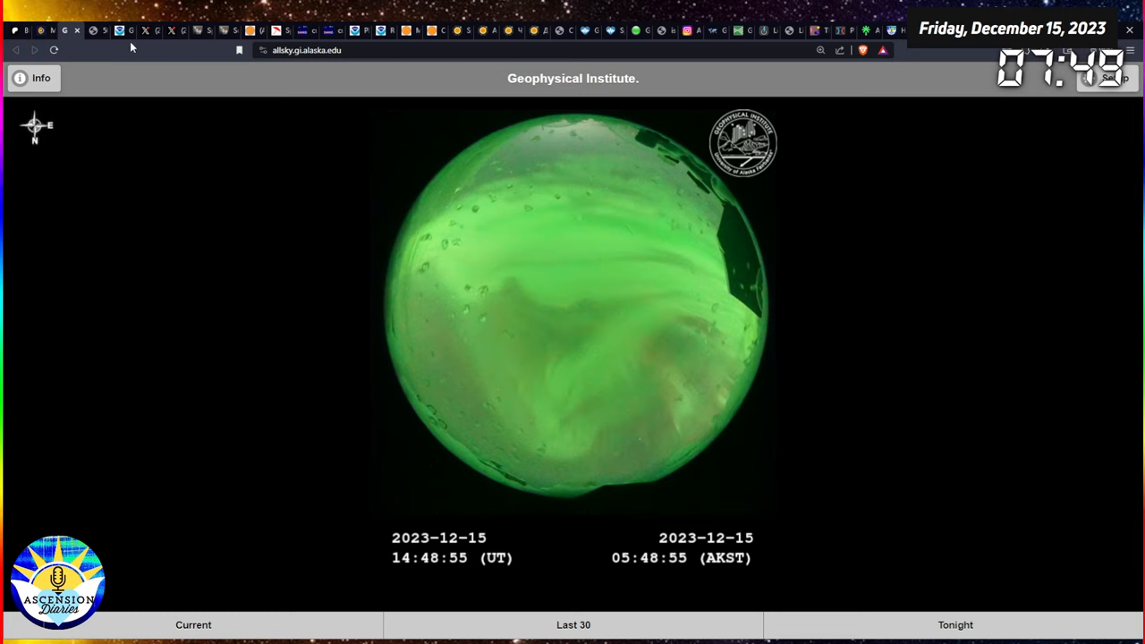
{"action": "mouse_move", "coordinate": [208, 53]}
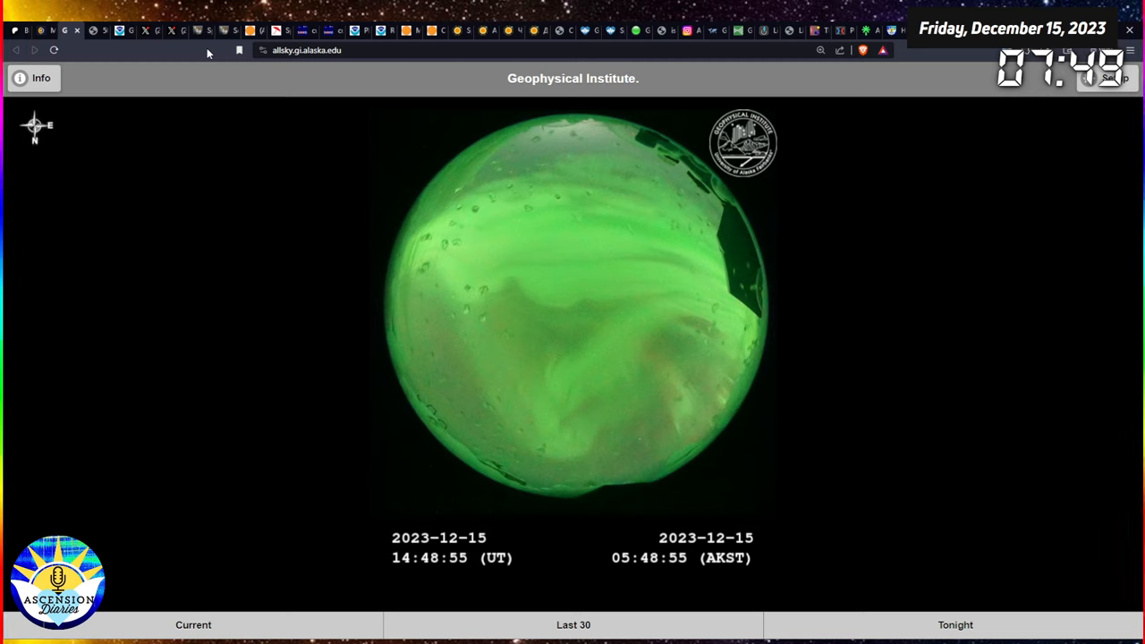
{"action": "mouse_move", "coordinate": [216, 50]}
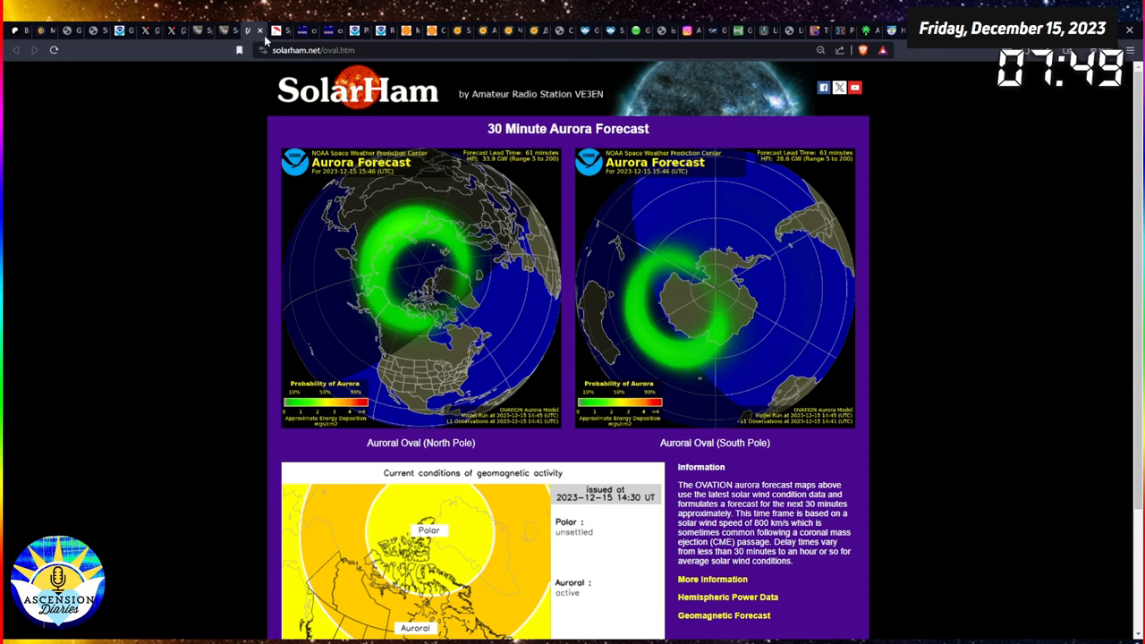
{"action": "mouse_move", "coordinate": [444, 251]}
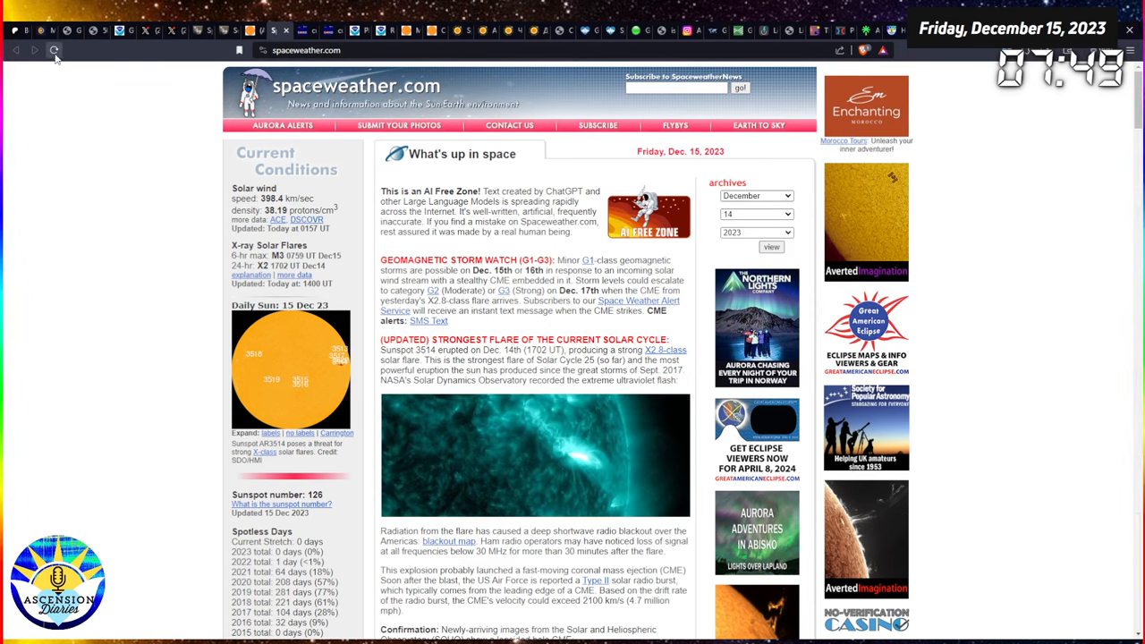
Move from the SolarHam aurora pages to spaceweather.com's front page.
{"action": "left_click", "coordinate": [54, 50]}
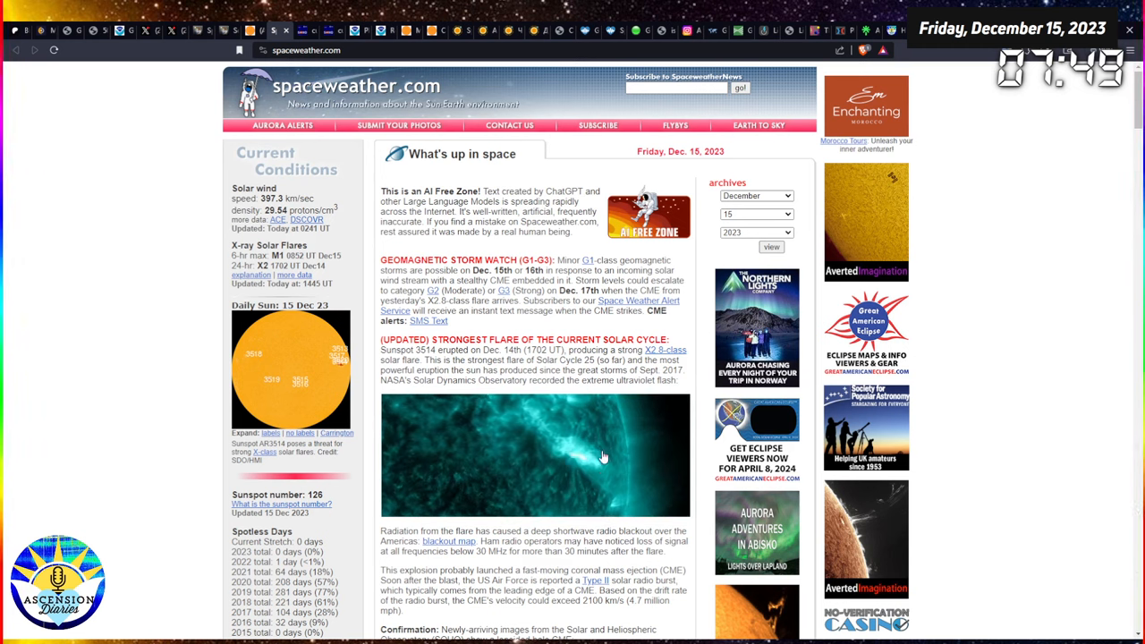
{"action": "mouse_move", "coordinate": [588, 478]}
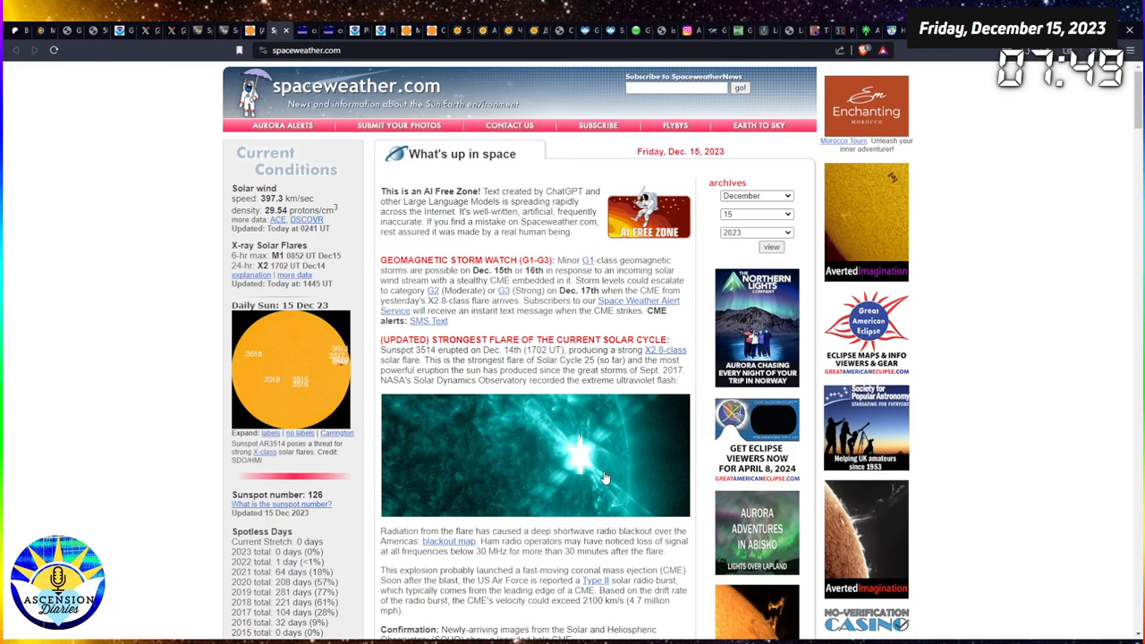
{"action": "mouse_move", "coordinate": [697, 508]}
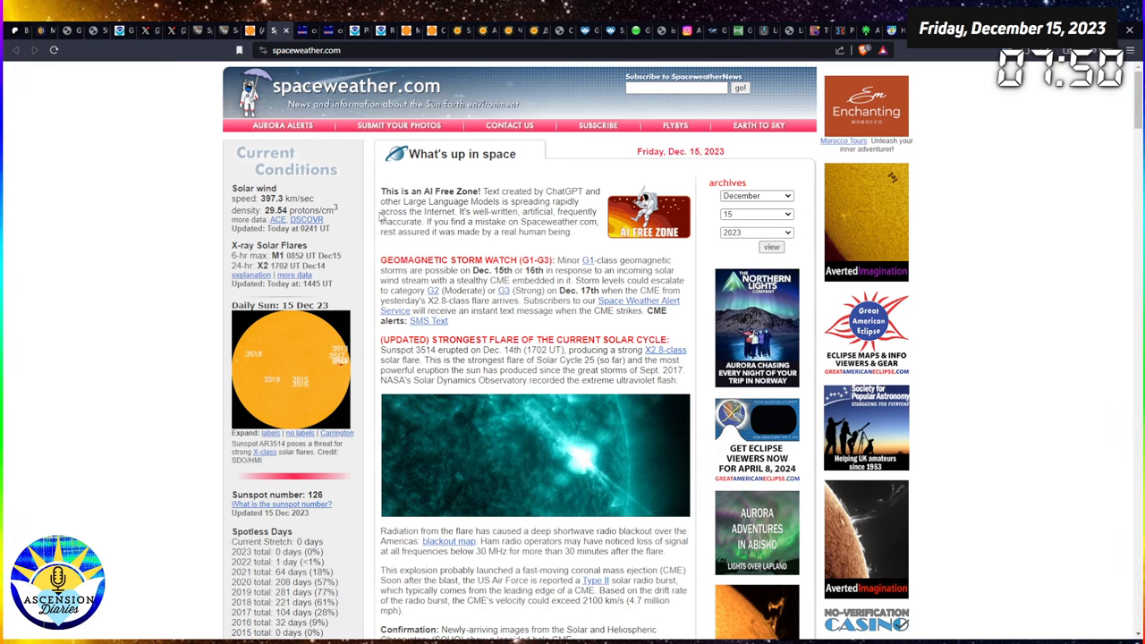
After the X2.8 strongest-flare story, show SolarHam's magnetogram with numbered sunspot regions.
{"action": "double_click", "coordinate": [286, 197]}
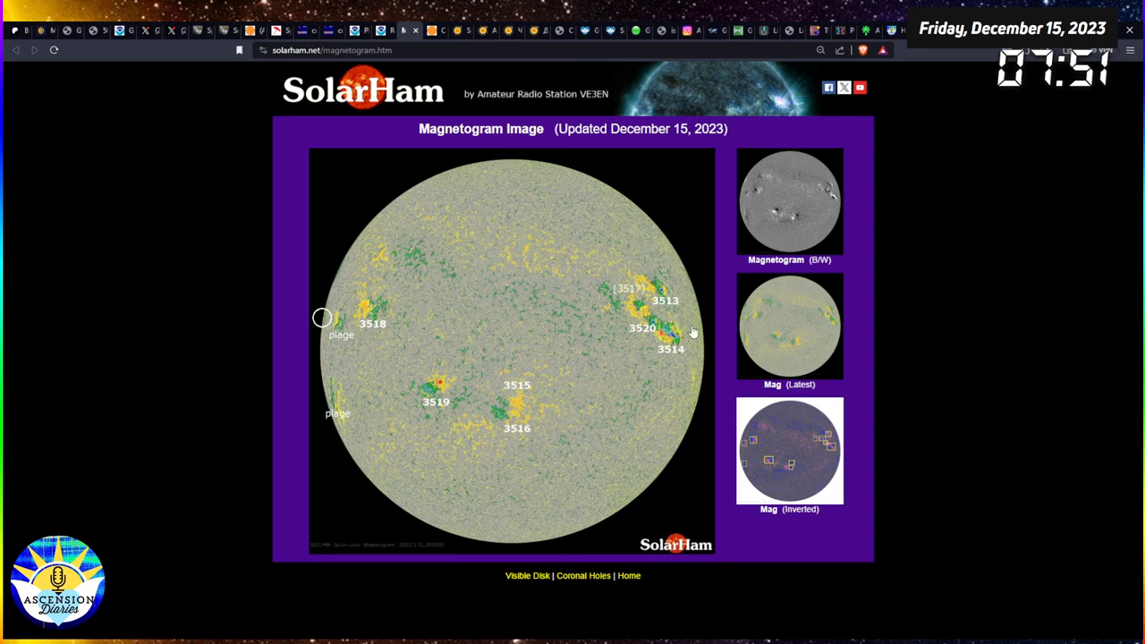
{"action": "mouse_move", "coordinate": [447, 82]}
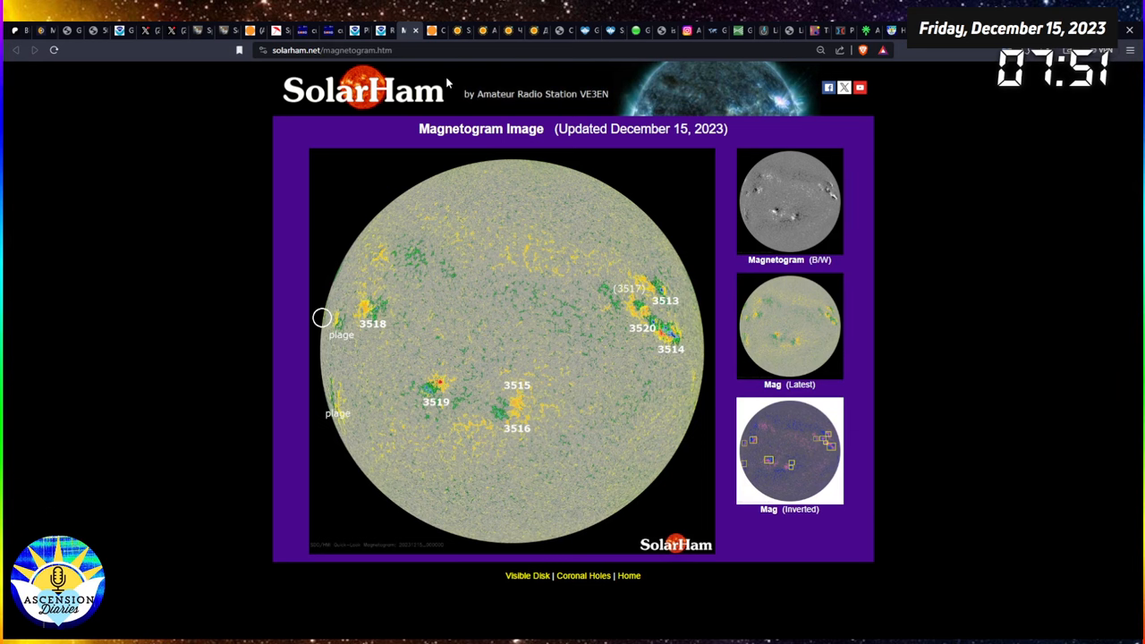
Pass through SolarHam's coronal hole map to the Space Observing System VLF sonogram page.
{"action": "left_click", "coordinate": [583, 575]}
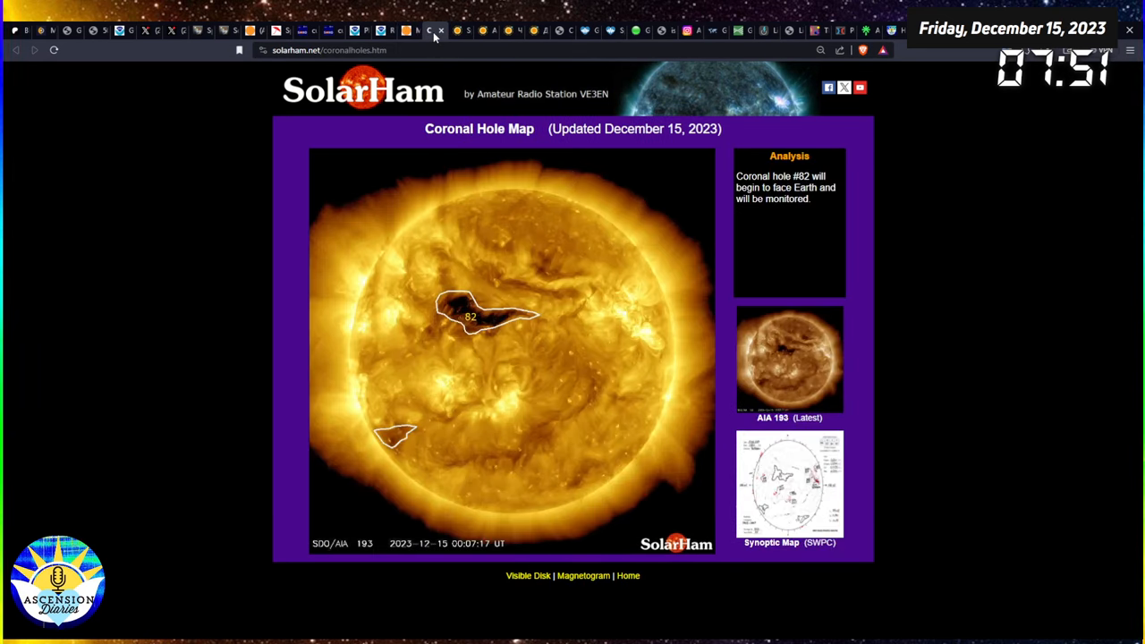
{"action": "left_click", "coordinate": [454, 30]}
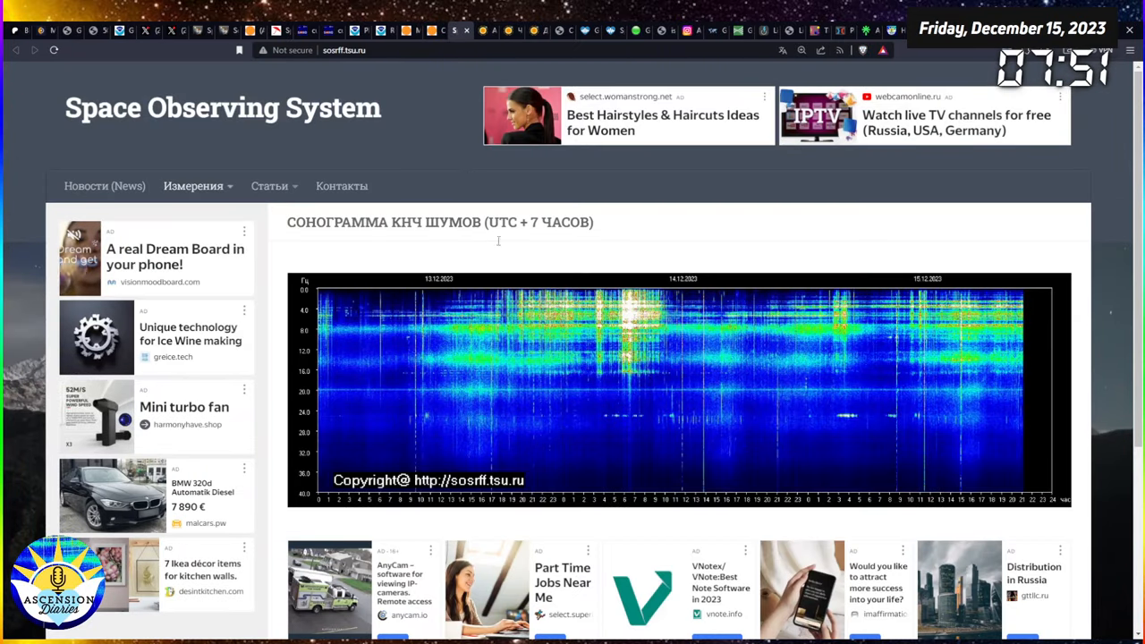
{"action": "mouse_move", "coordinate": [651, 376]}
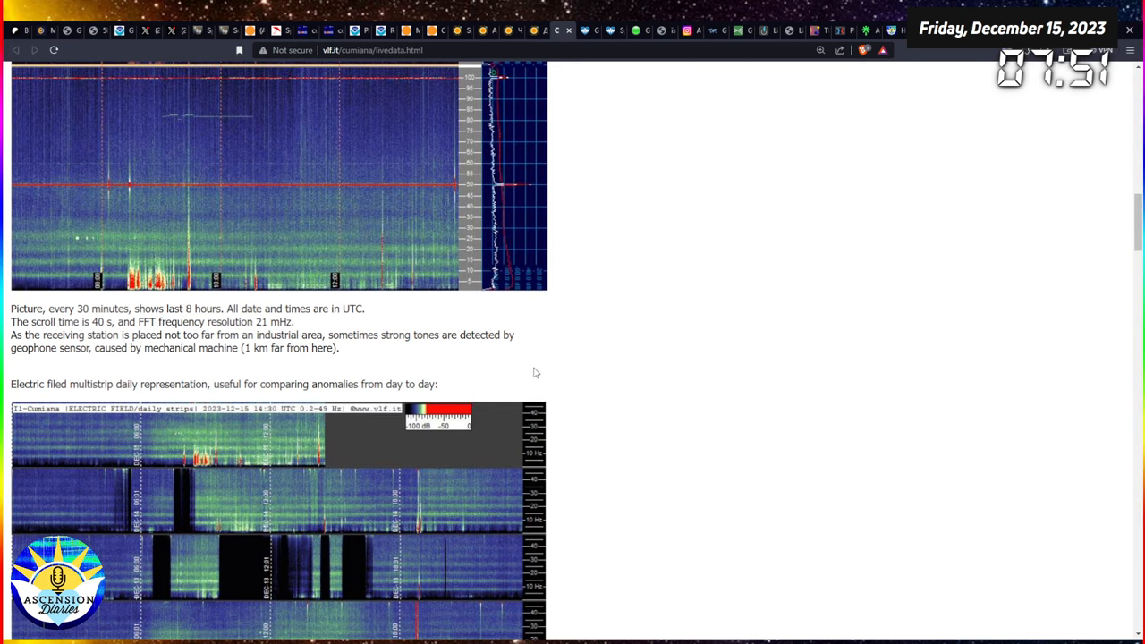
Switch to the HeartMath GCMS Schumann Resonances Power chart page.
{"action": "left_click", "coordinate": [582, 31]}
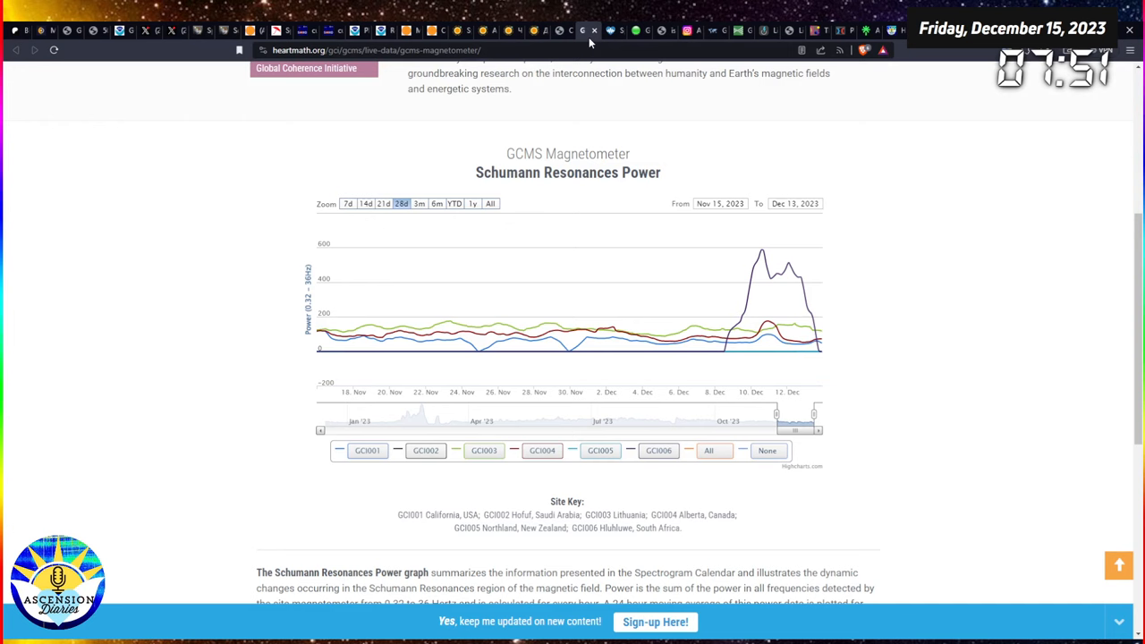
{"action": "mouse_move", "coordinate": [615, 39]}
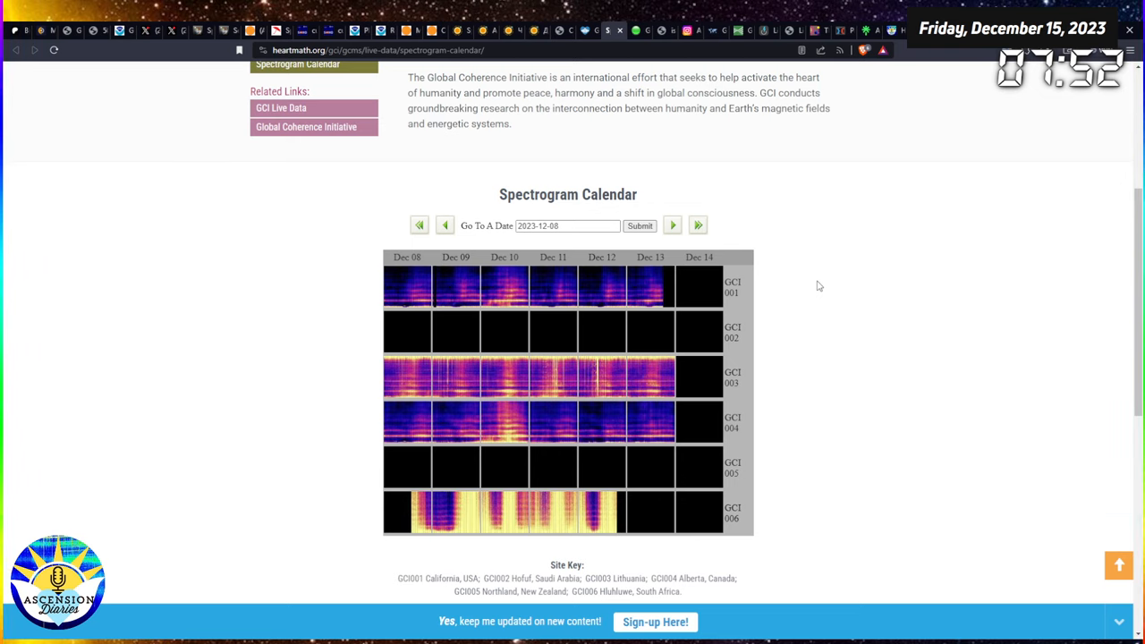
{"action": "mouse_move", "coordinate": [645, 55]}
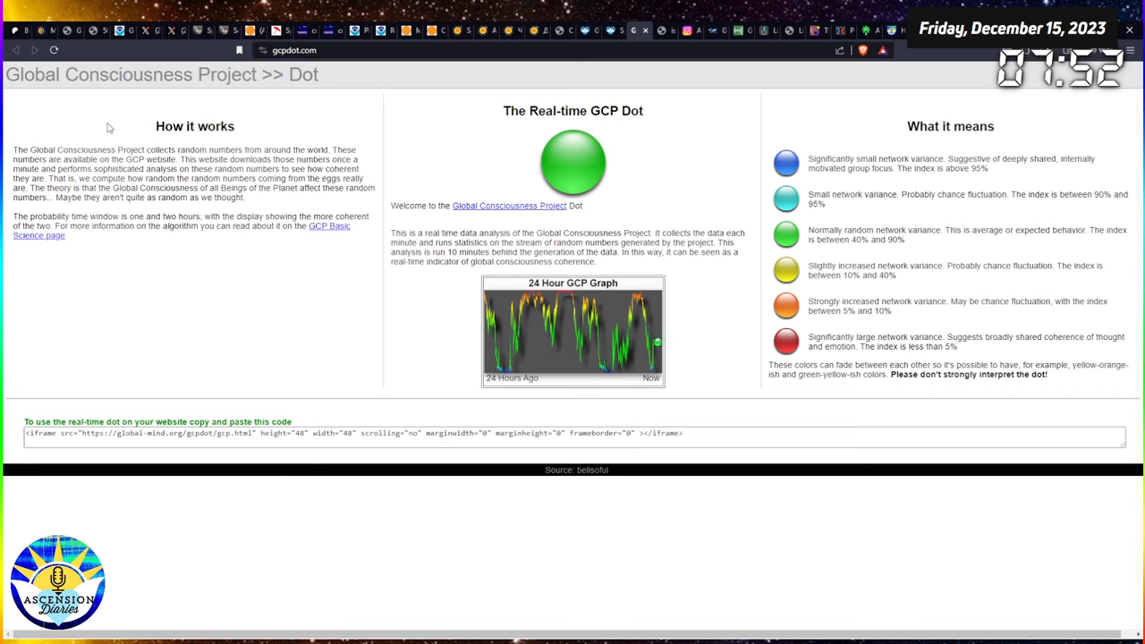
{"action": "mouse_move", "coordinate": [150, 138]}
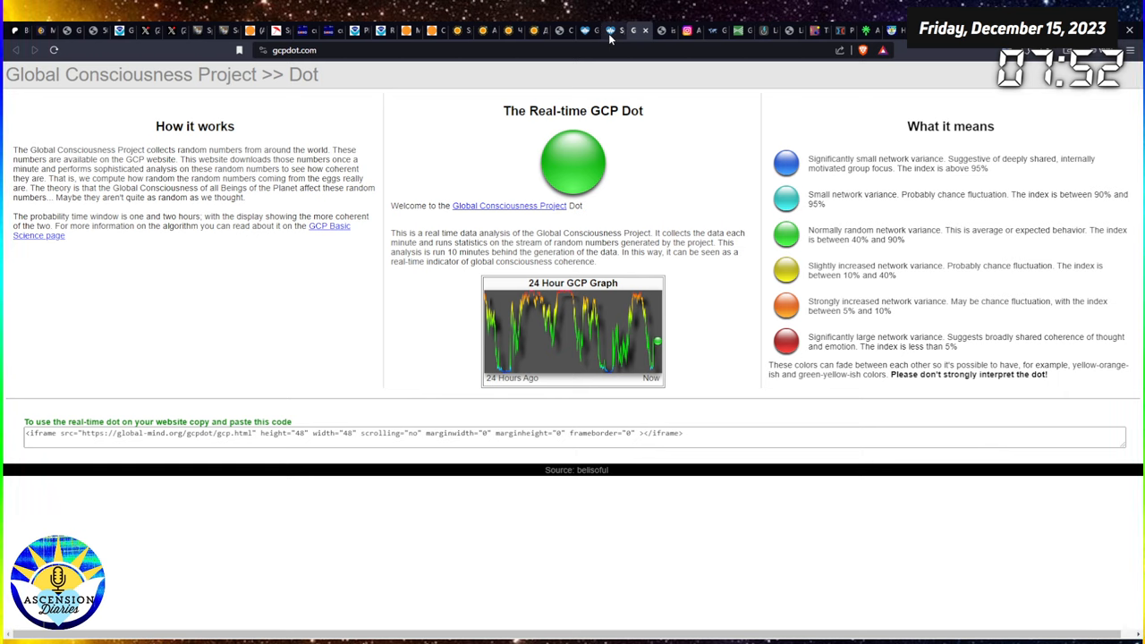
{"action": "mouse_move", "coordinate": [624, 45]}
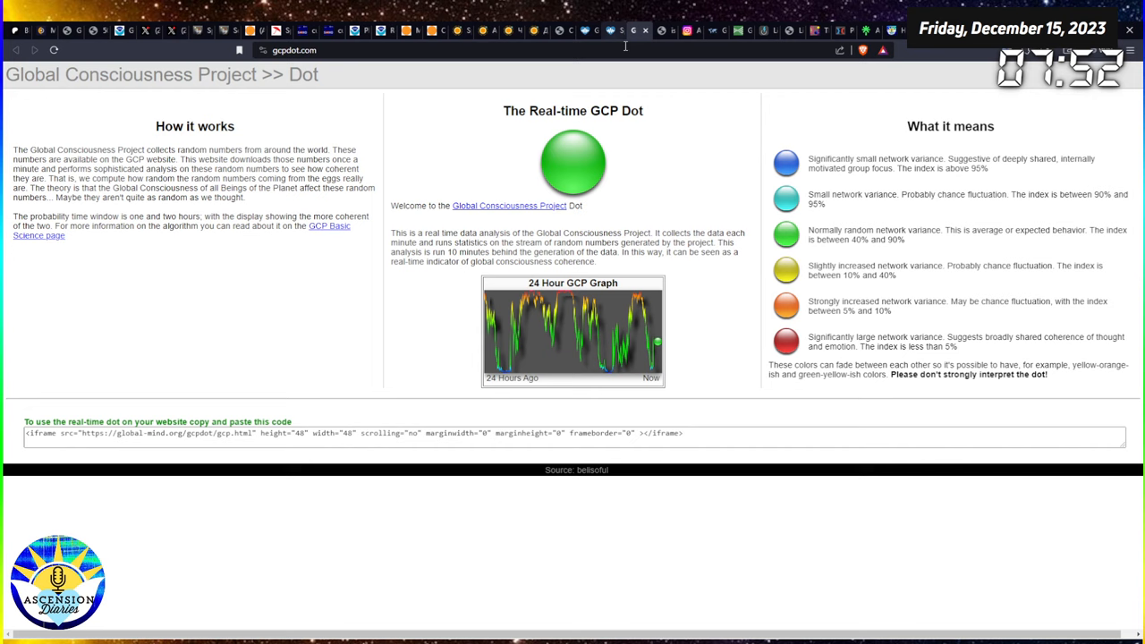
{"action": "mouse_move", "coordinate": [706, 150]}
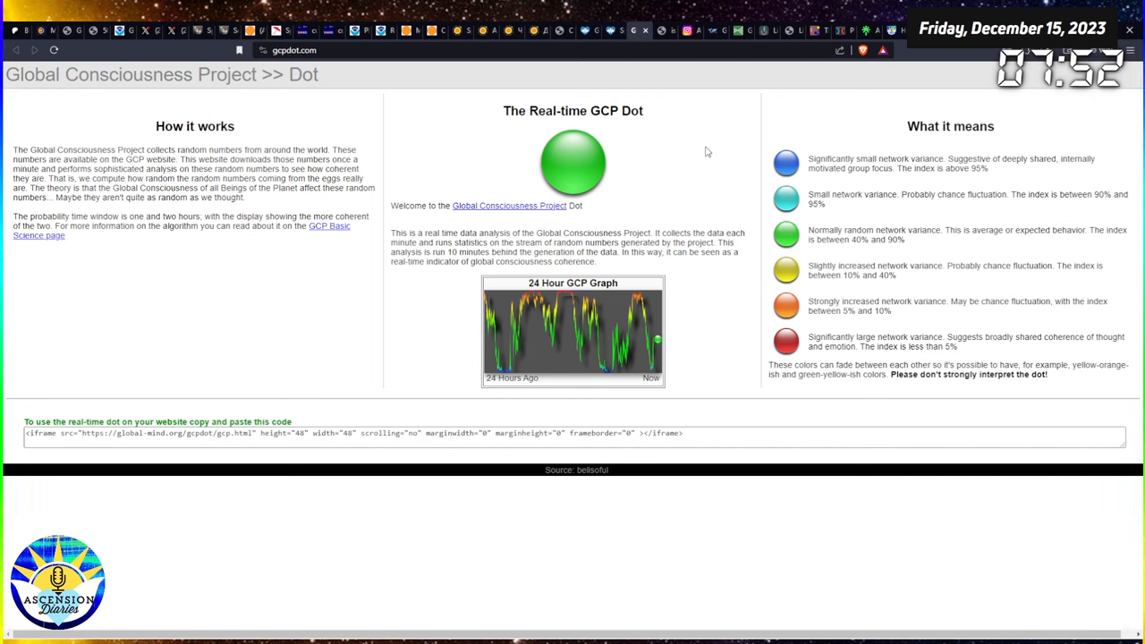
{"action": "mouse_move", "coordinate": [701, 158]}
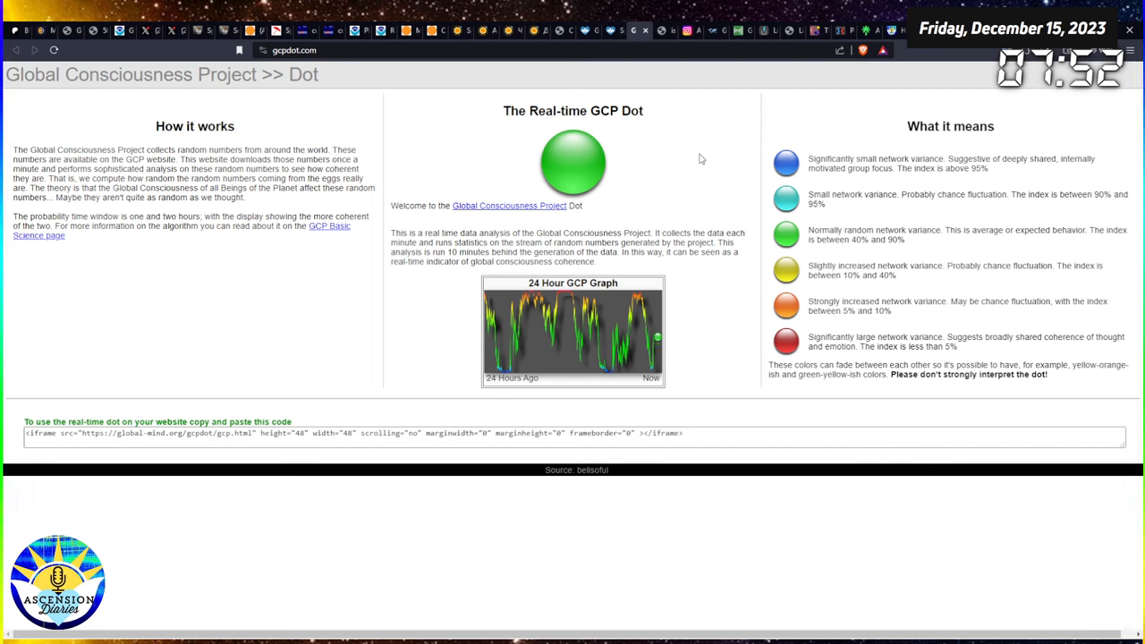
{"action": "mouse_move", "coordinate": [697, 147]}
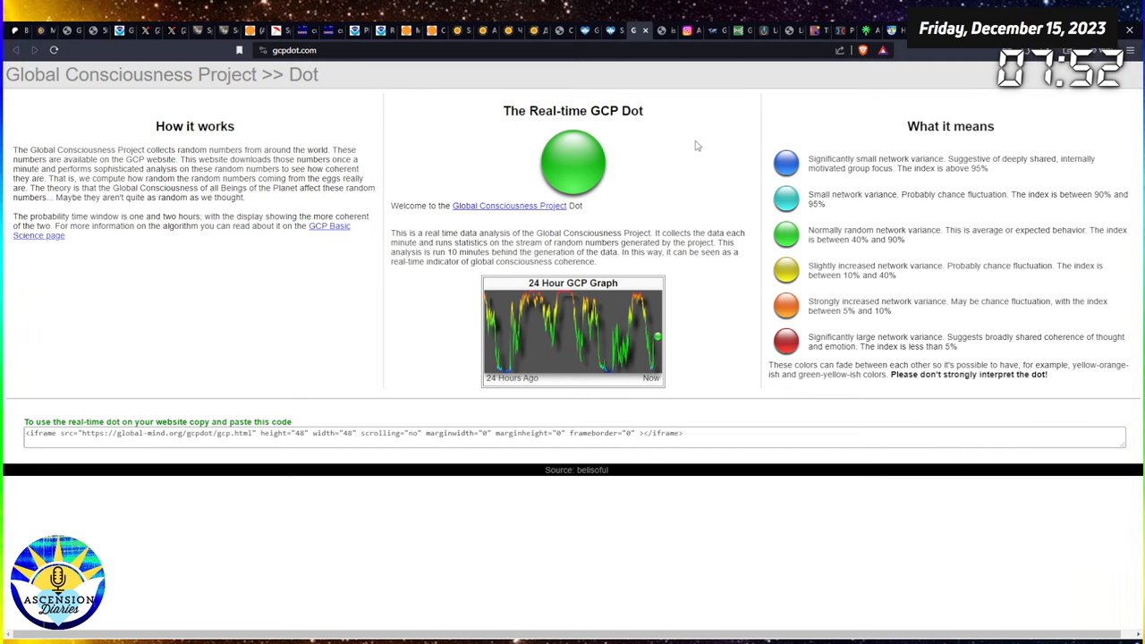
{"action": "mouse_move", "coordinate": [655, 349]}
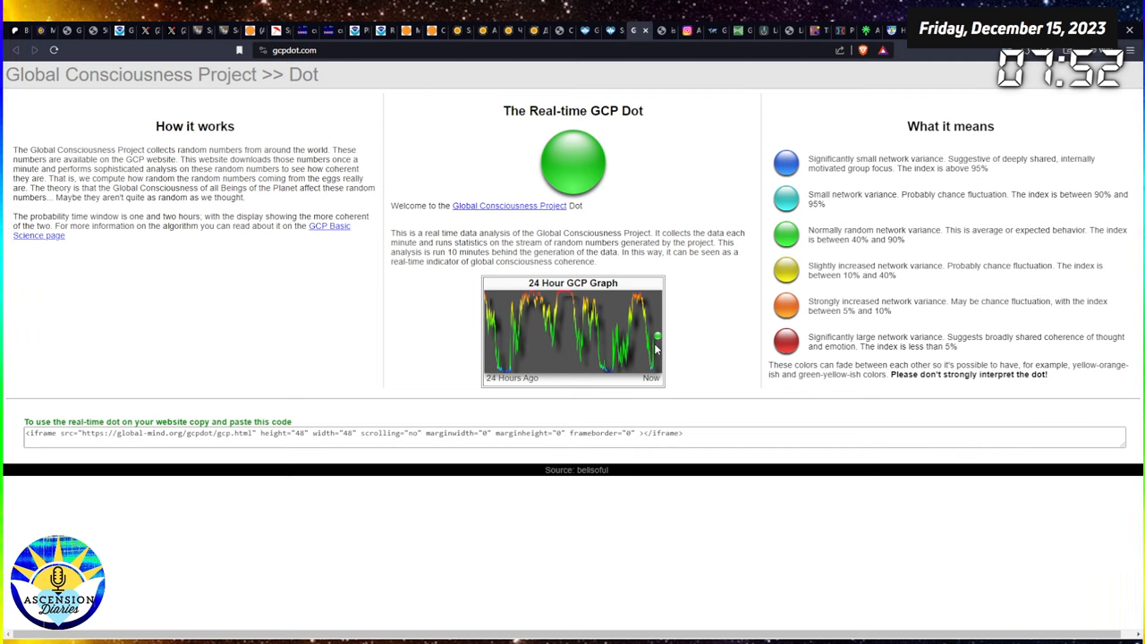
{"action": "mouse_move", "coordinate": [662, 379]}
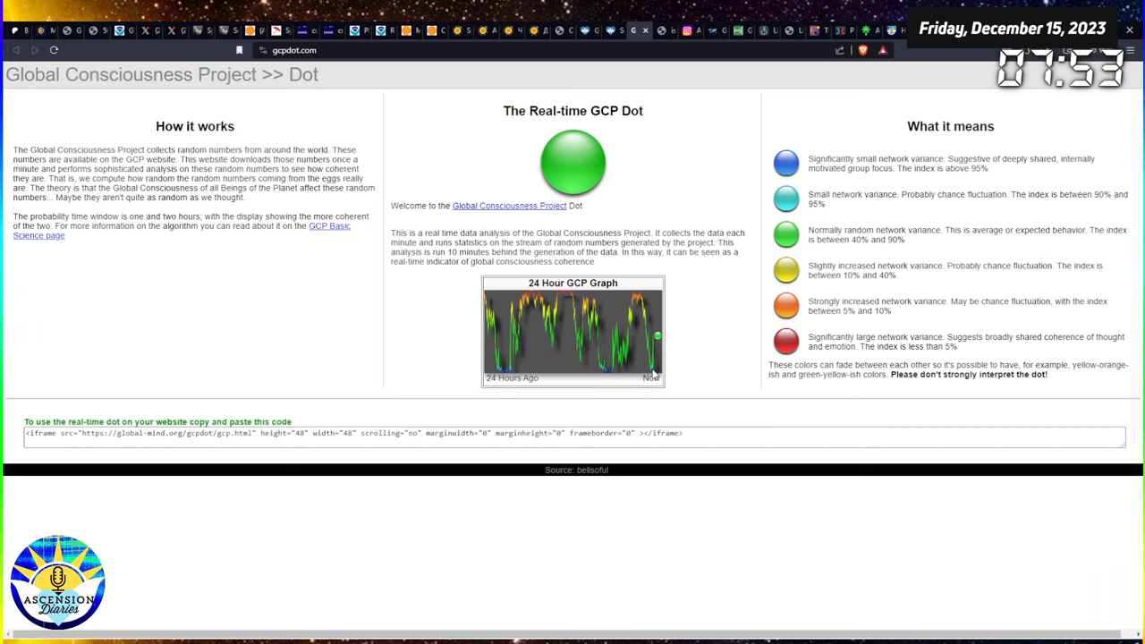
{"action": "mouse_move", "coordinate": [690, 322]}
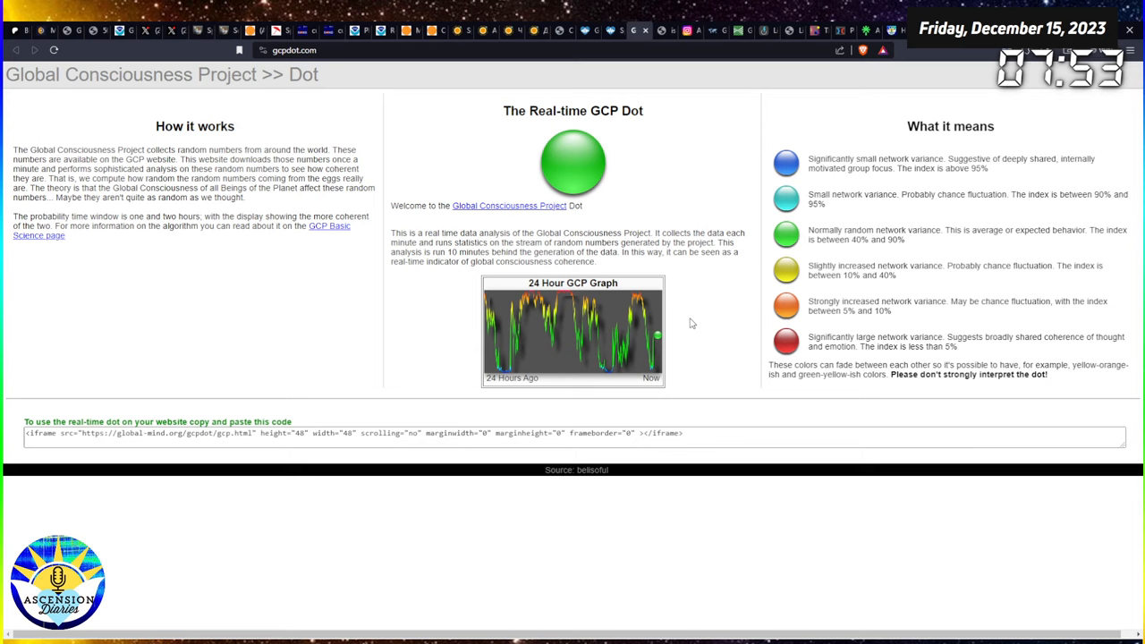
{"action": "mouse_move", "coordinate": [690, 331]}
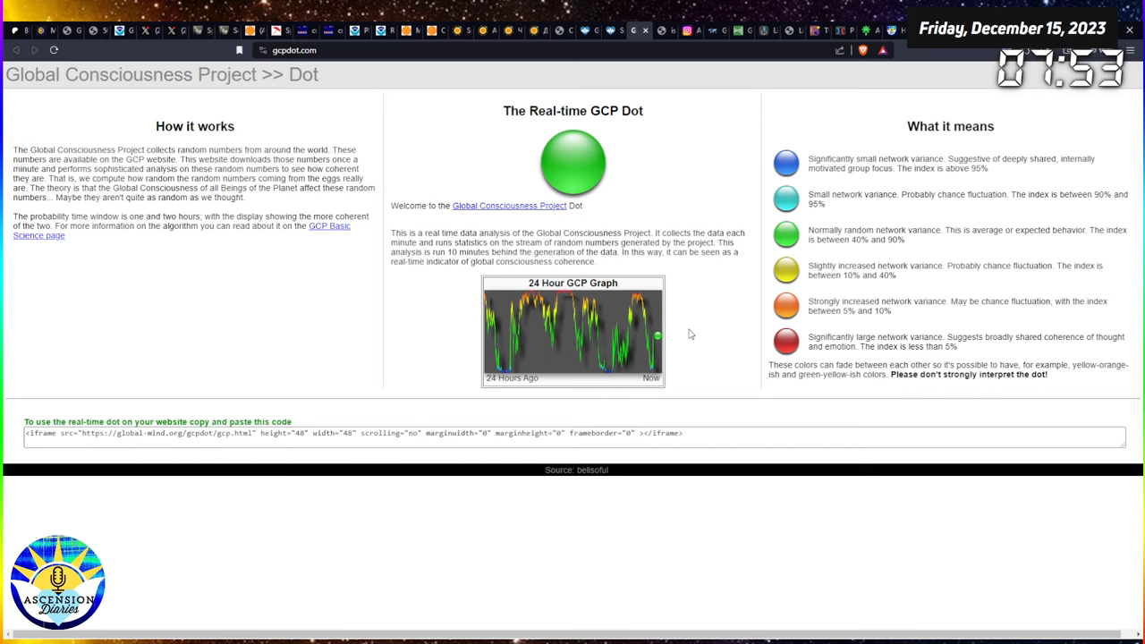
{"action": "mouse_move", "coordinate": [630, 154]}
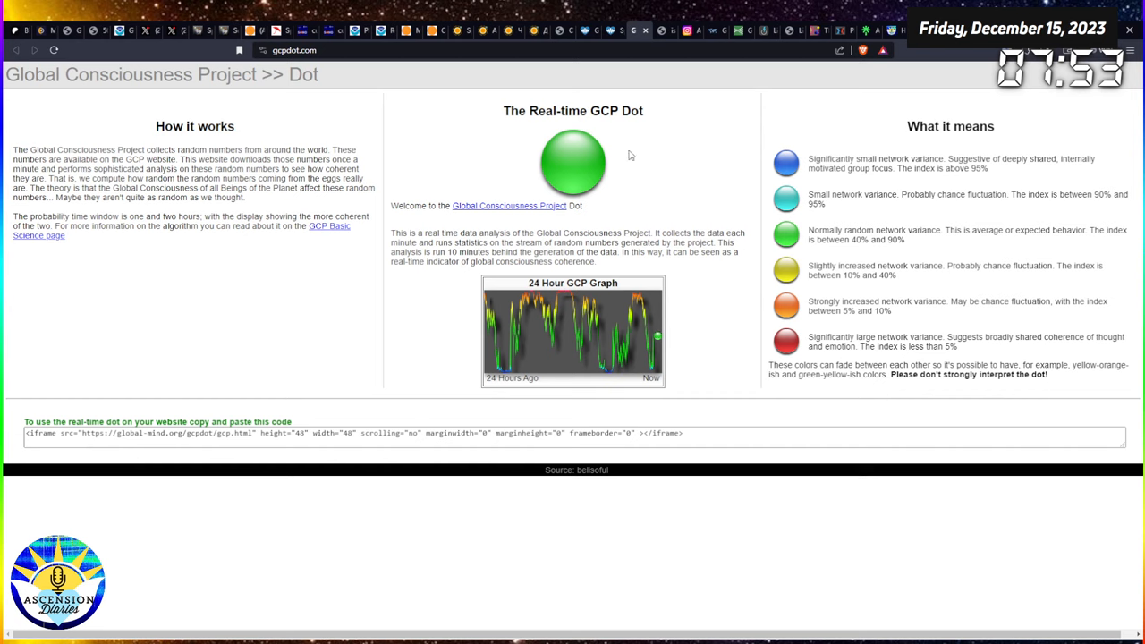
{"action": "mouse_move", "coordinate": [676, 88]}
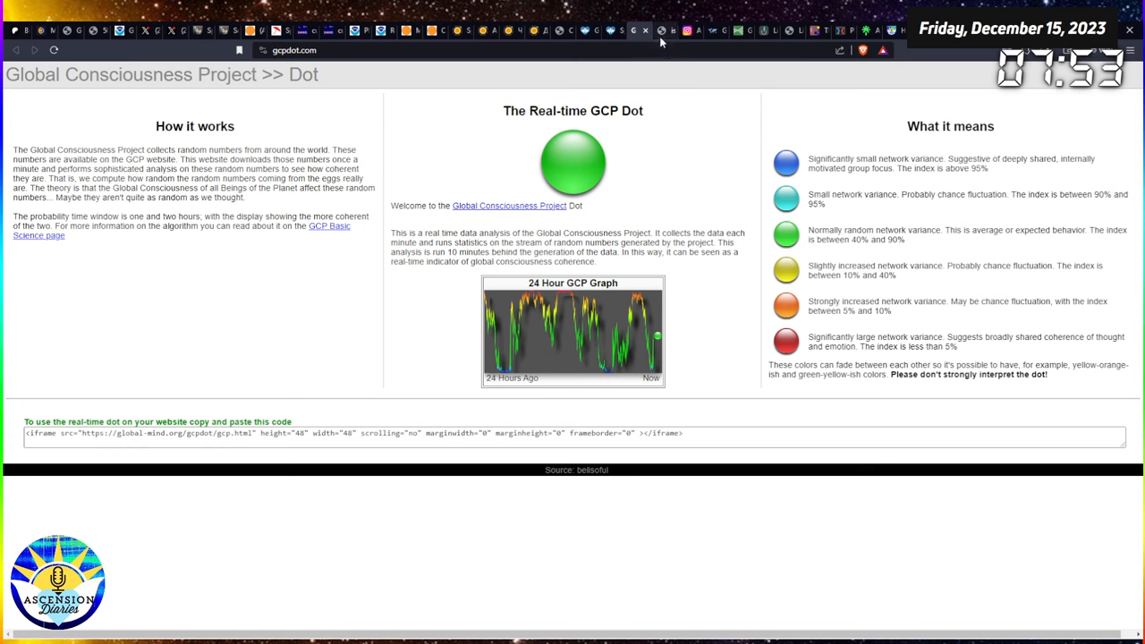
{"action": "mouse_move", "coordinate": [660, 37]}
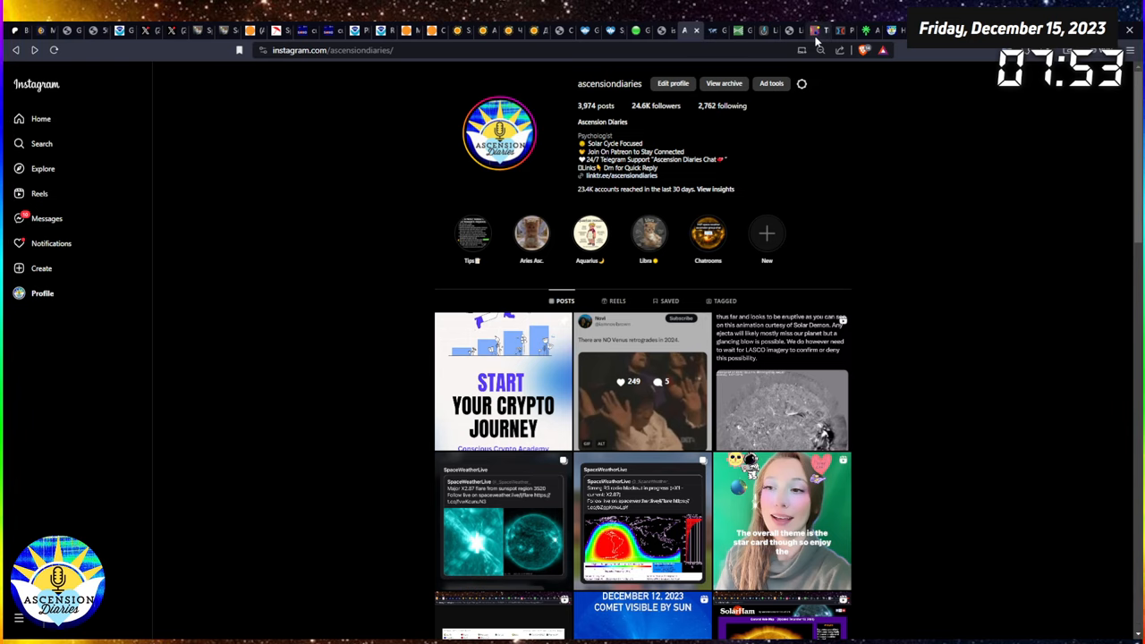
{"action": "mouse_move", "coordinate": [834, 38]}
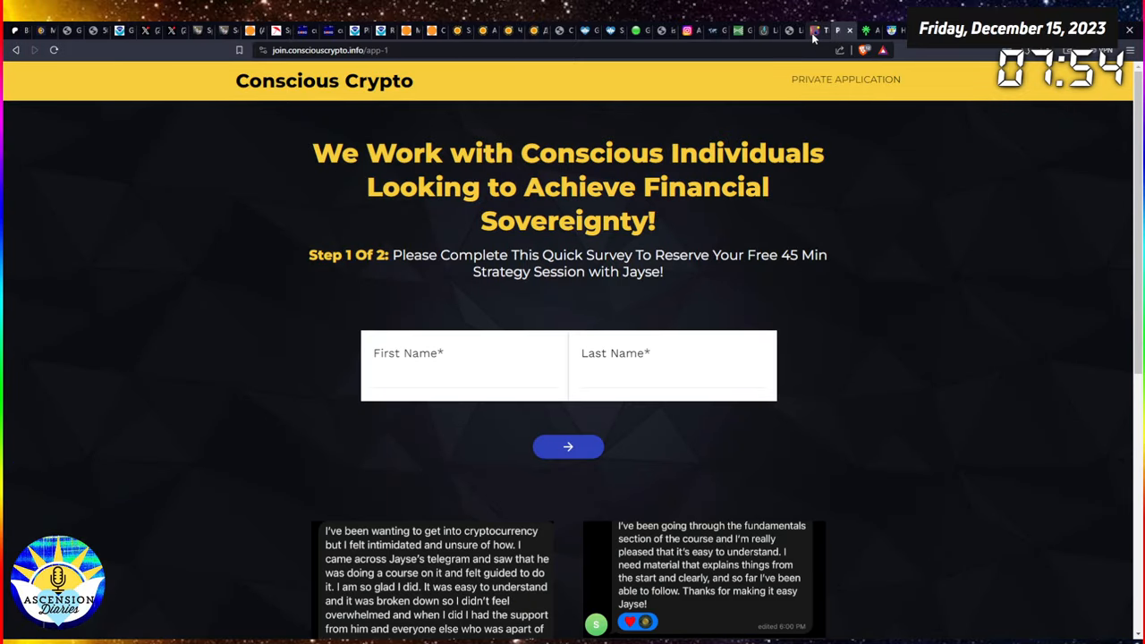
{"action": "mouse_move", "coordinate": [879, 268]}
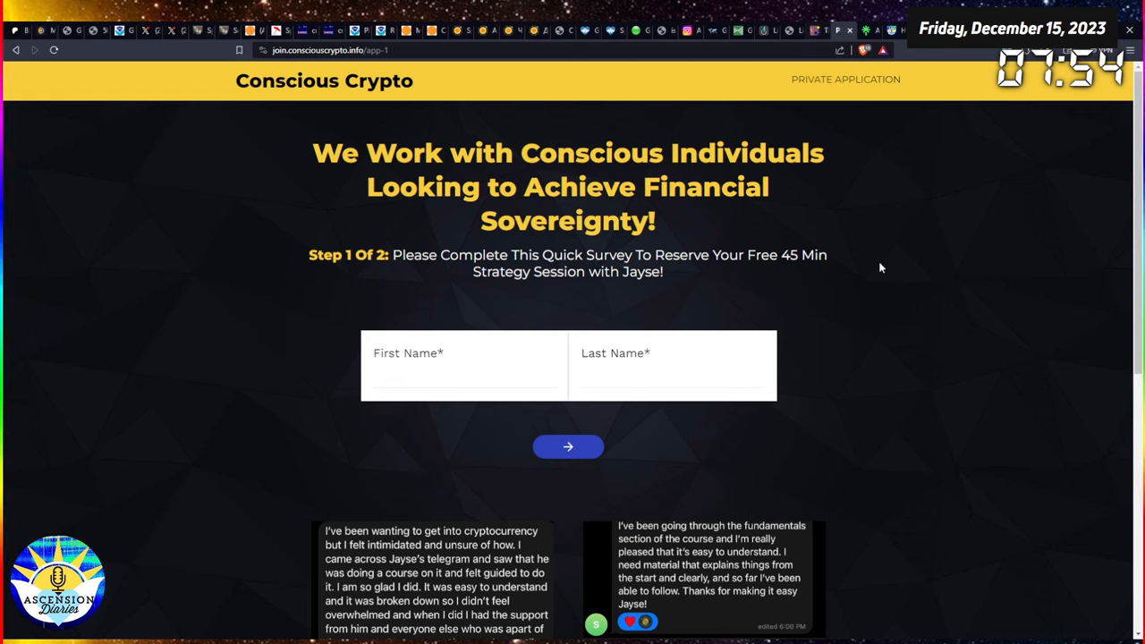
{"action": "mouse_move", "coordinate": [880, 298]}
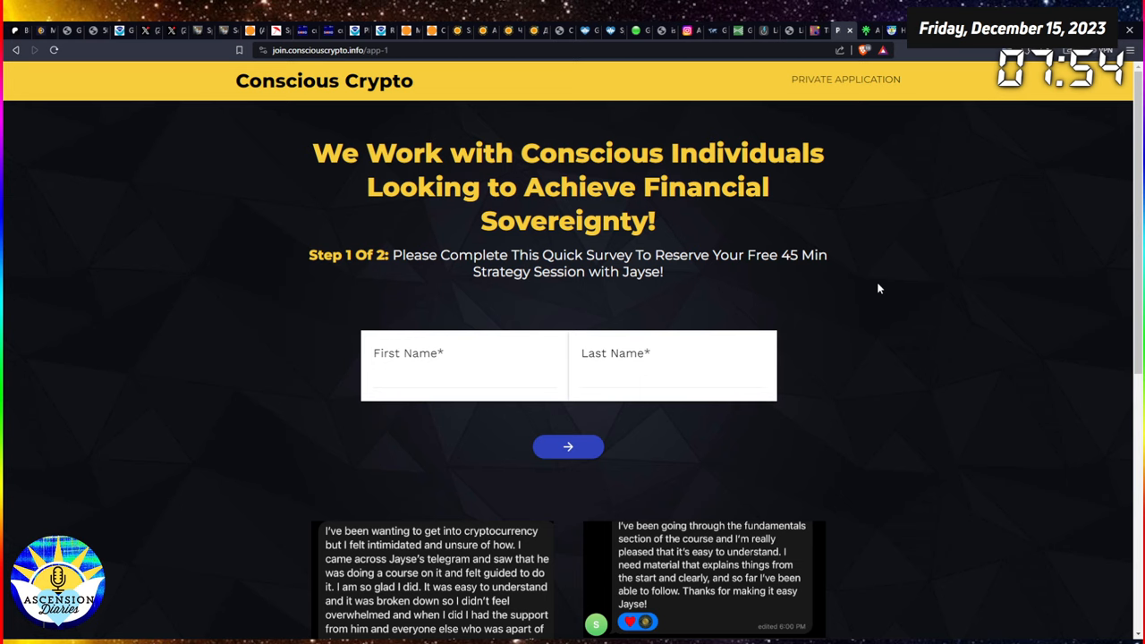
{"action": "mouse_move", "coordinate": [104, 46]}
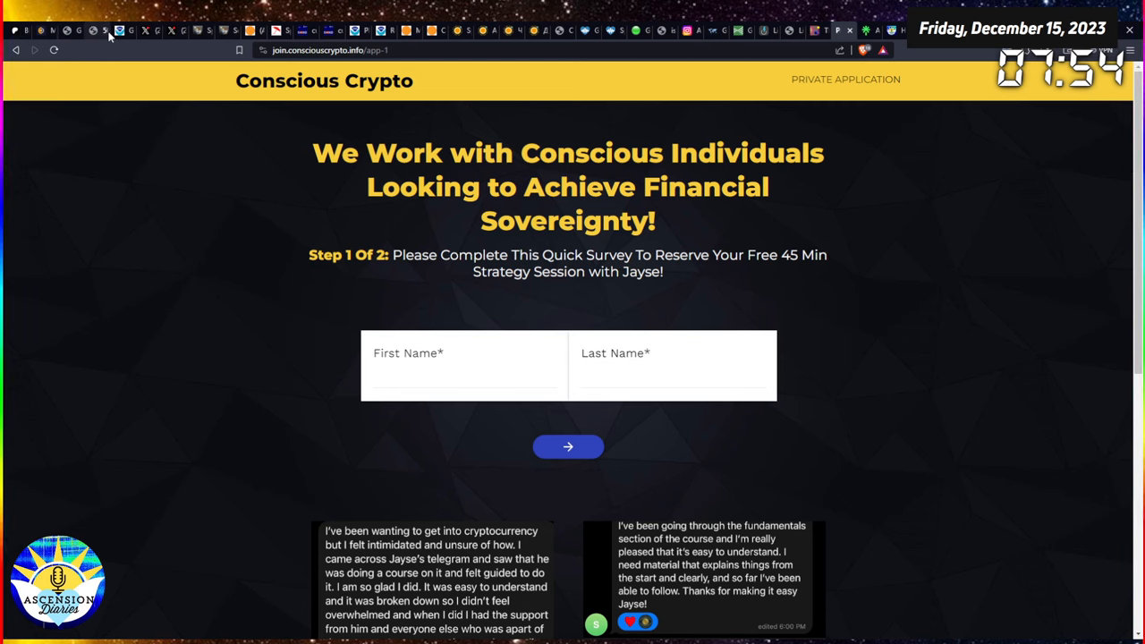
{"action": "mouse_move", "coordinate": [206, 35]}
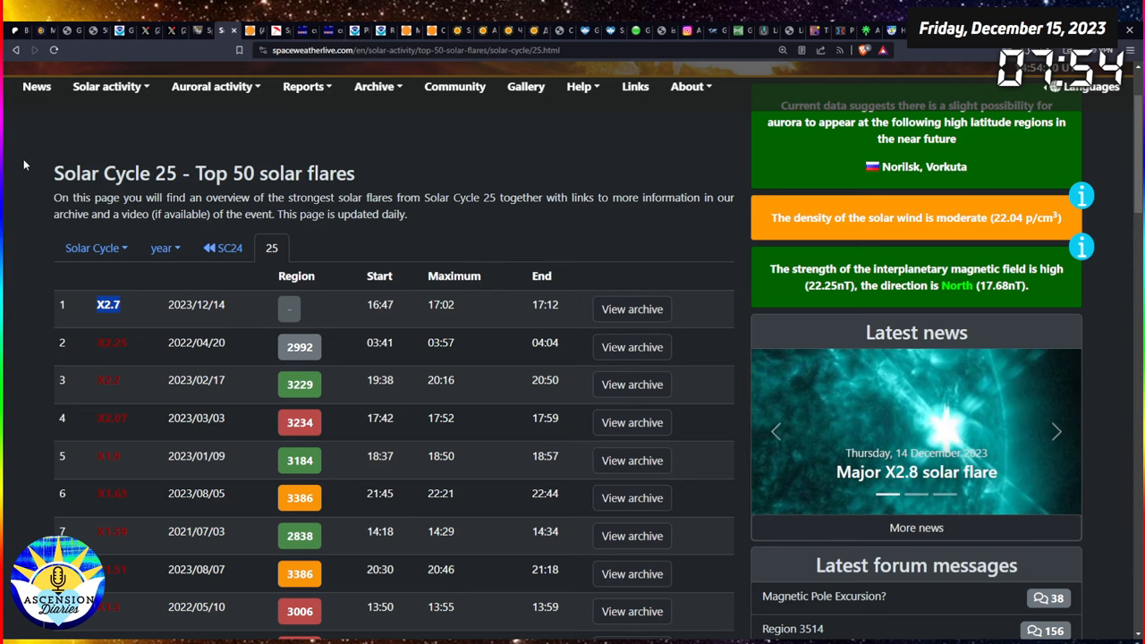
Return from Conscious Crypto to SpaceWeatherLive's Solar Cycle 25 top-50 flares table.
{"action": "left_click", "coordinate": [1055, 431]}
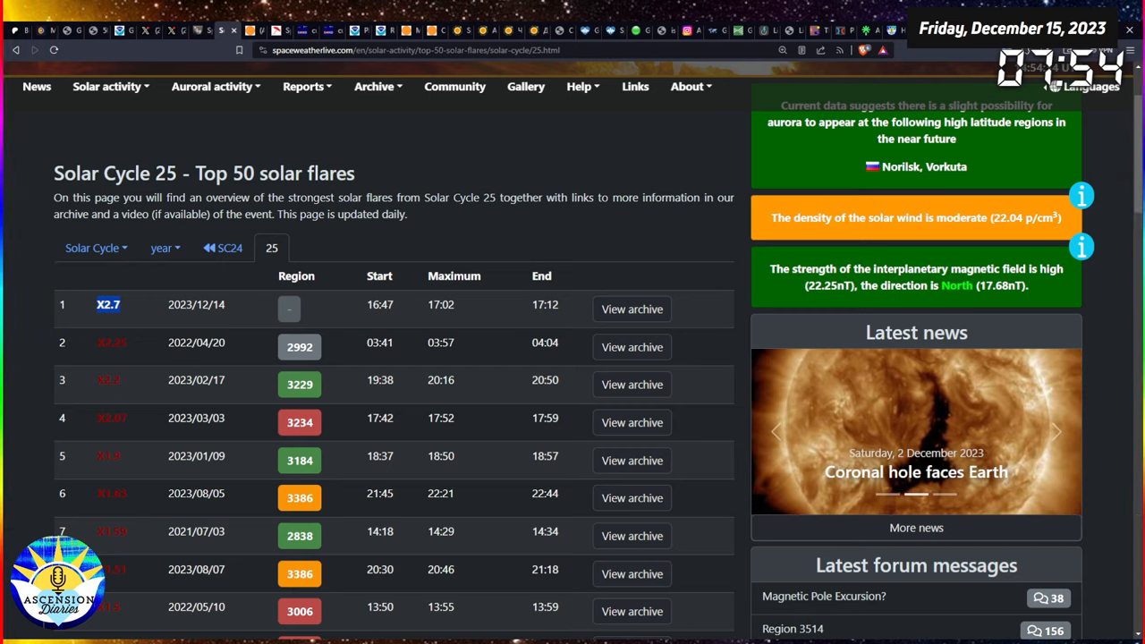